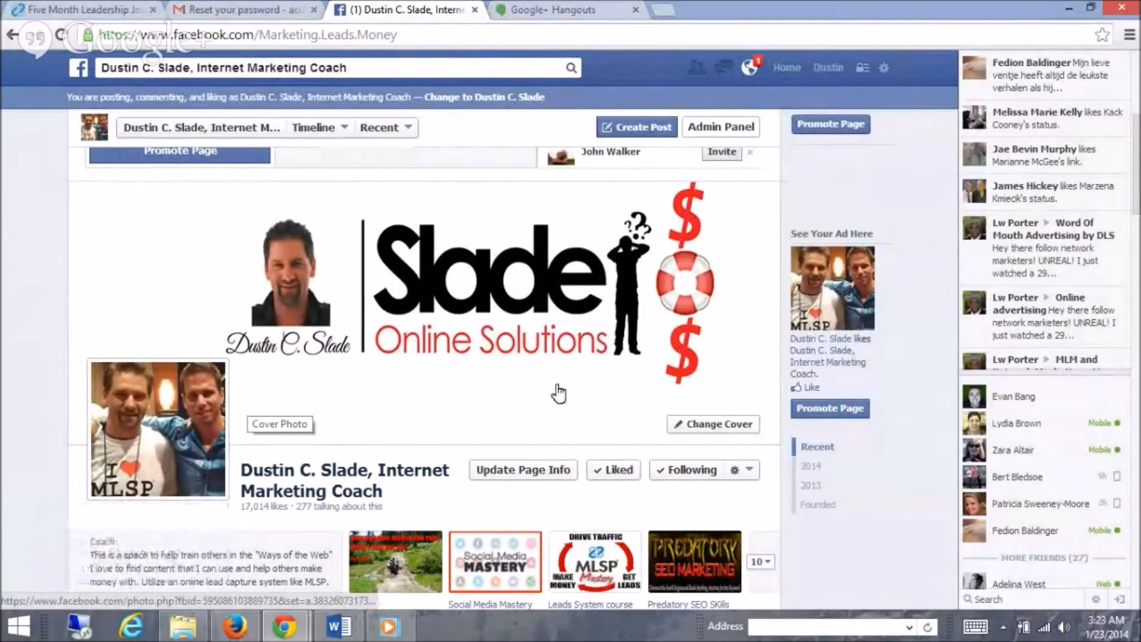
mouse_move(555, 394)
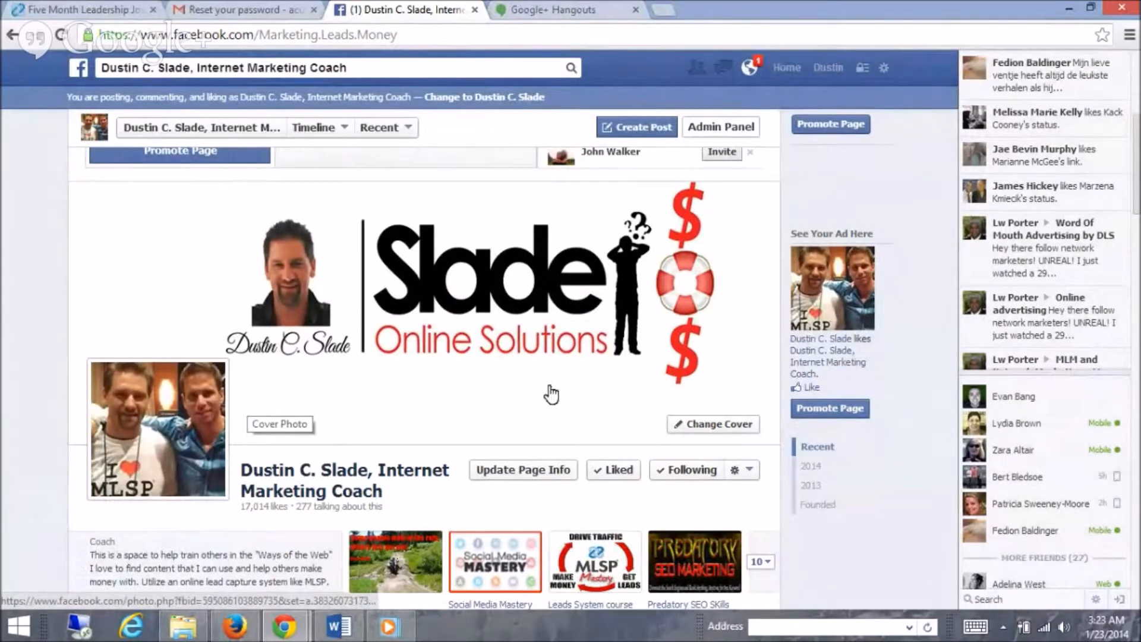
mouse_move(475, 423)
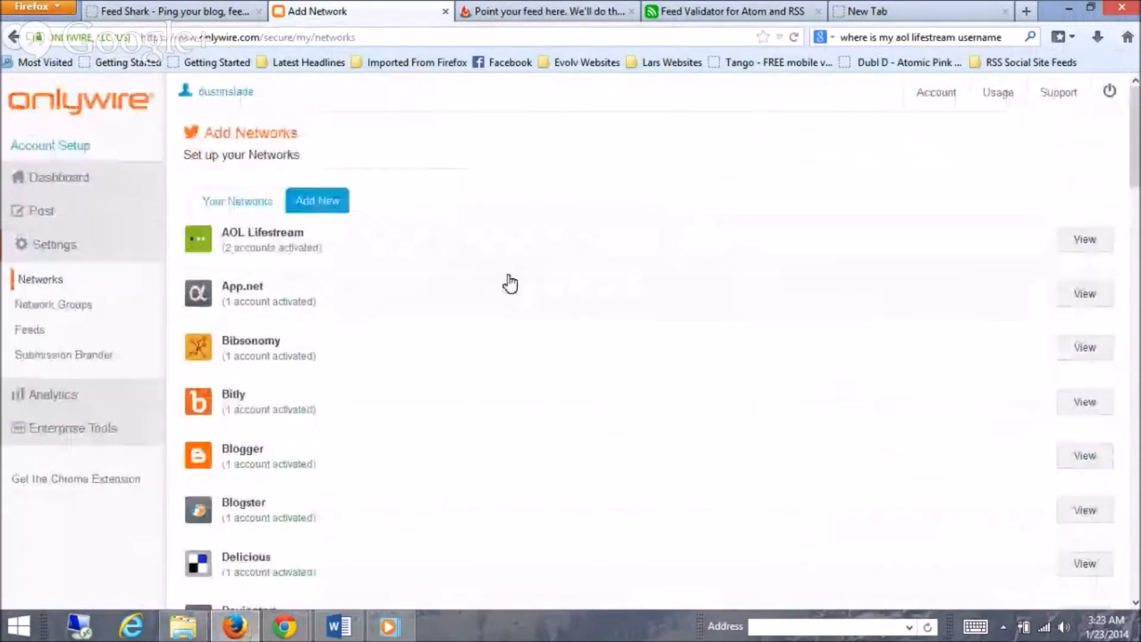
- Bring up the DeviantArt sign-in form and fill in the saved 'dustin' username
scroll(down, 3)
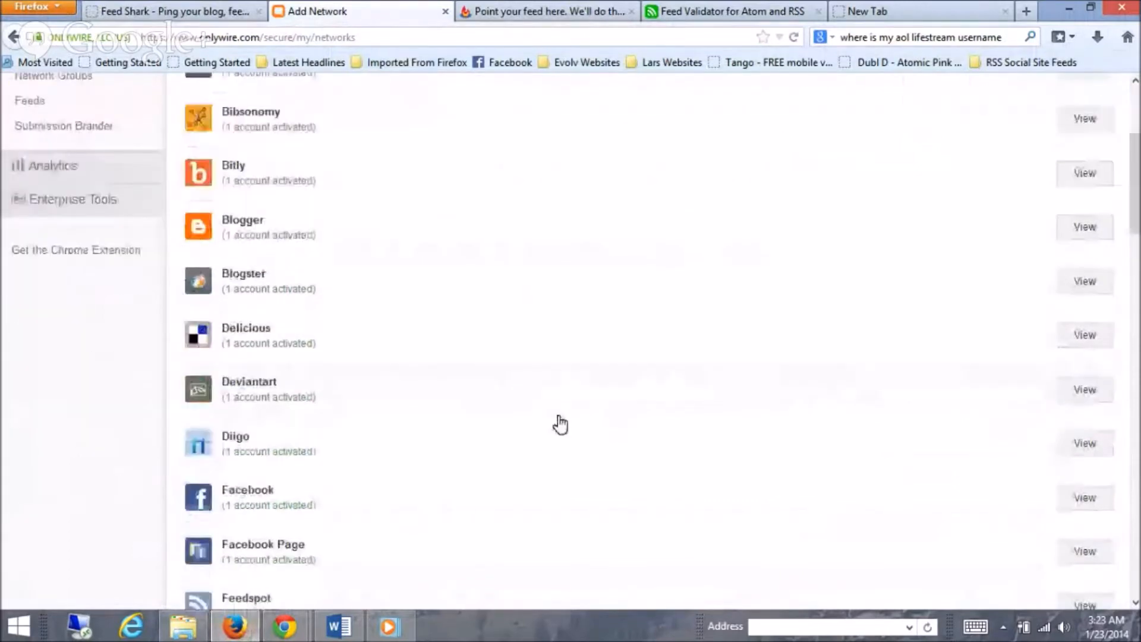
scroll(down, 3)
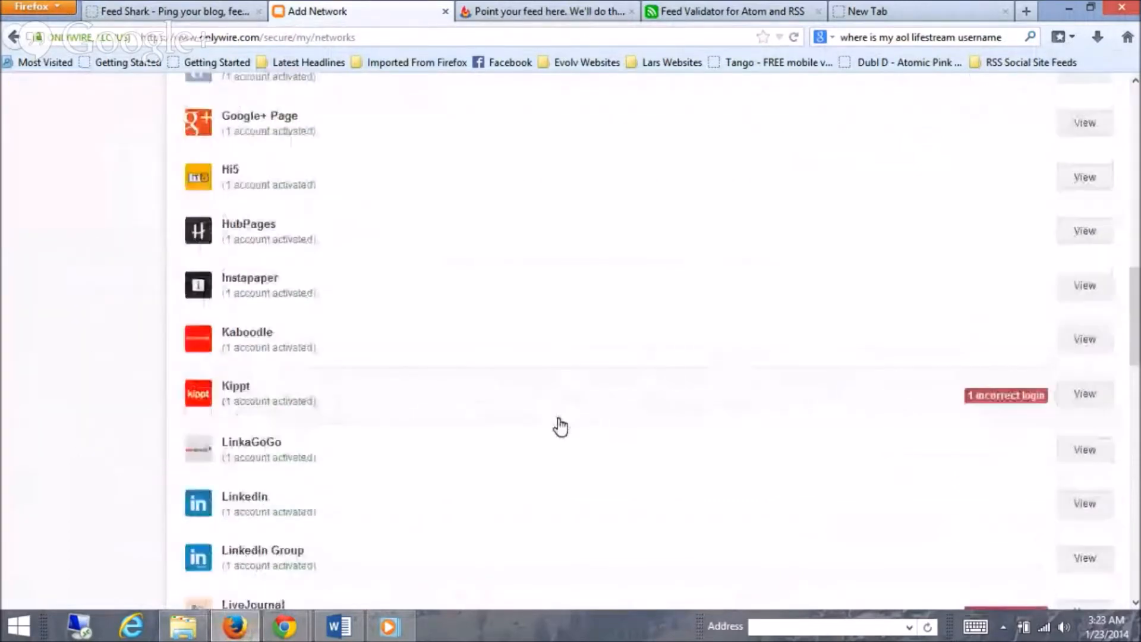
scroll(down, 3)
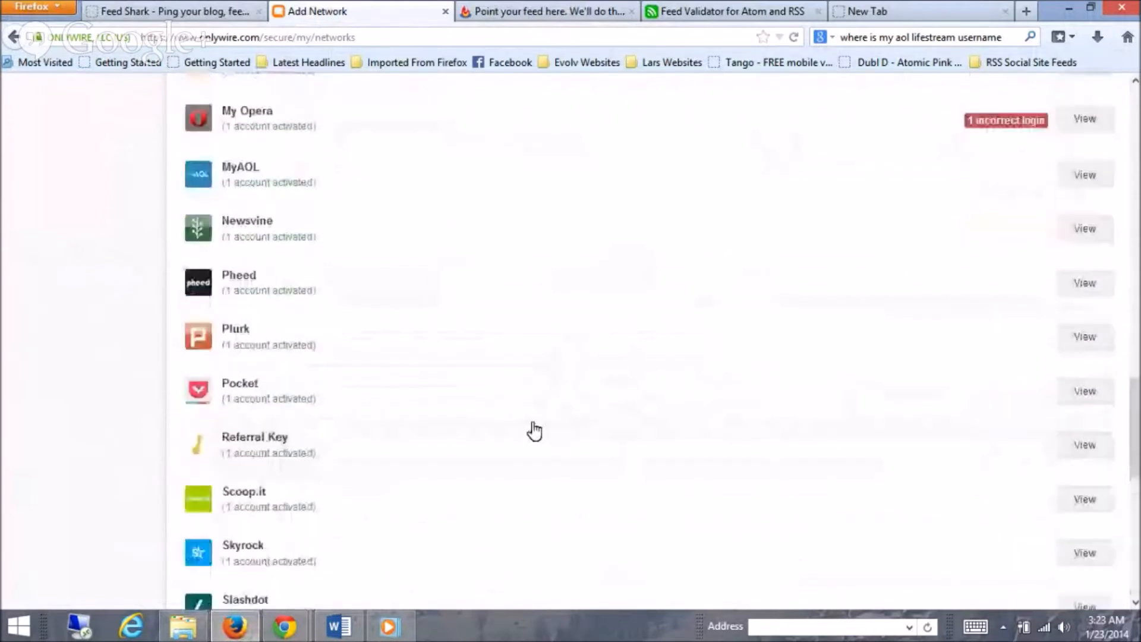
scroll(up, 3)
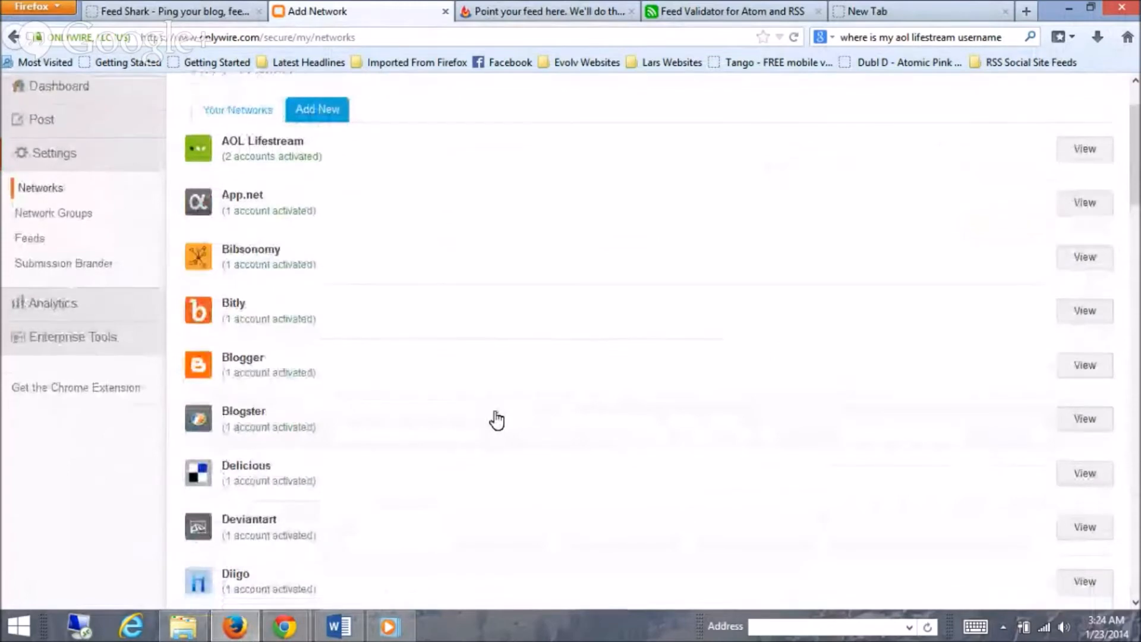
scroll(down, 3)
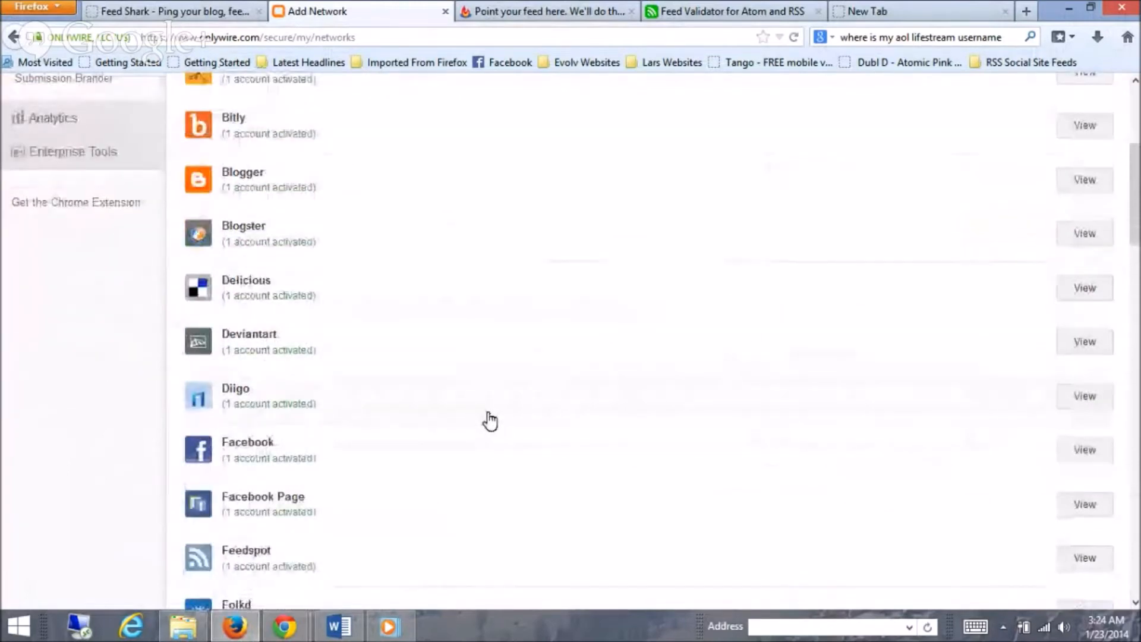
mouse_move(323, 132)
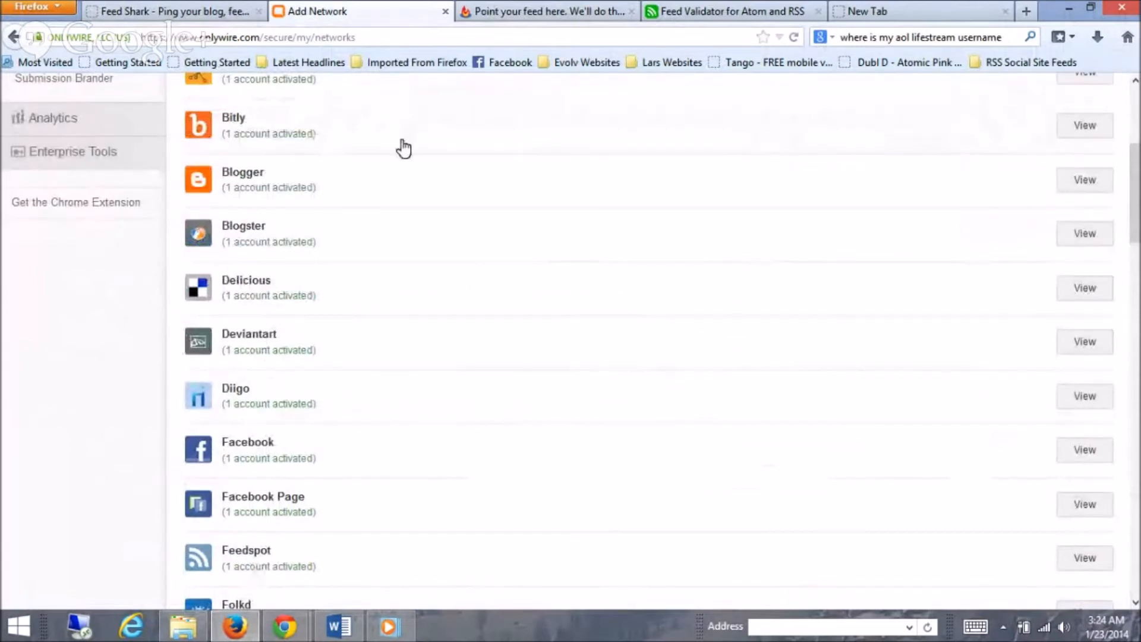
mouse_move(288, 341)
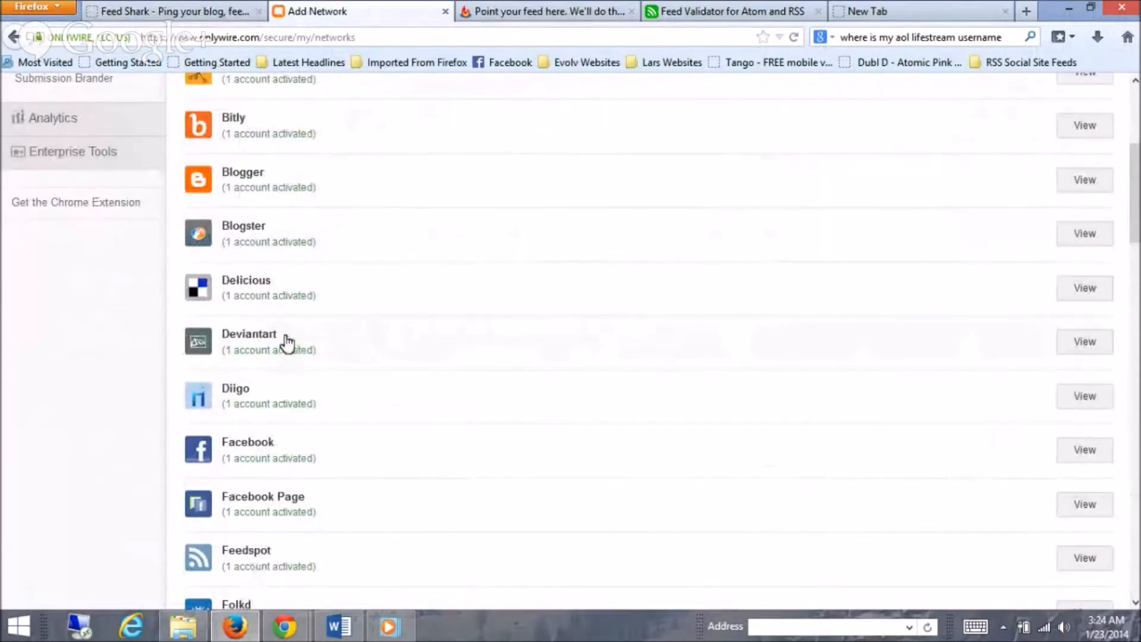
mouse_move(282, 340)
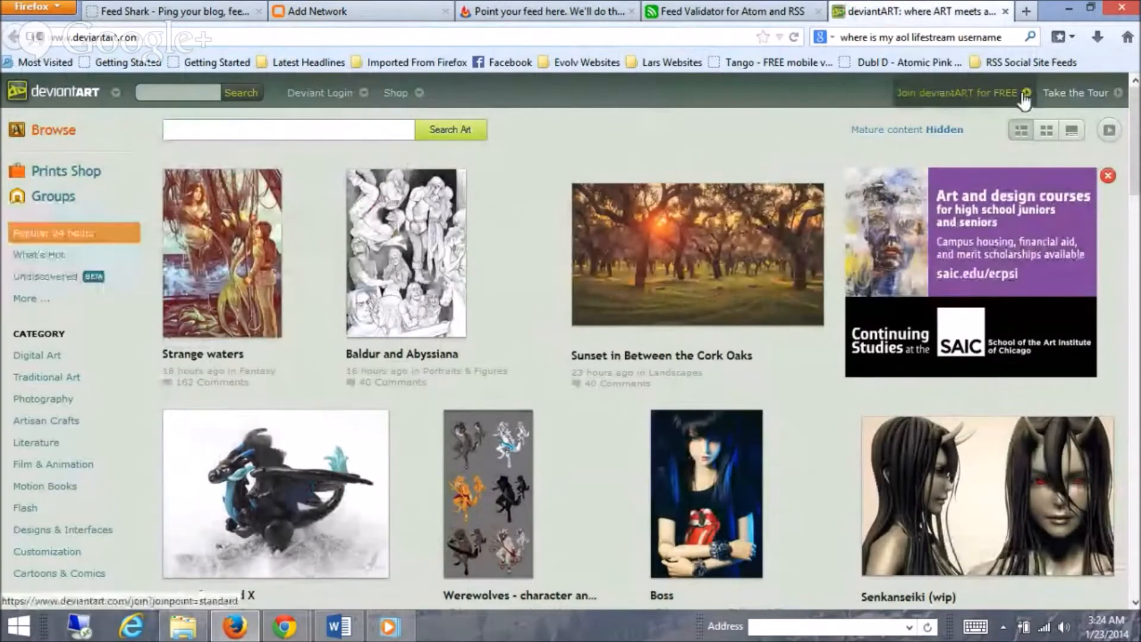
click(318, 92)
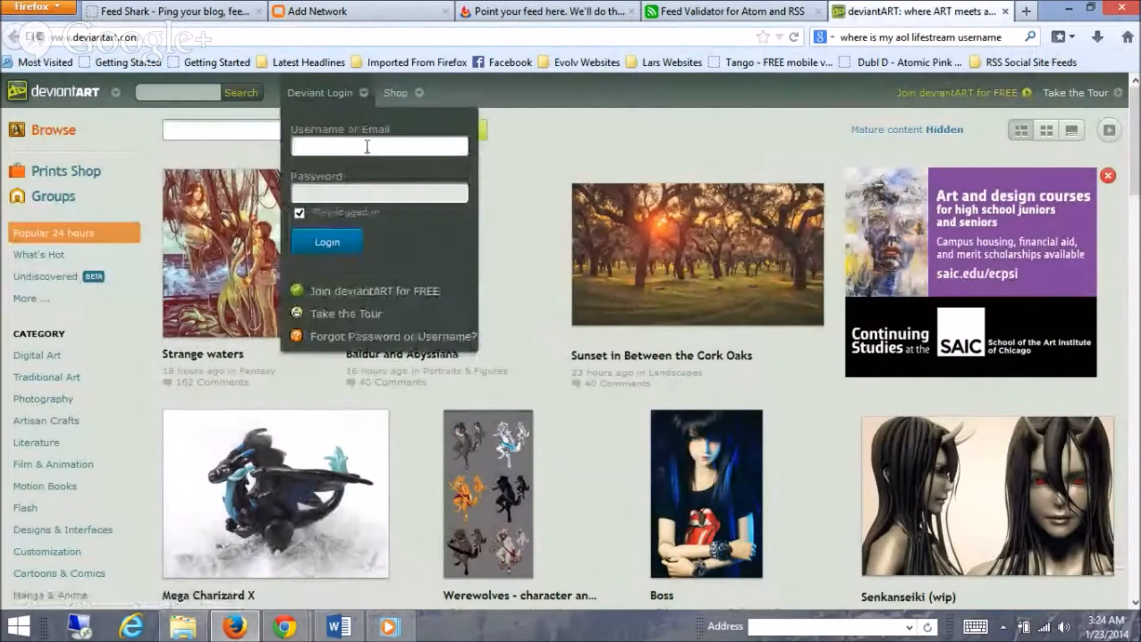
text(dustin)
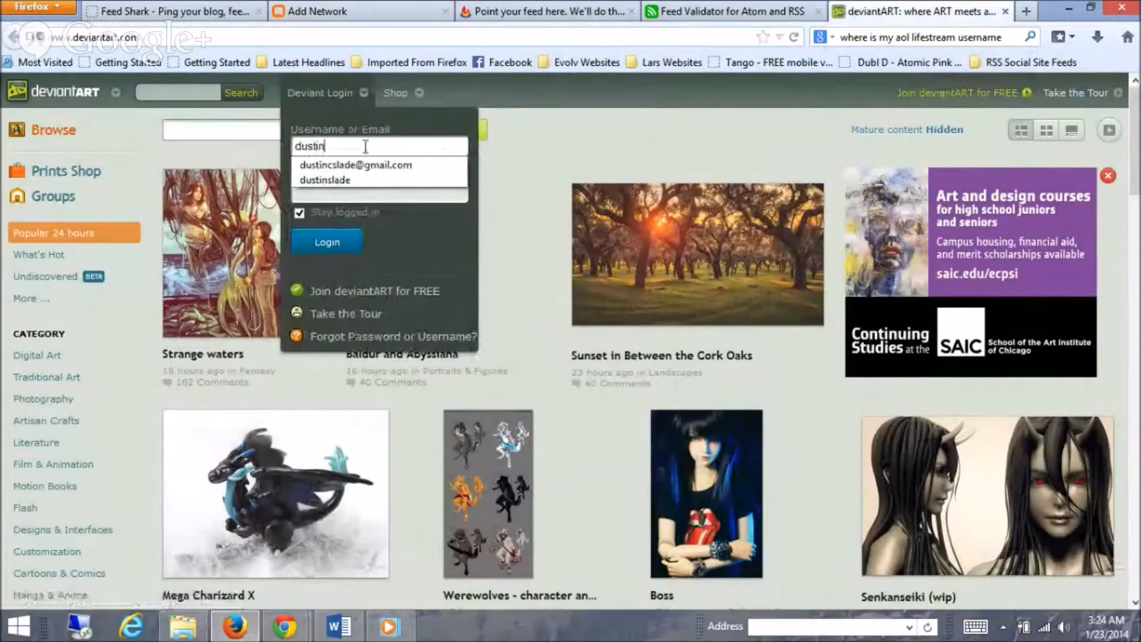
click(324, 180)
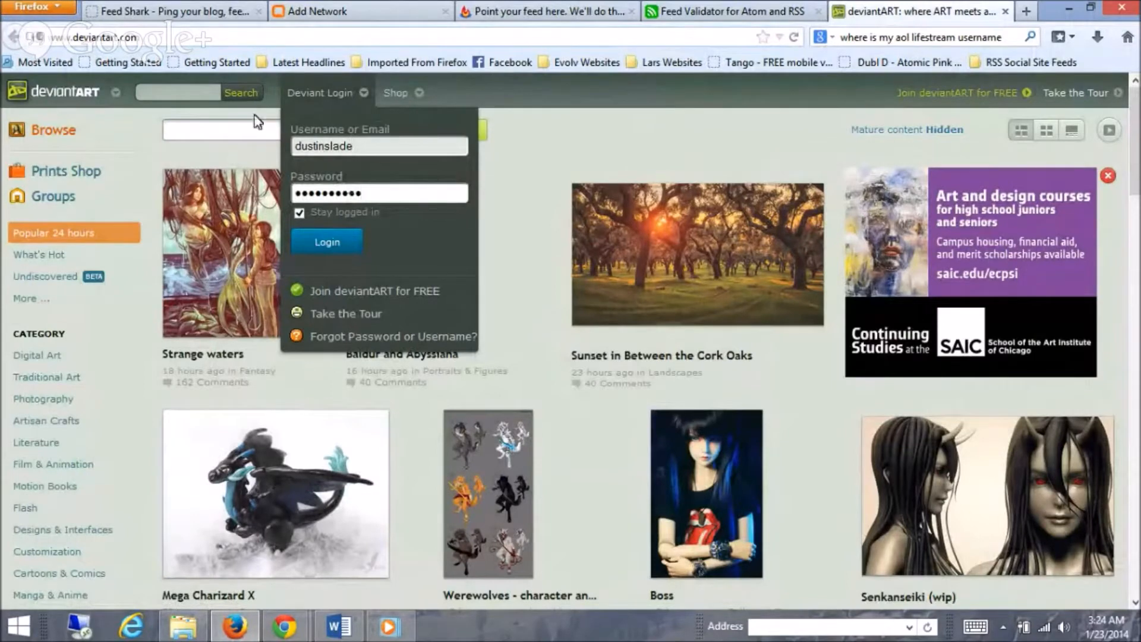
- Sign in with Stay logged in turned off
click(299, 212)
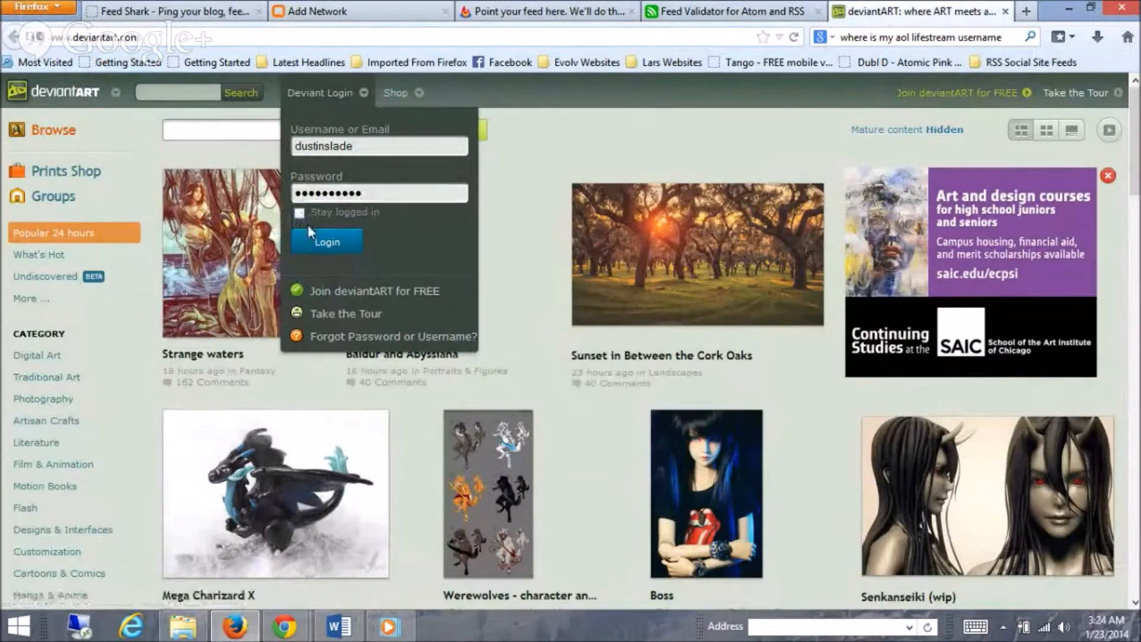
click(325, 242)
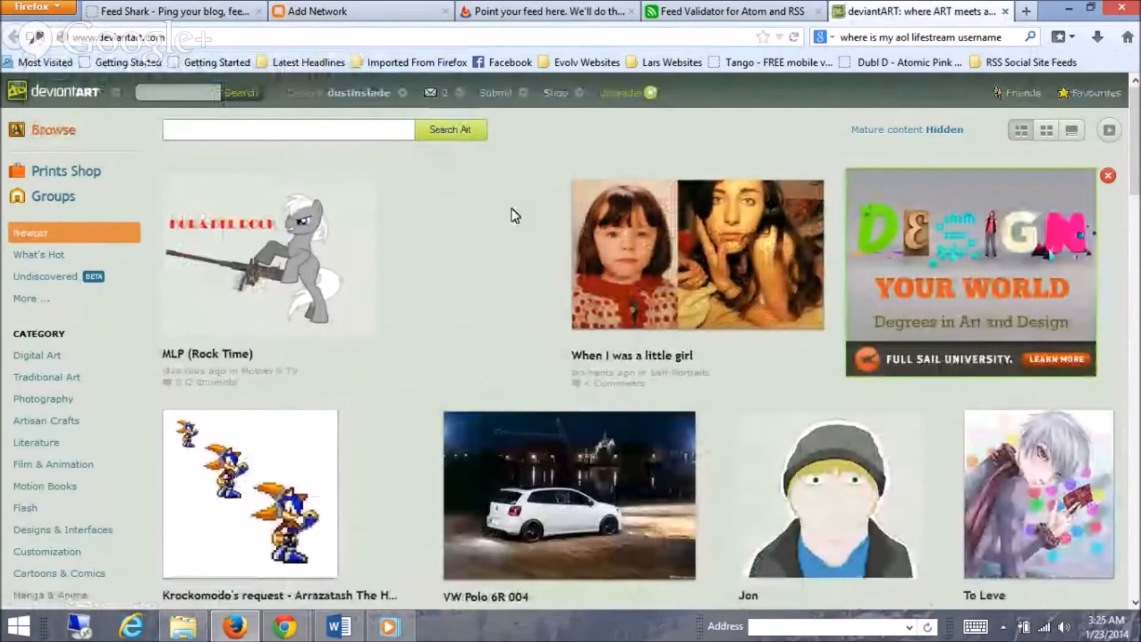
- Go to the account's own profile page via the top-bar username menu
click(288, 130)
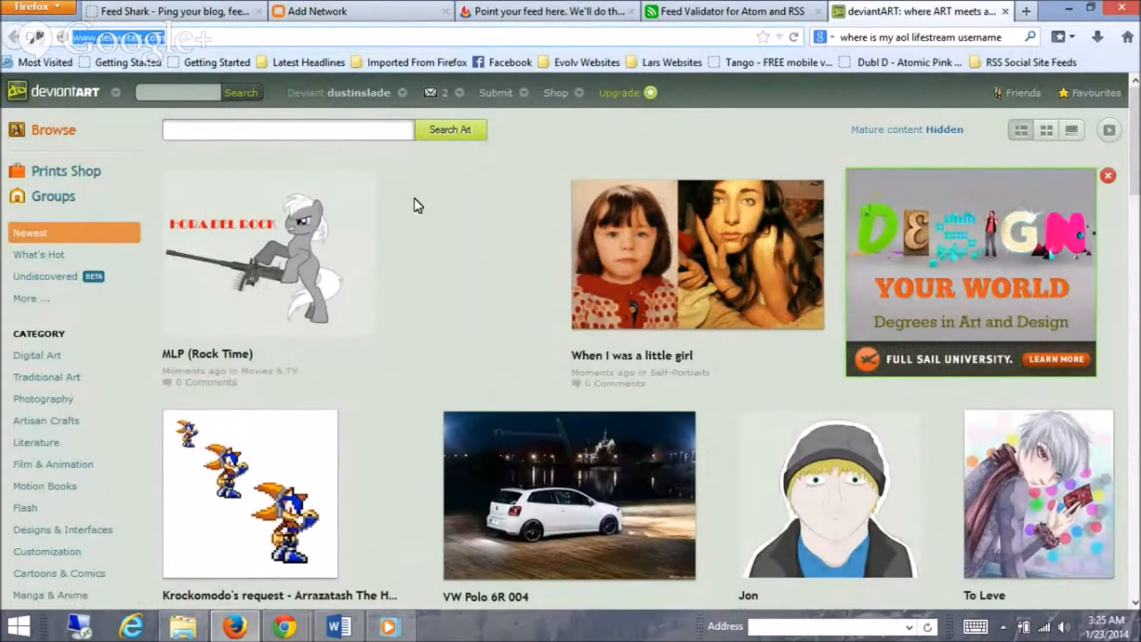
click(359, 93)
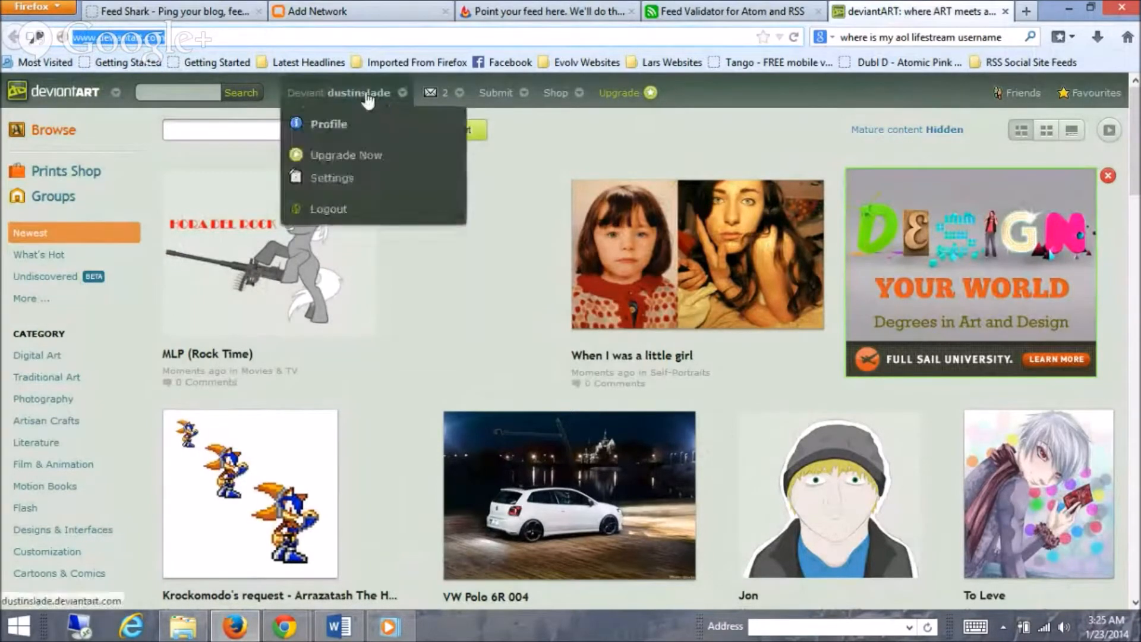
click(328, 123)
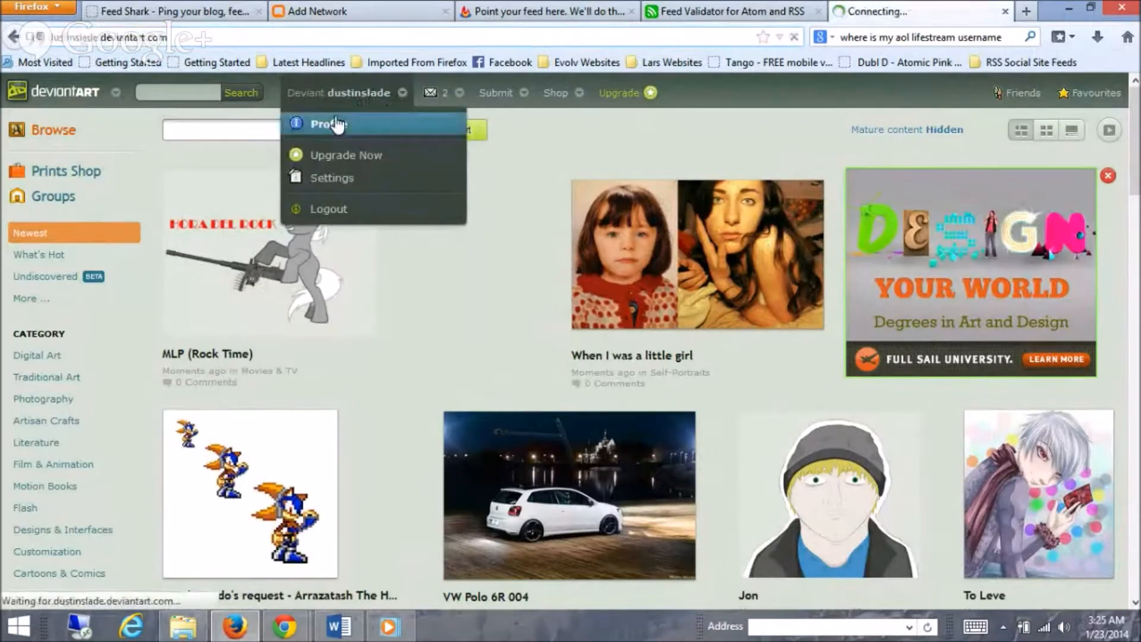
click(328, 123)
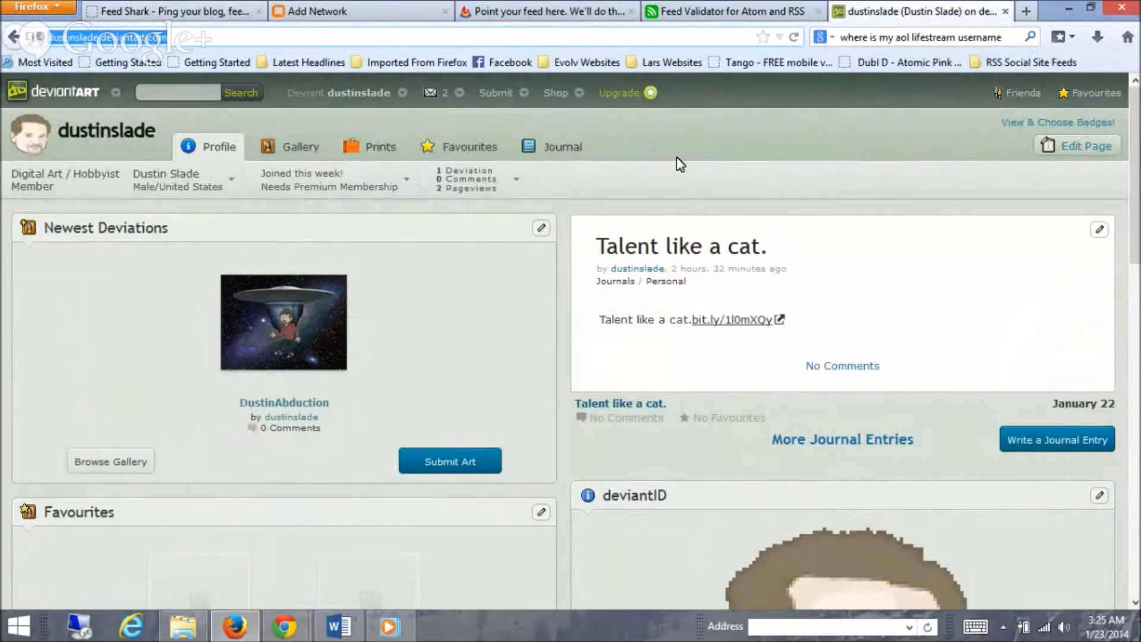
scroll(down, 3)
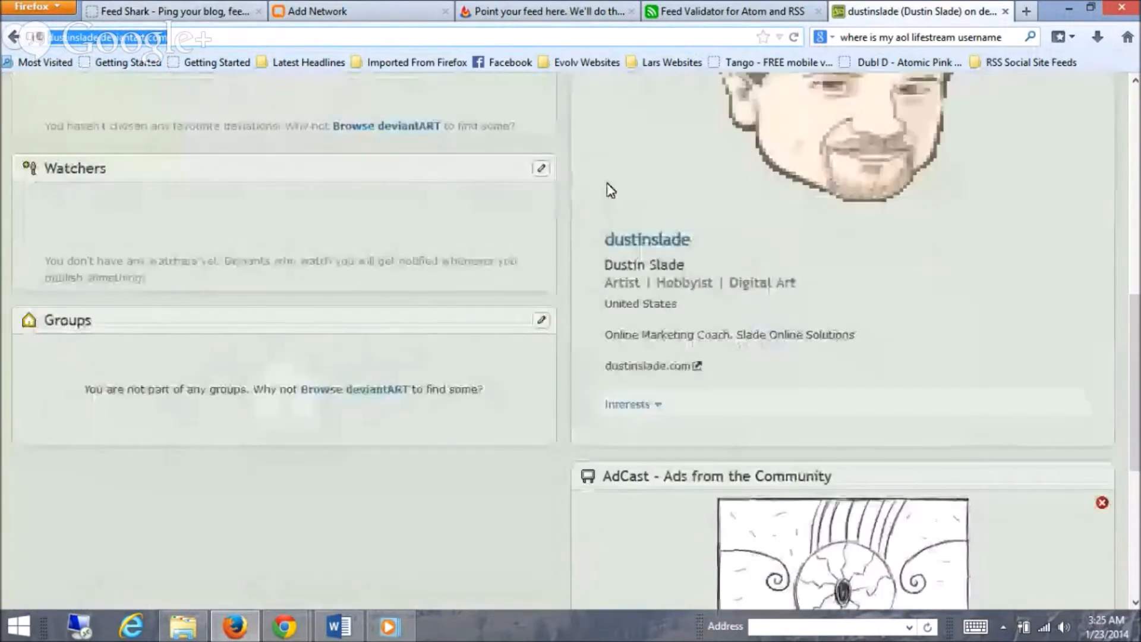
scroll(down, 3)
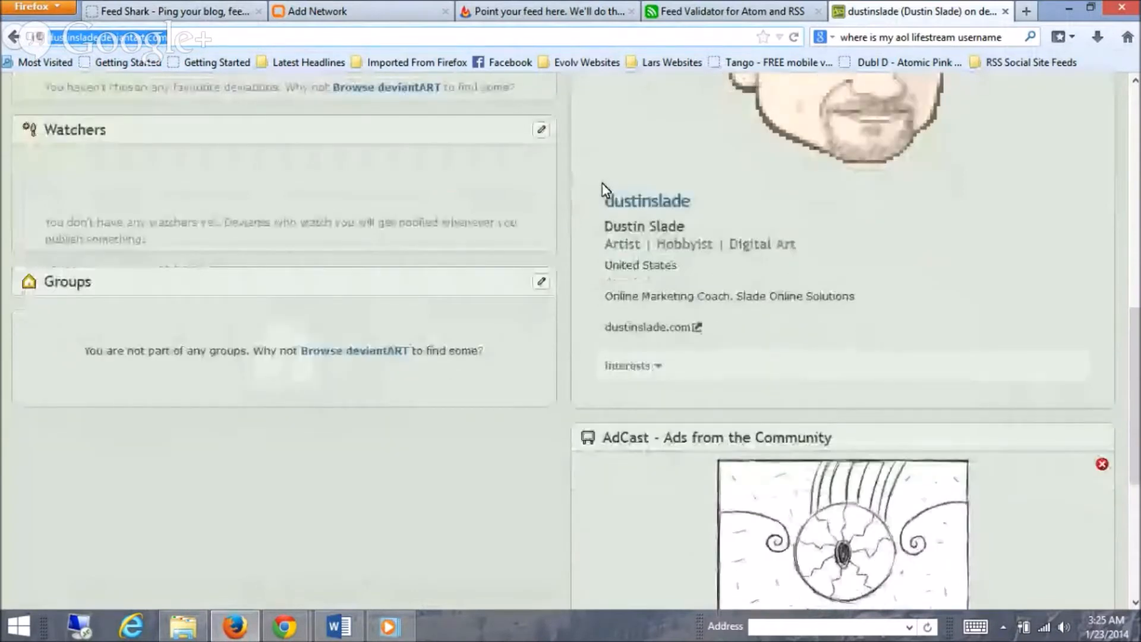
scroll(up, 3)
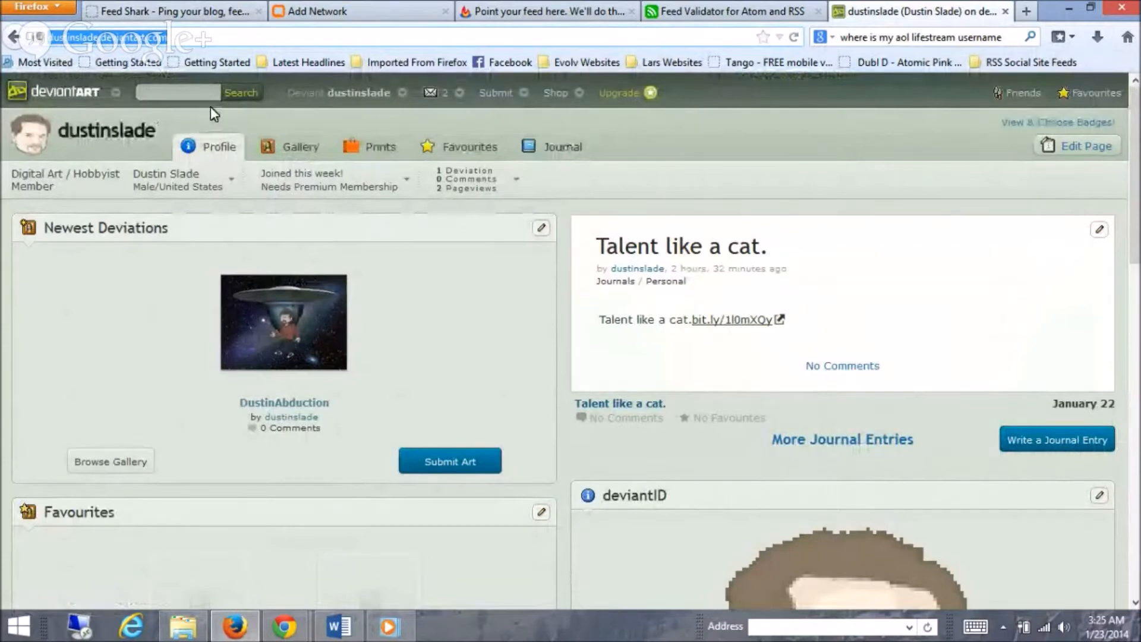
click(118, 93)
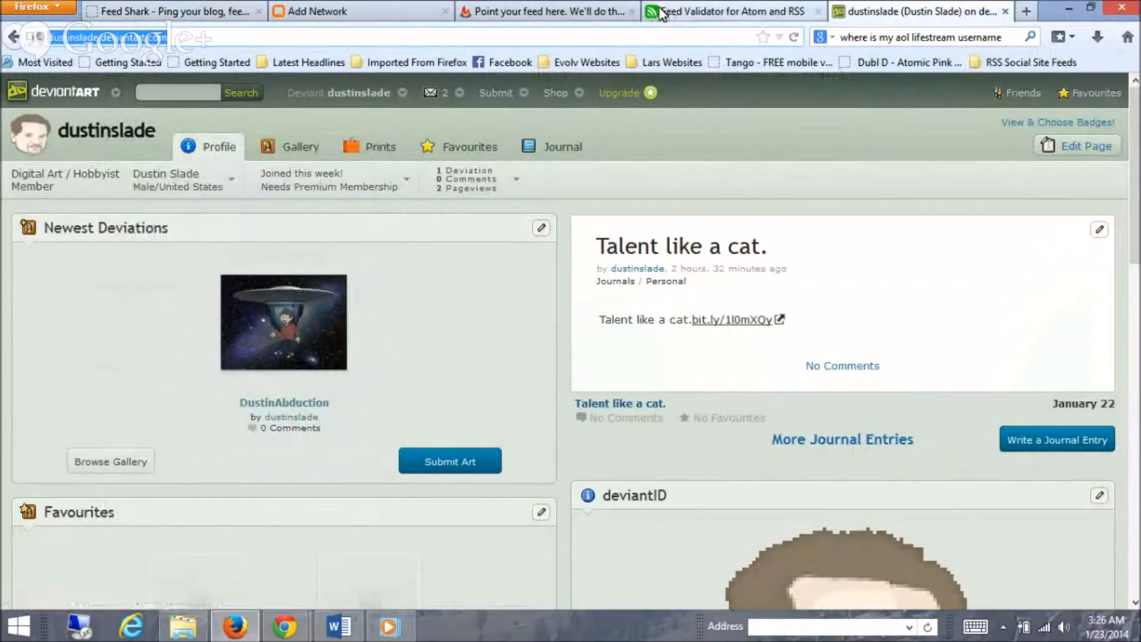
click(115, 93)
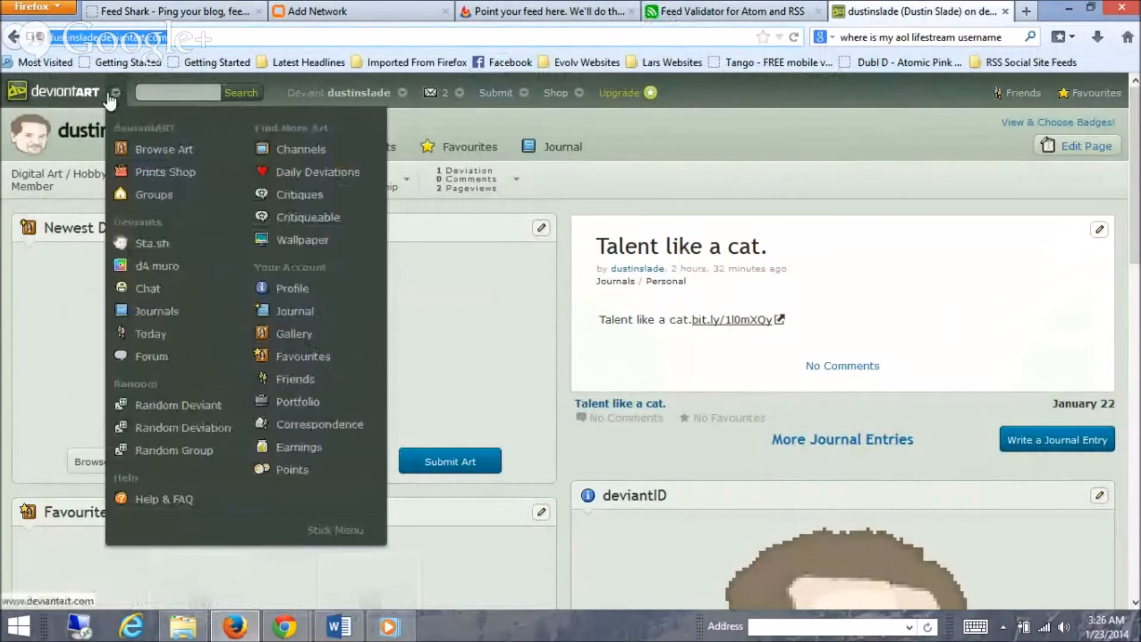
mouse_move(166, 171)
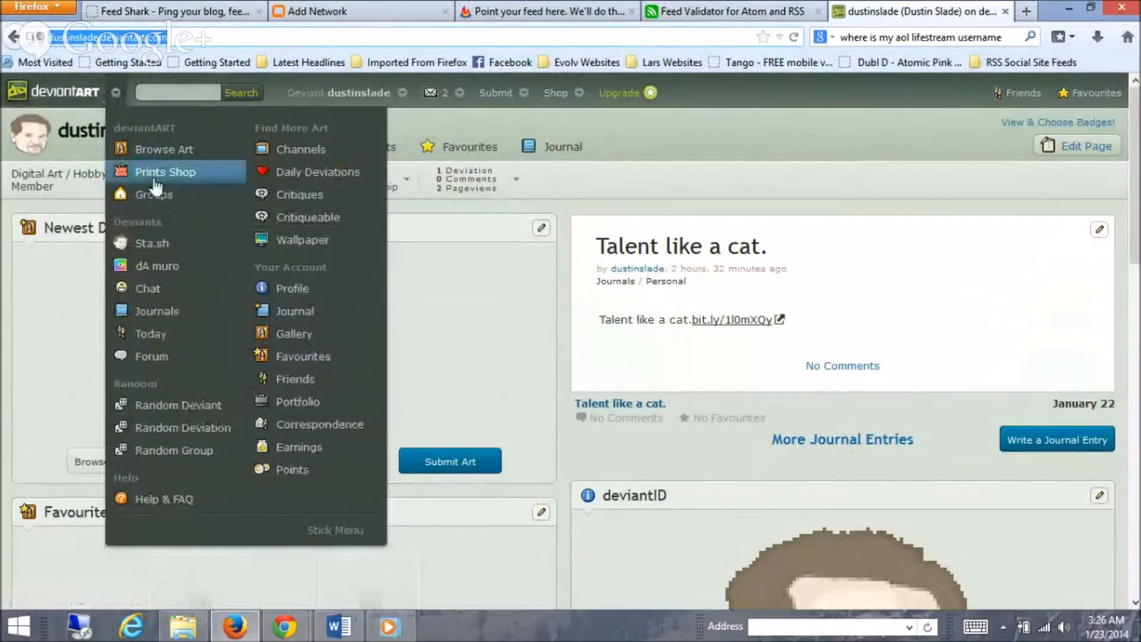
mouse_move(182, 222)
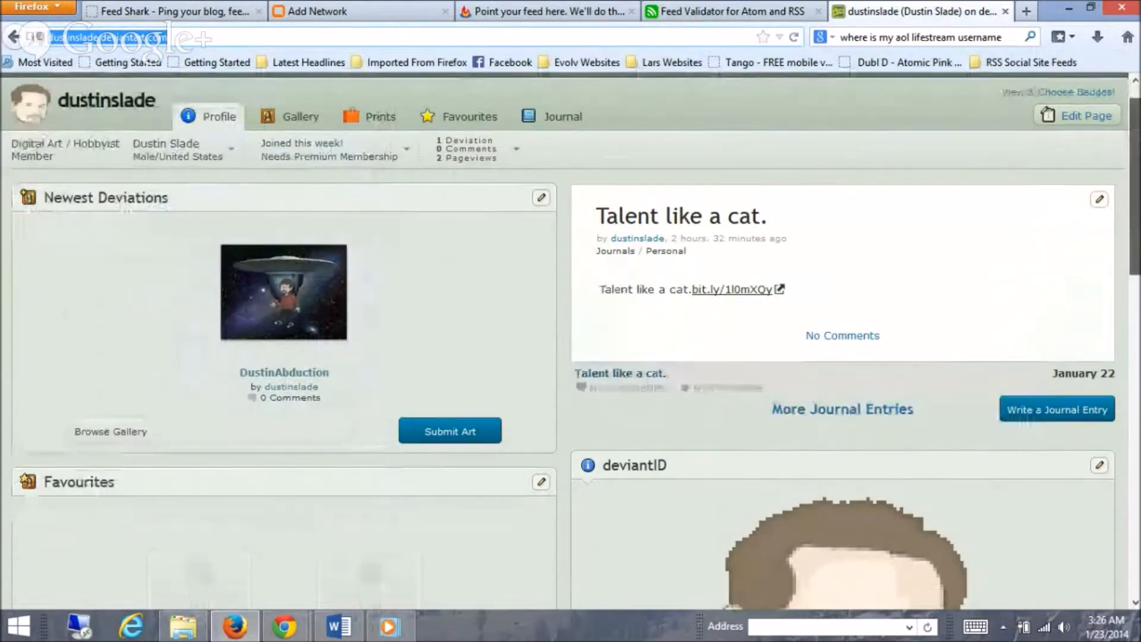
scroll(down, 3)
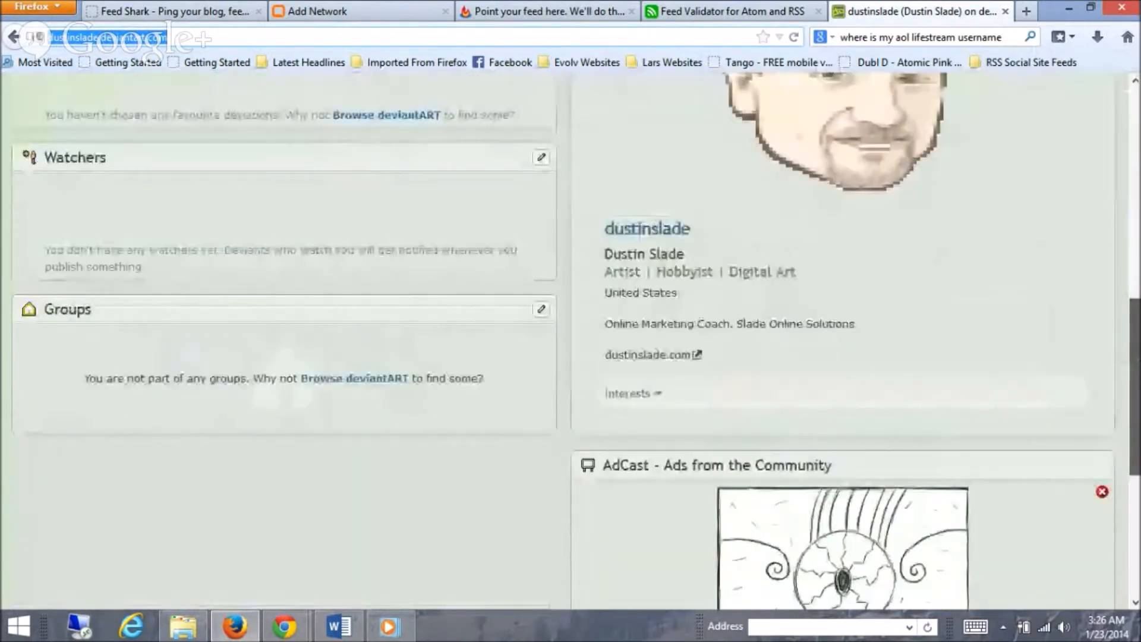
scroll(down, 3)
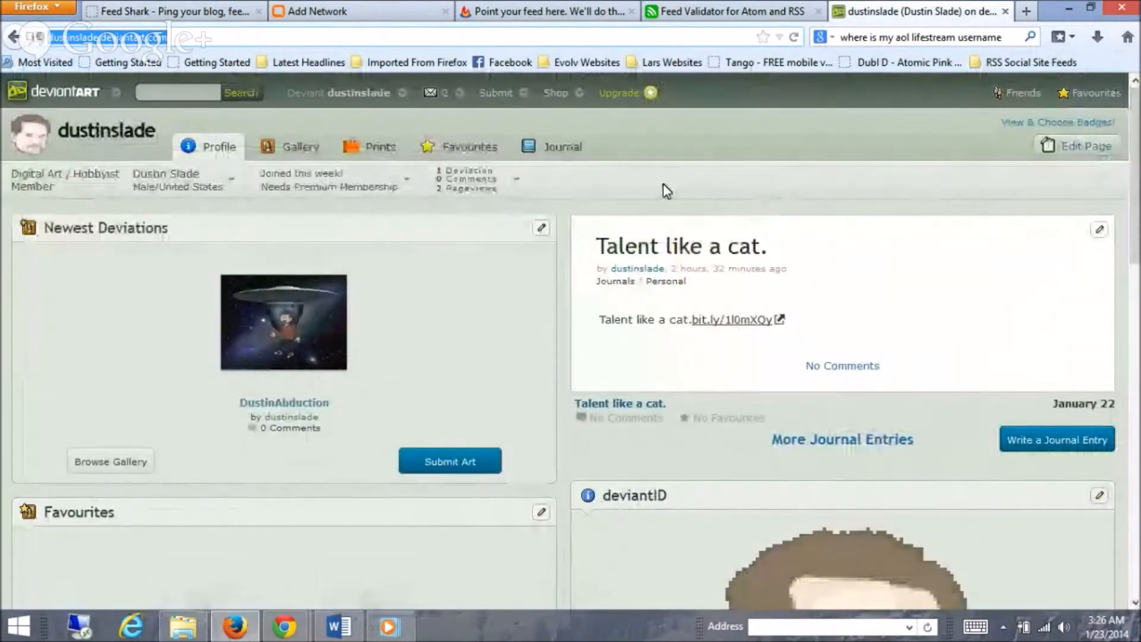
mouse_move(468, 146)
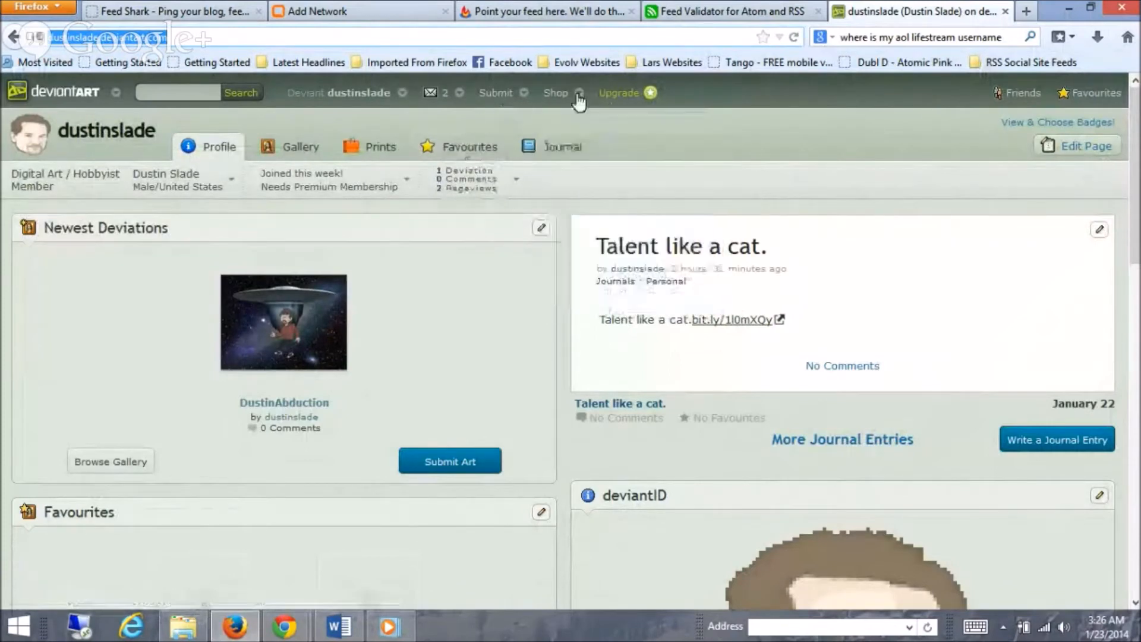
click(357, 93)
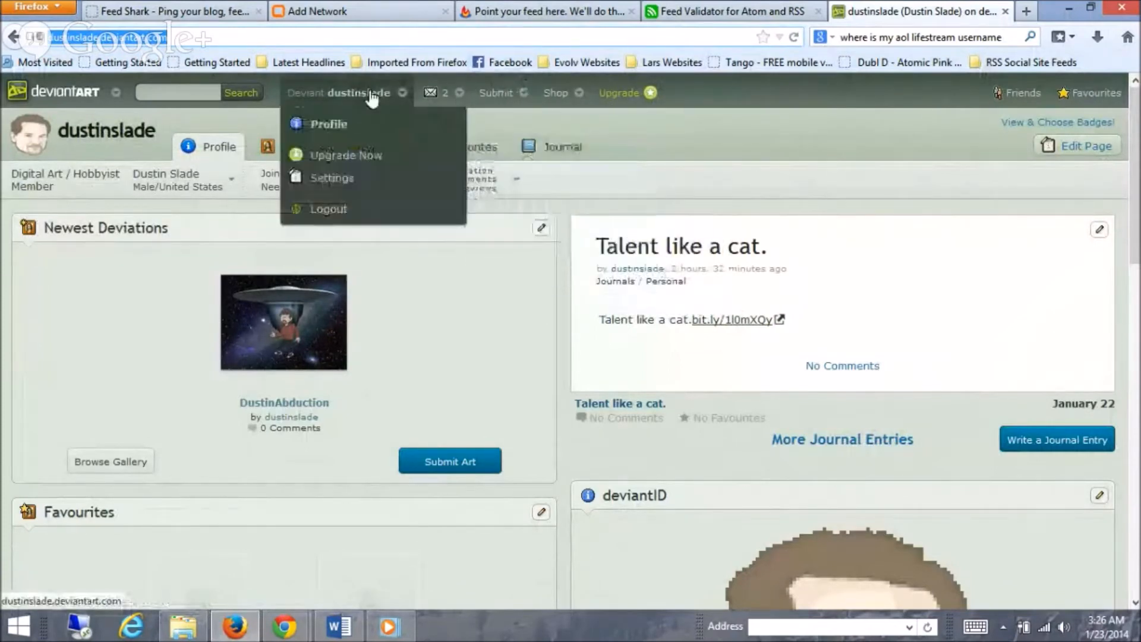
click(431, 92)
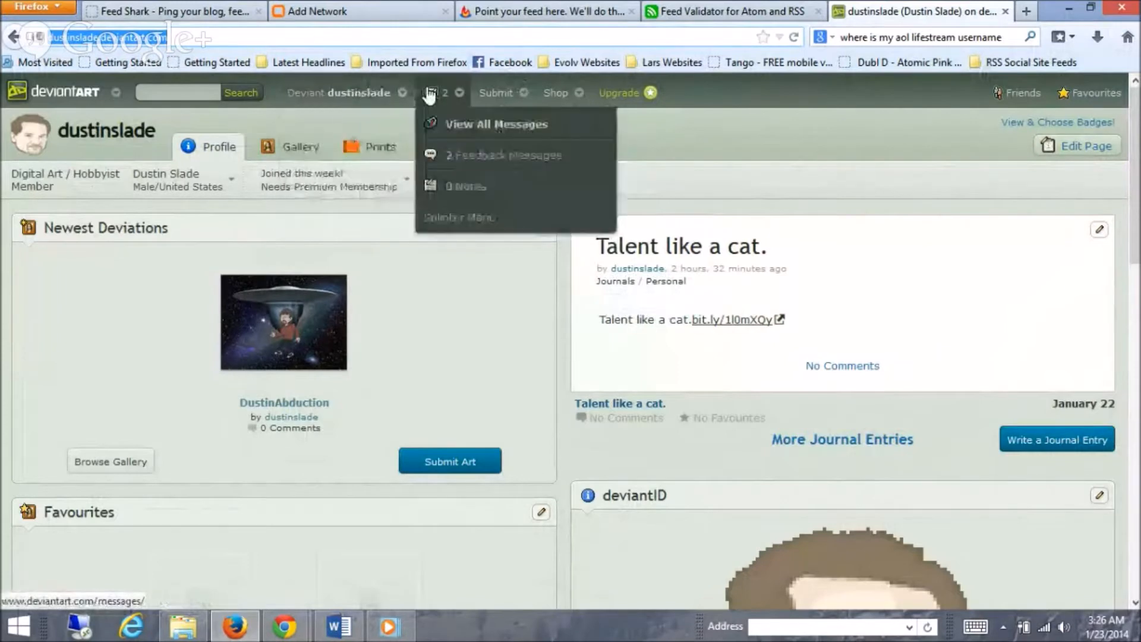
click(497, 93)
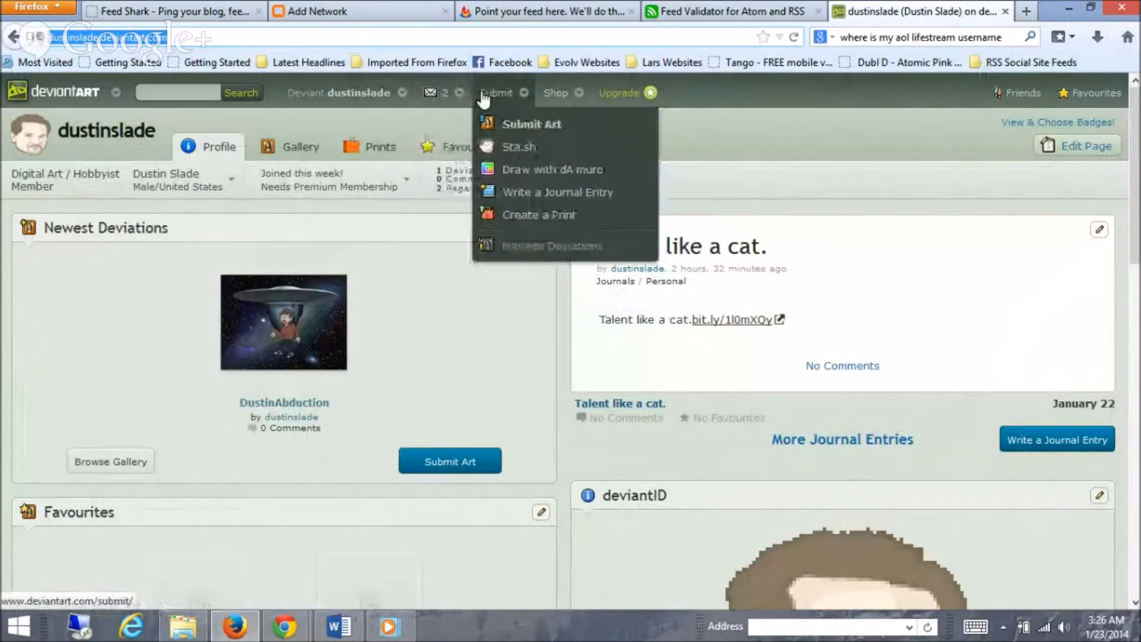
click(556, 93)
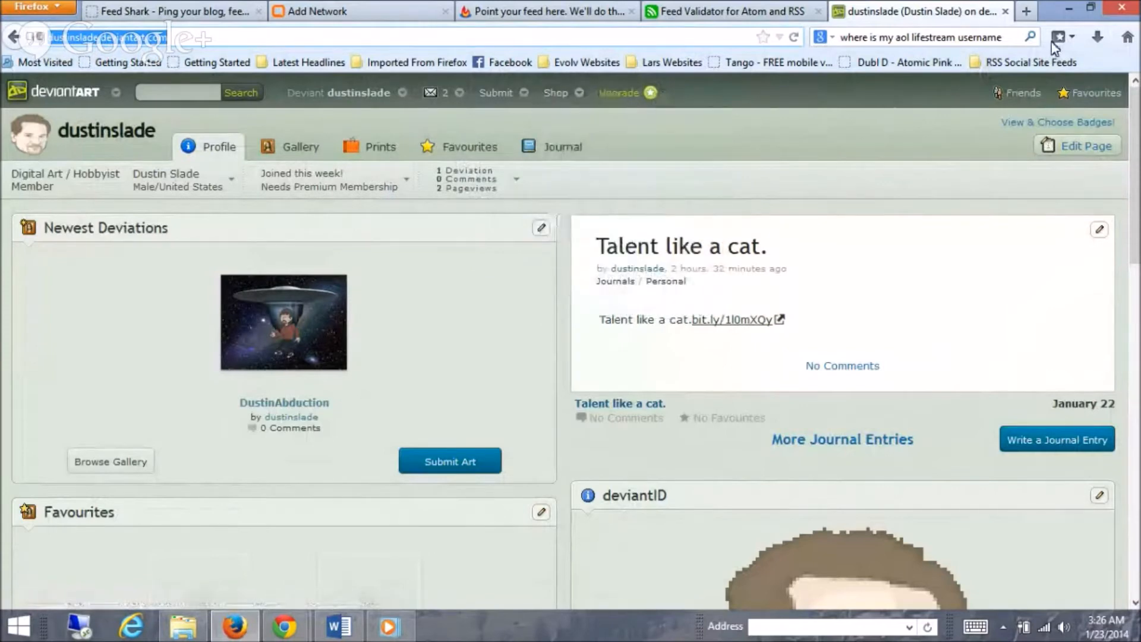
click(1059, 37)
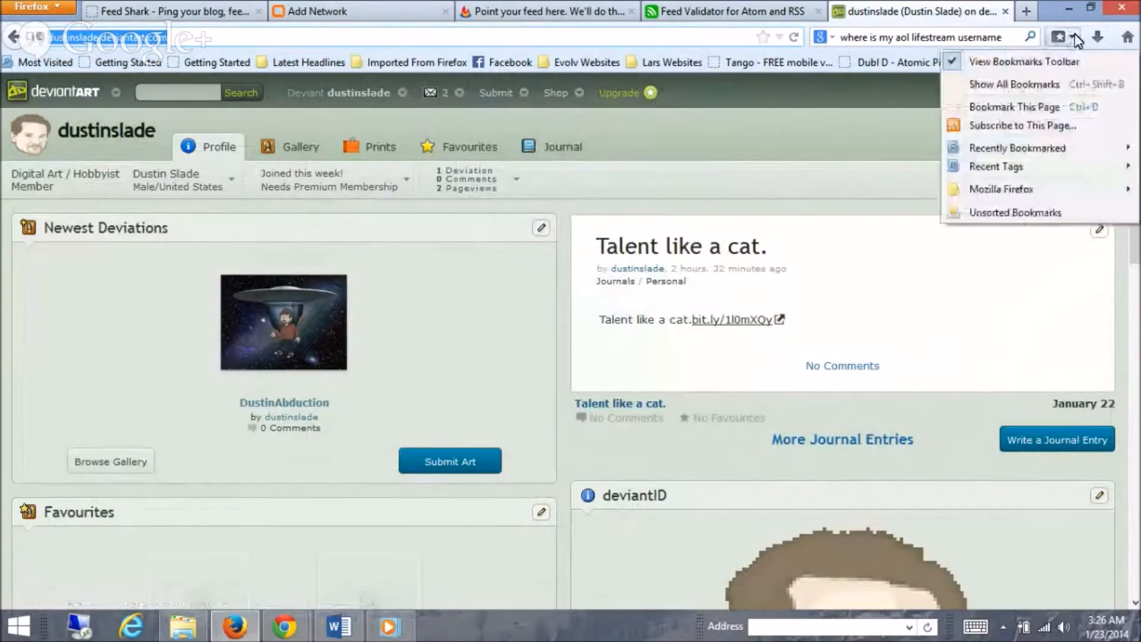
click(1060, 37)
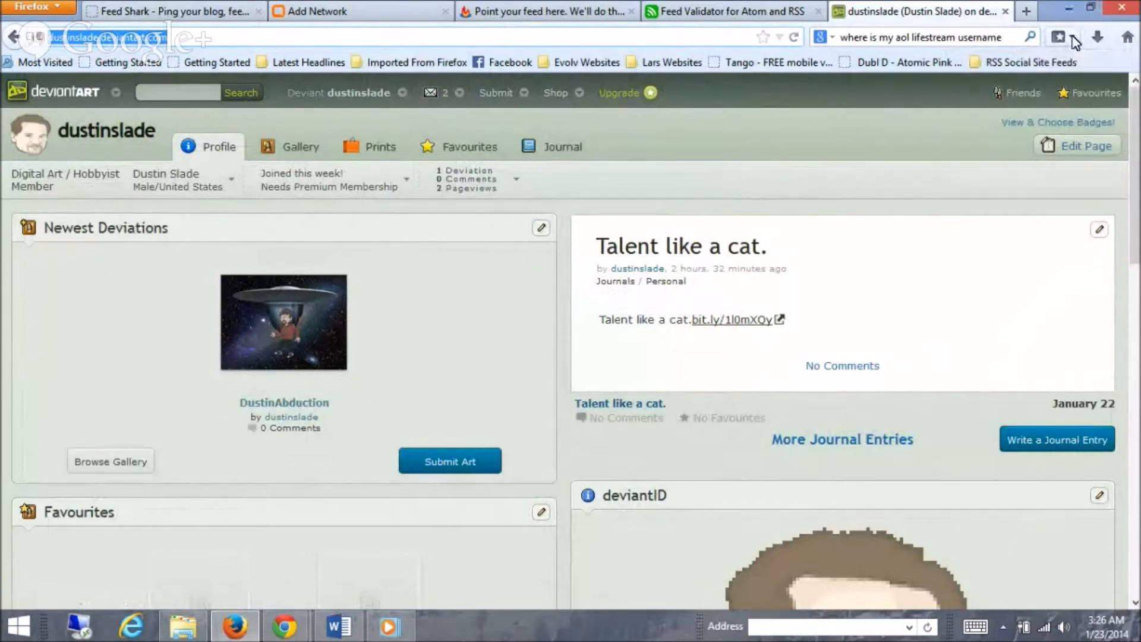
click(1060, 37)
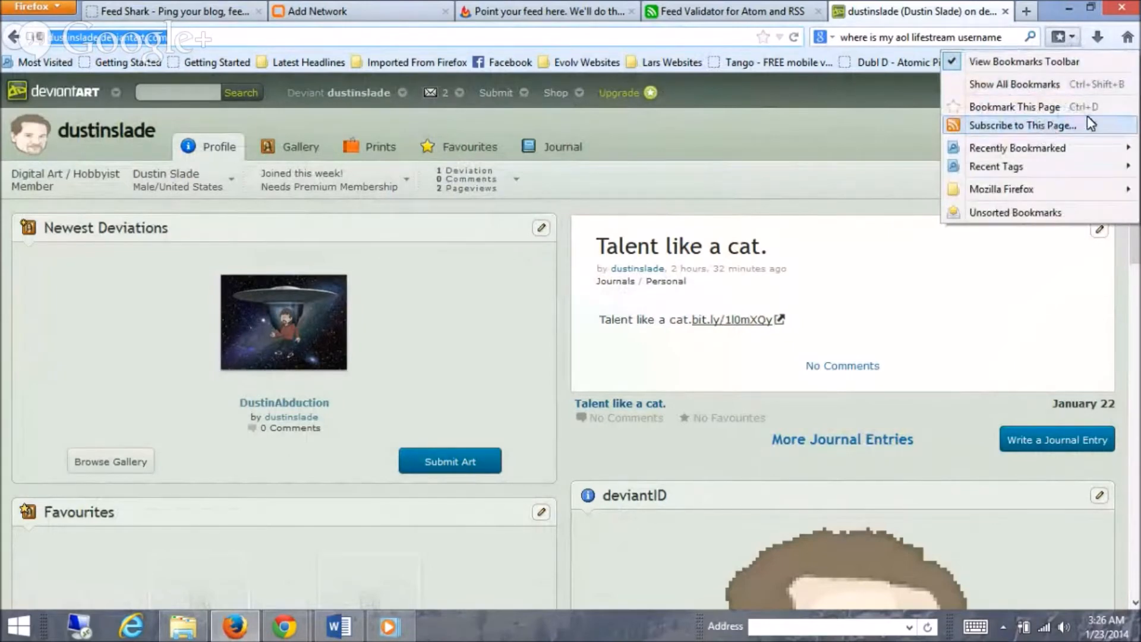
mouse_move(1087, 129)
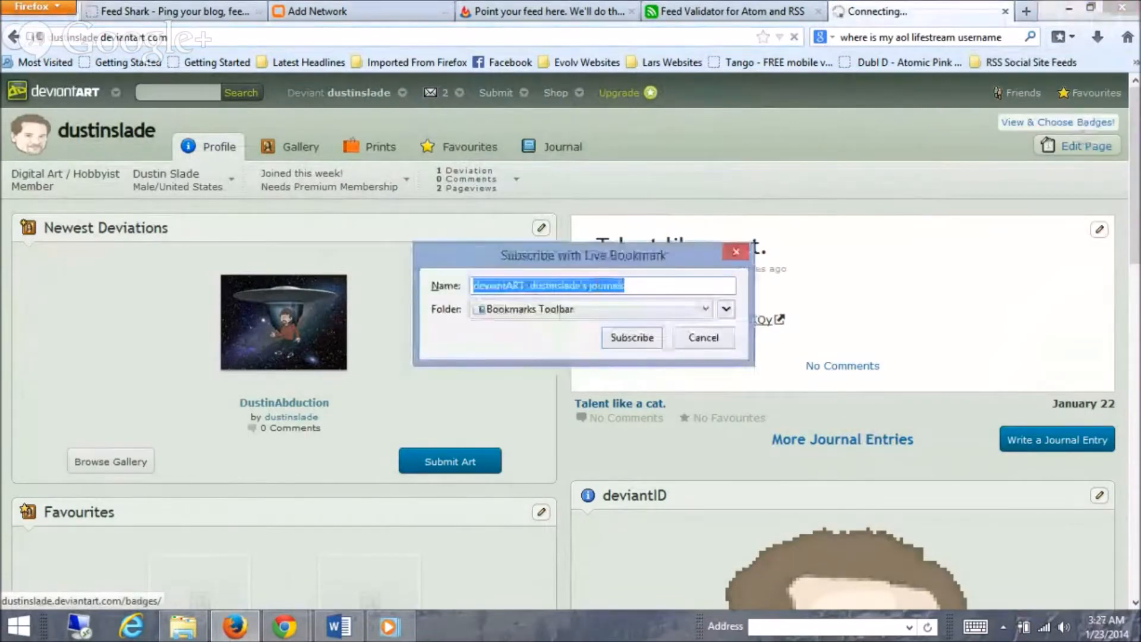
click(724, 309)
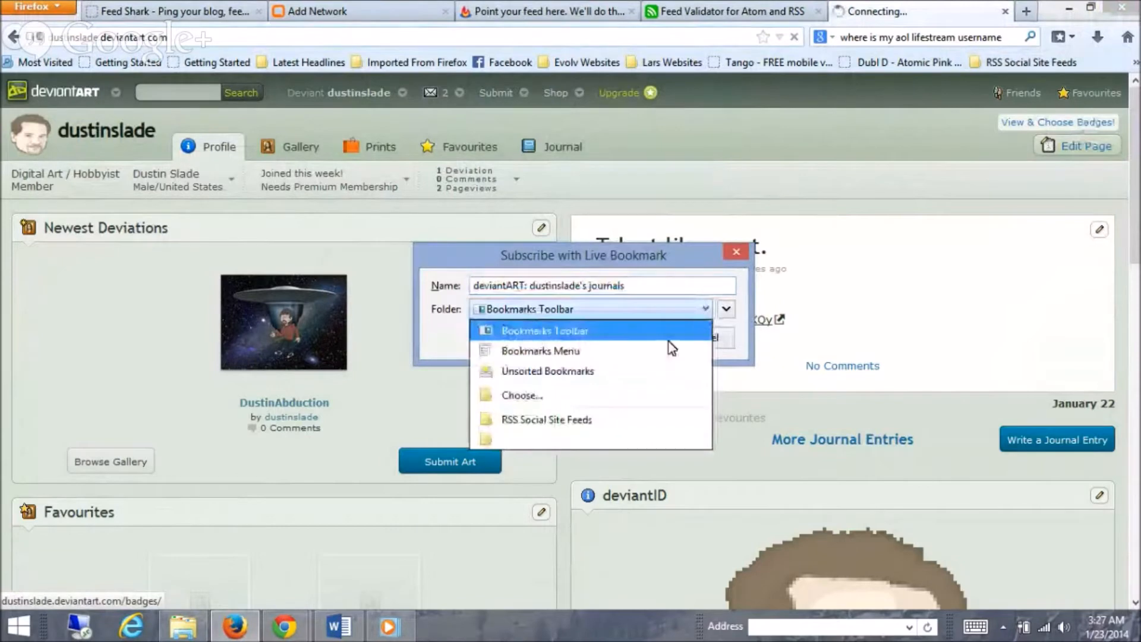
click(546, 419)
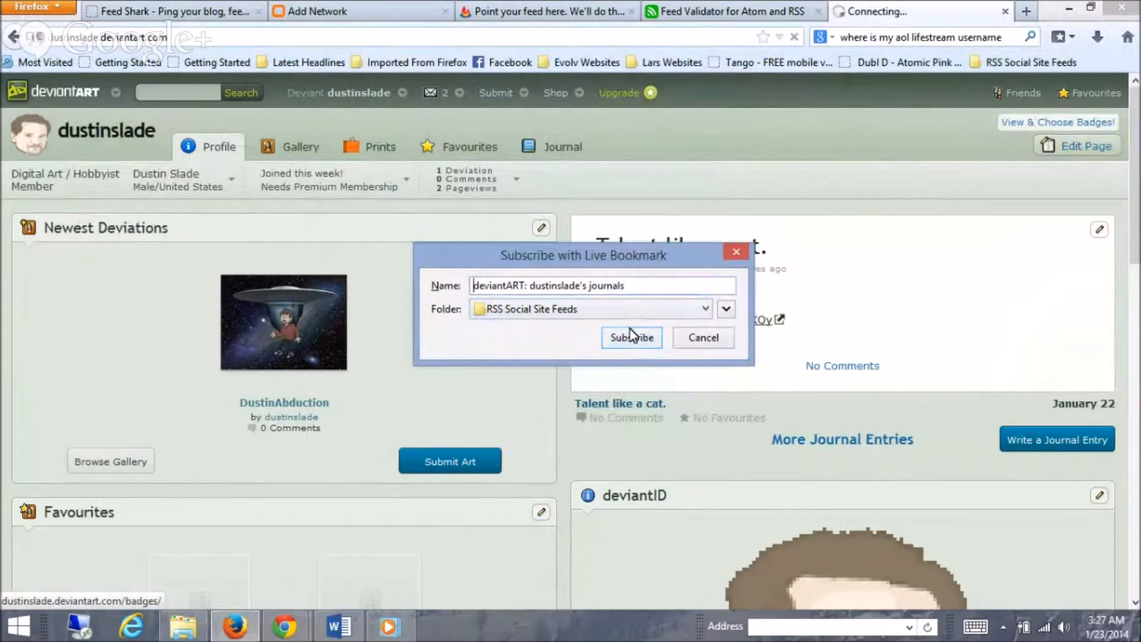
click(630, 336)
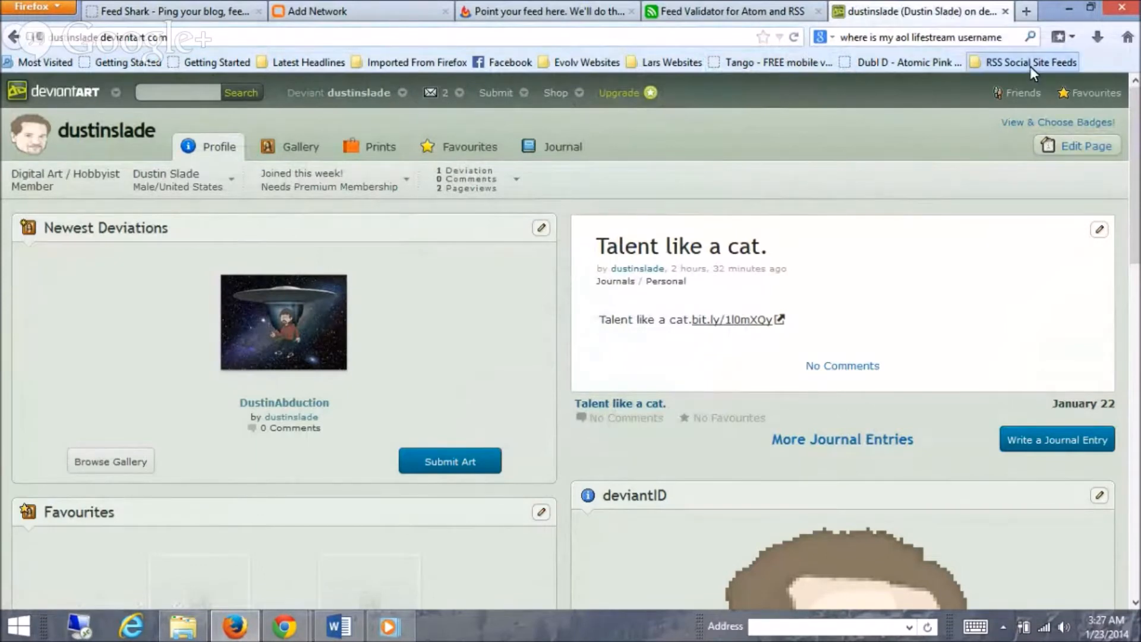
- Browse the RSS Social Site Feeds folder listing the new deviantART journals feed
click(1030, 62)
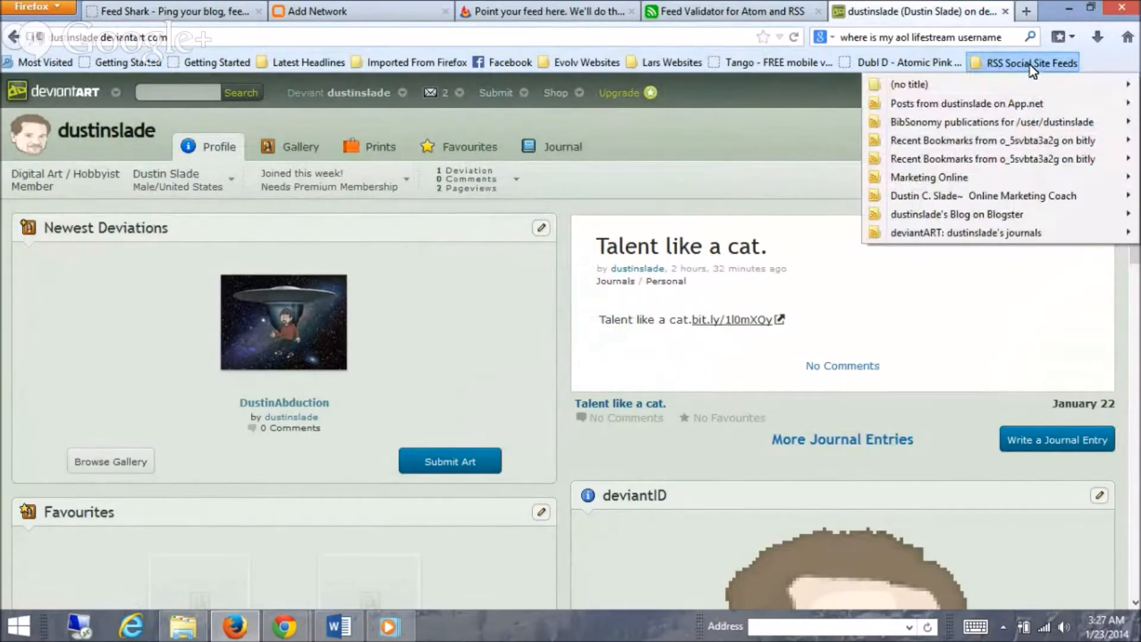
mouse_move(984, 231)
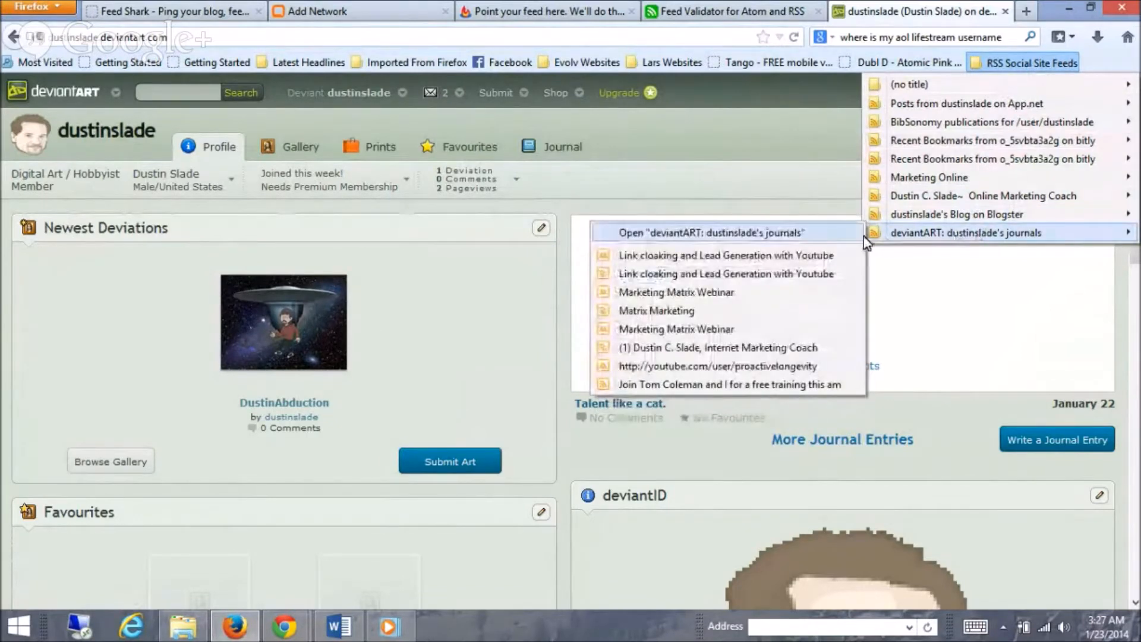
mouse_move(806, 311)
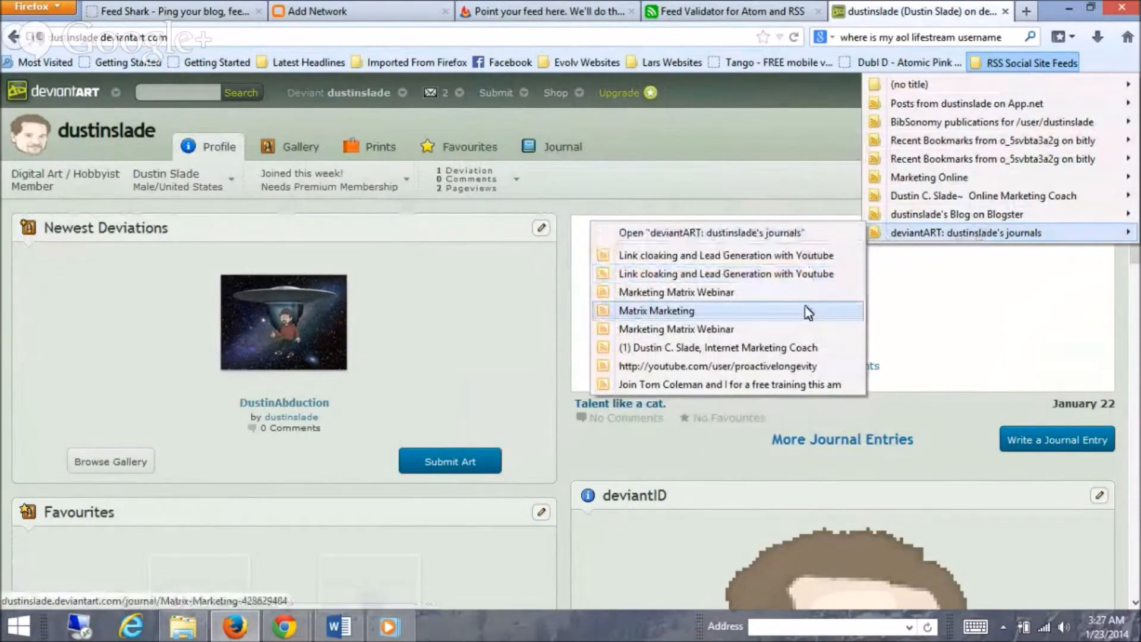
mouse_move(752, 347)
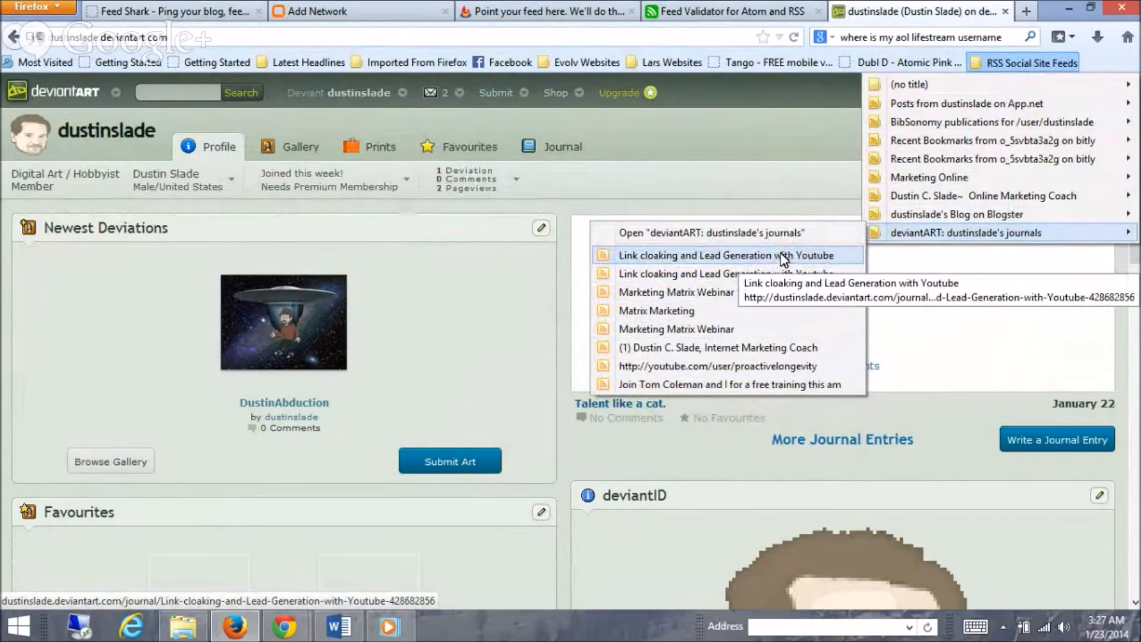
mouse_move(753, 232)
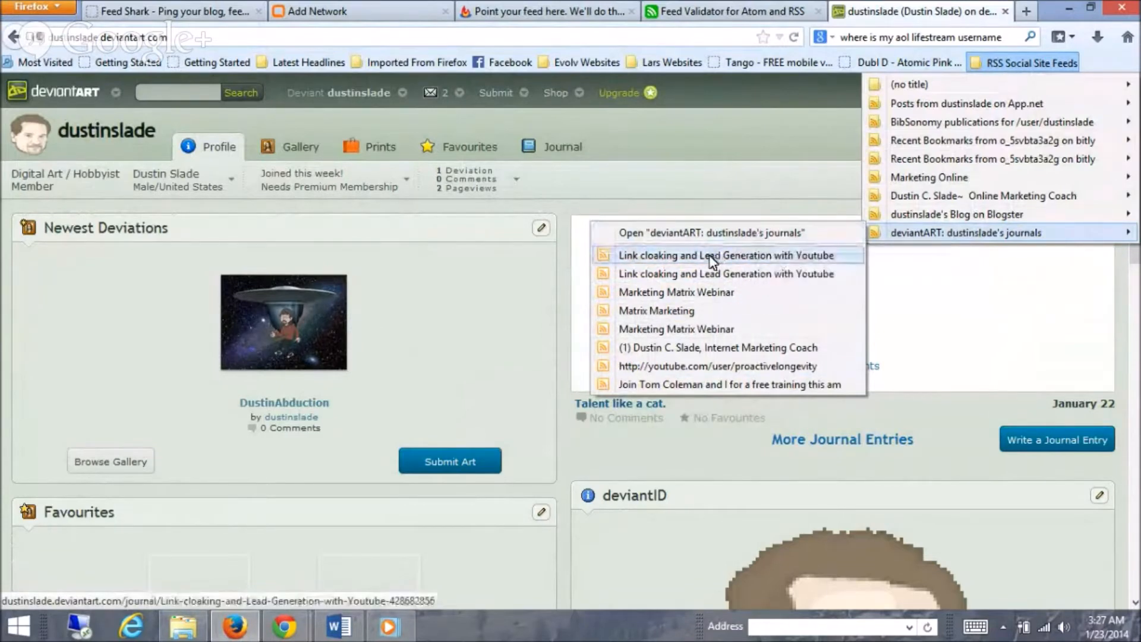
mouse_move(699, 273)
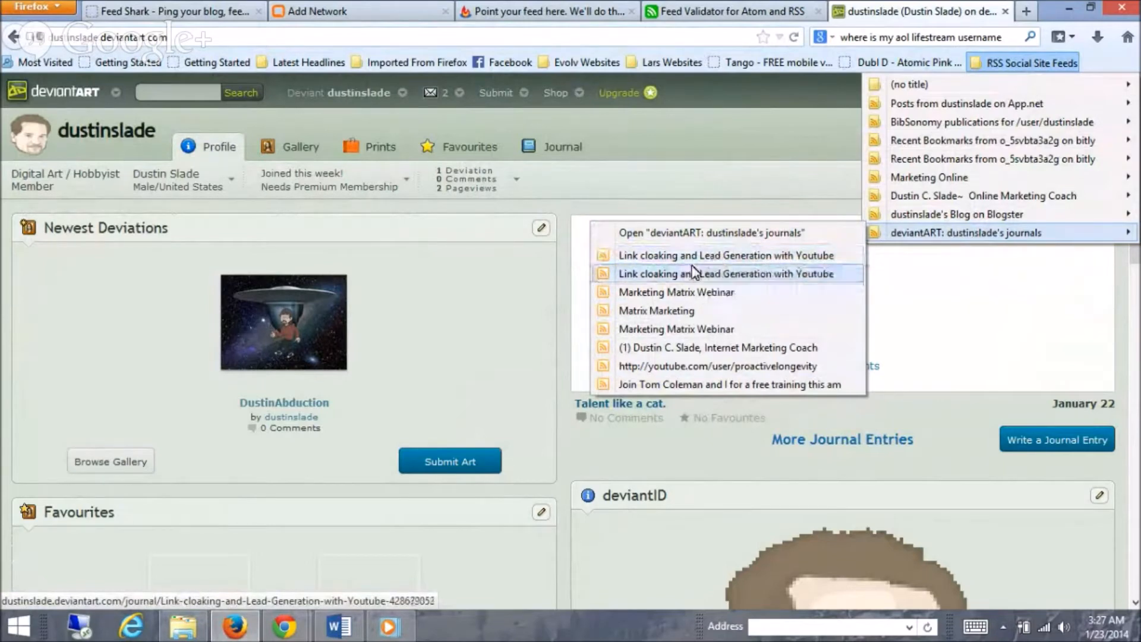
mouse_move(682, 274)
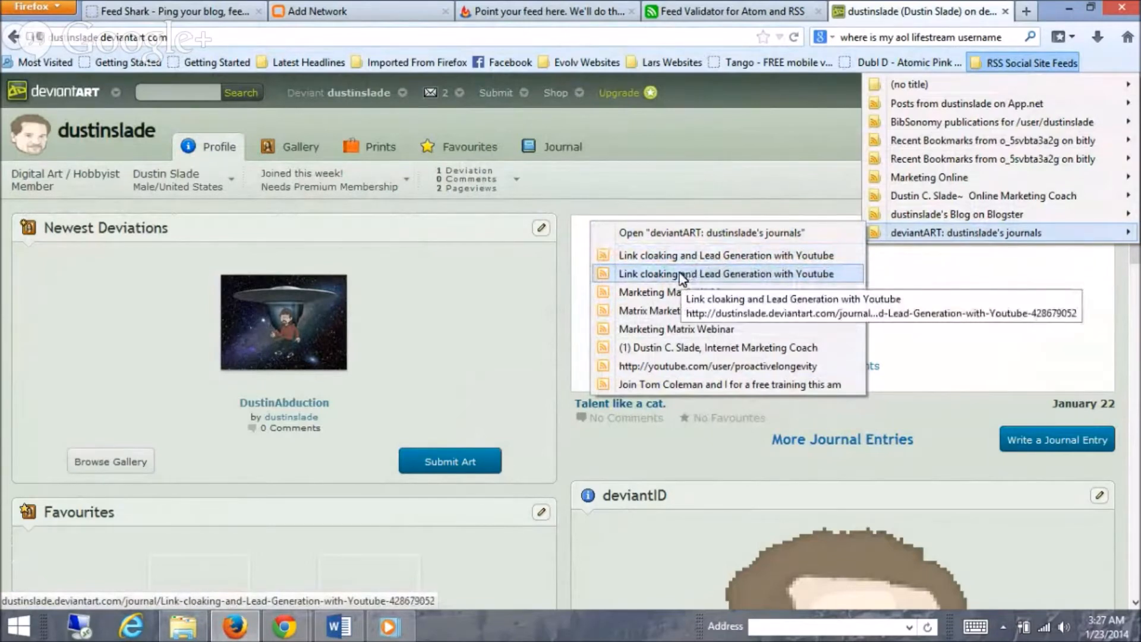
mouse_move(675, 292)
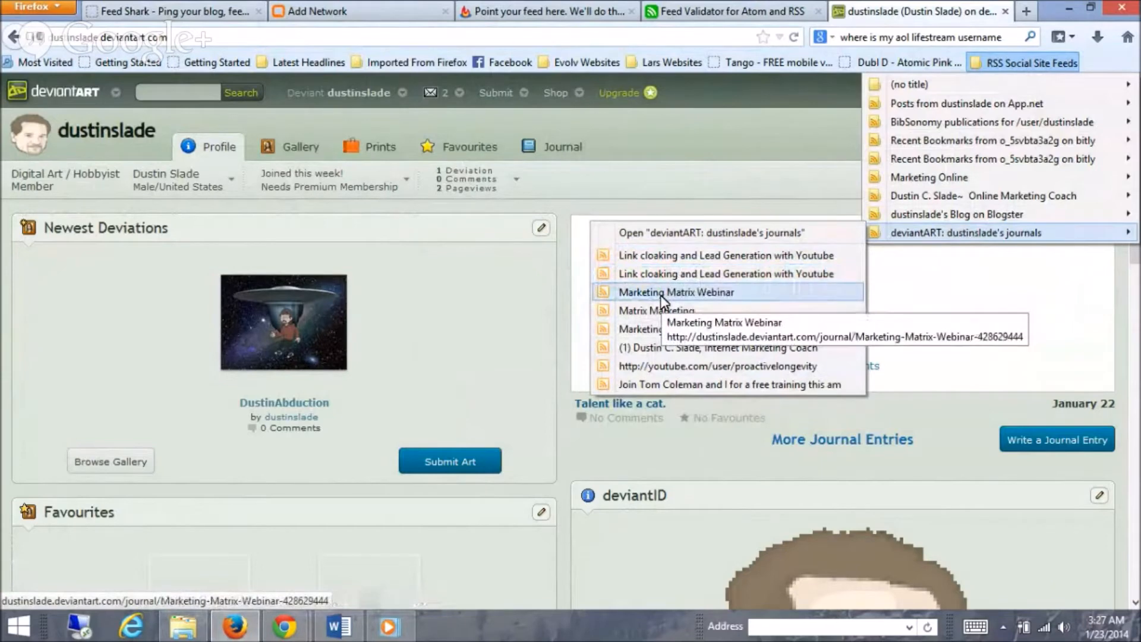
mouse_move(659, 329)
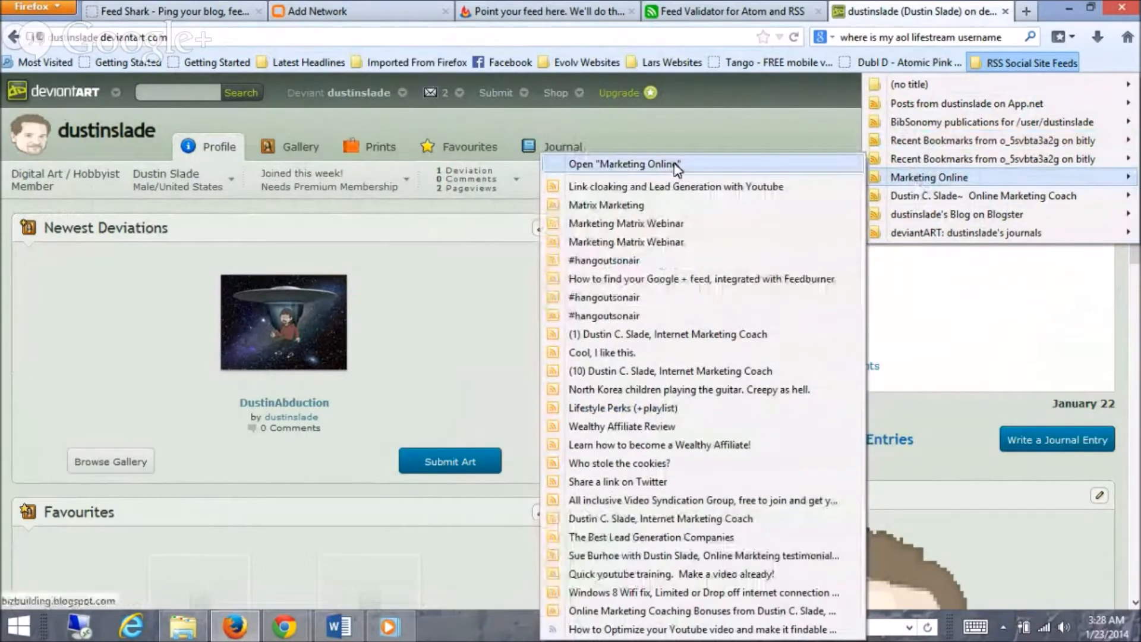
mouse_move(833, 171)
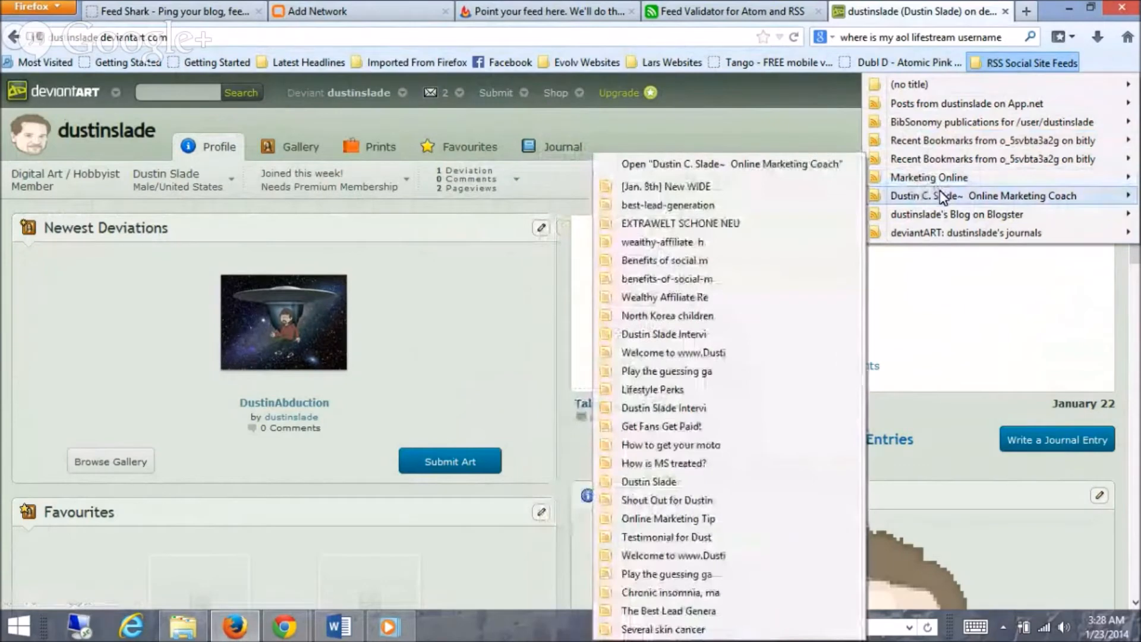
mouse_move(730, 162)
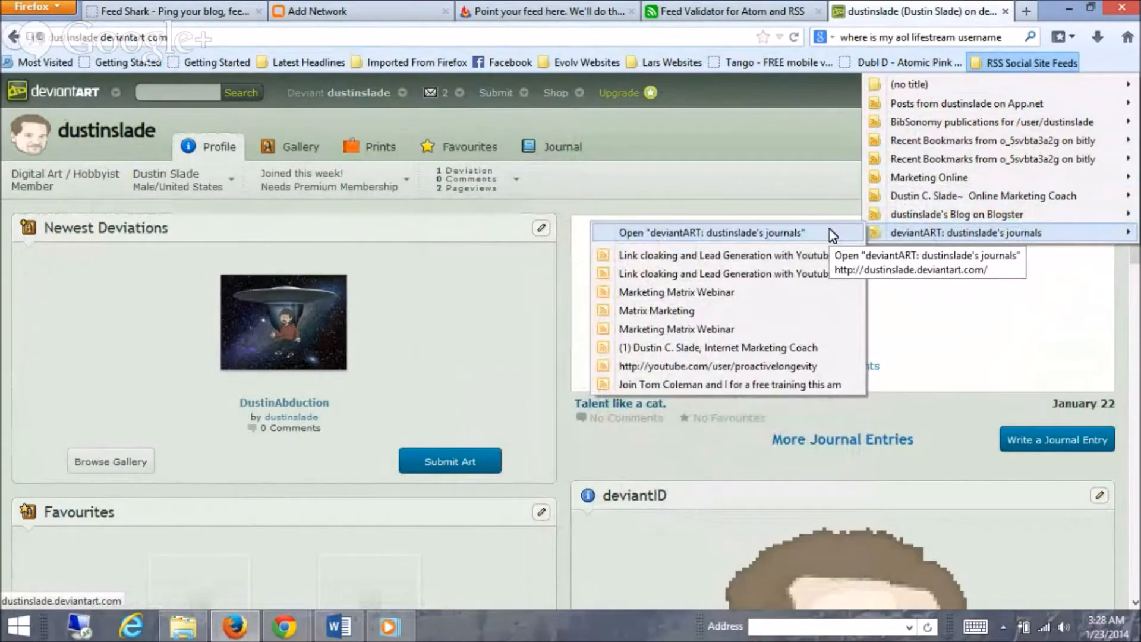
- Inspect the journals live bookmark's backend.deviantart.com rss.xml feed address, then cancel unchanged
right_click(974, 232)
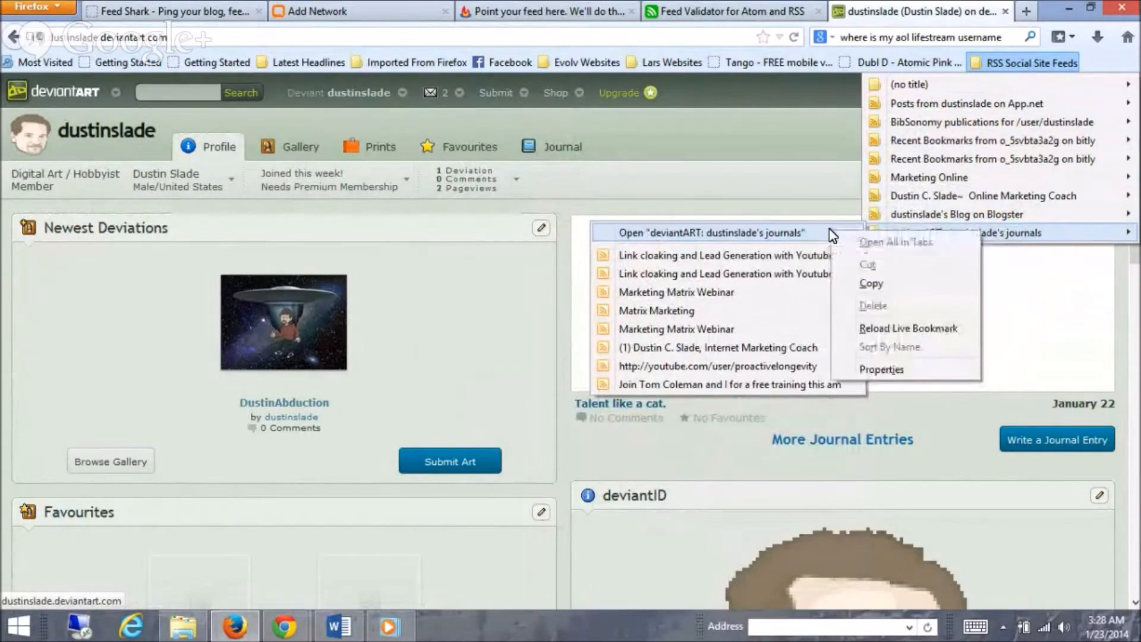
mouse_move(997, 242)
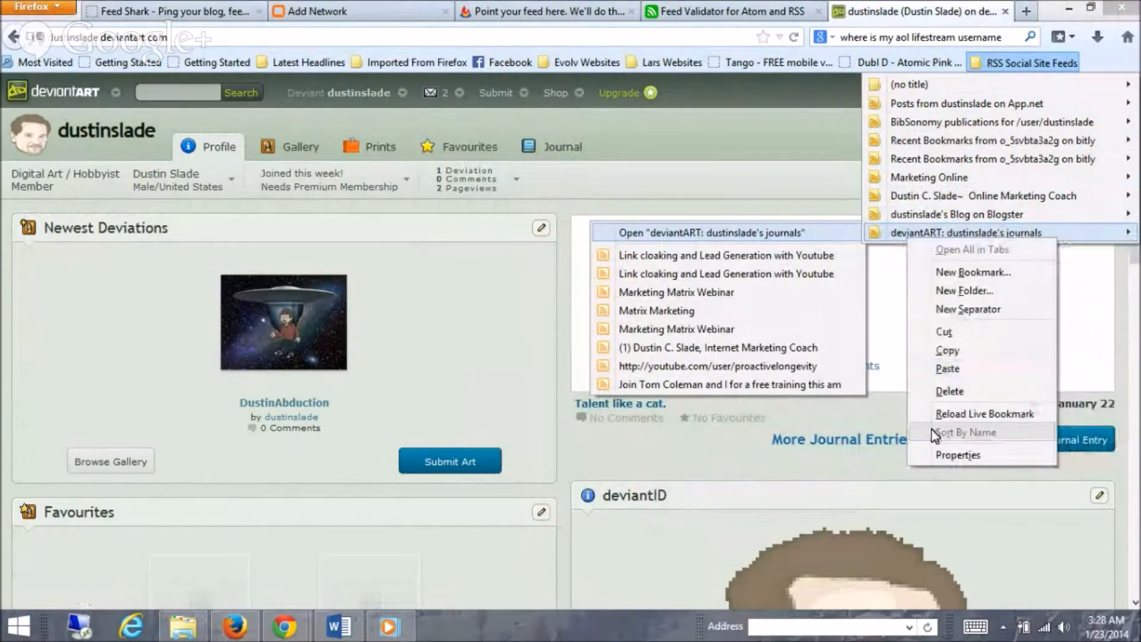
click(958, 454)
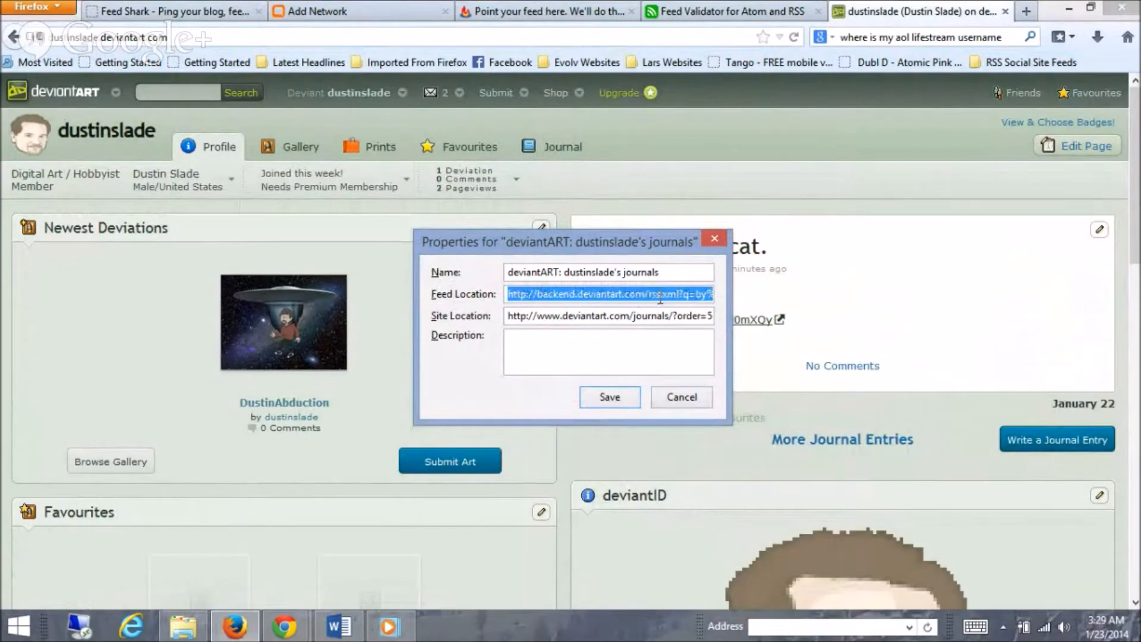
click(609, 315)
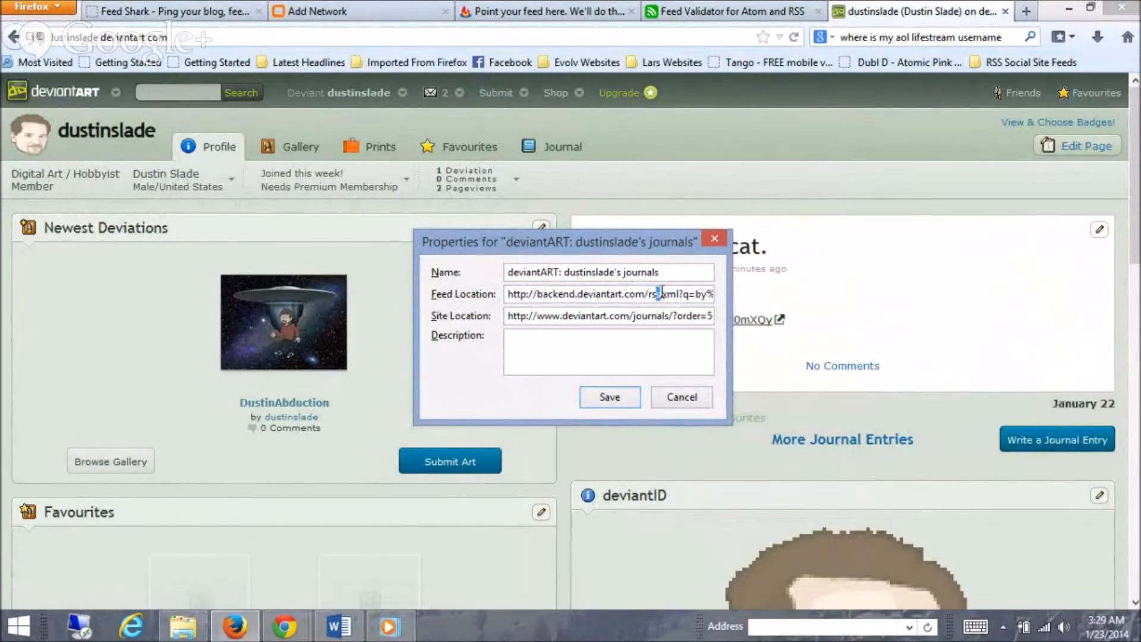
double_click(652, 294)
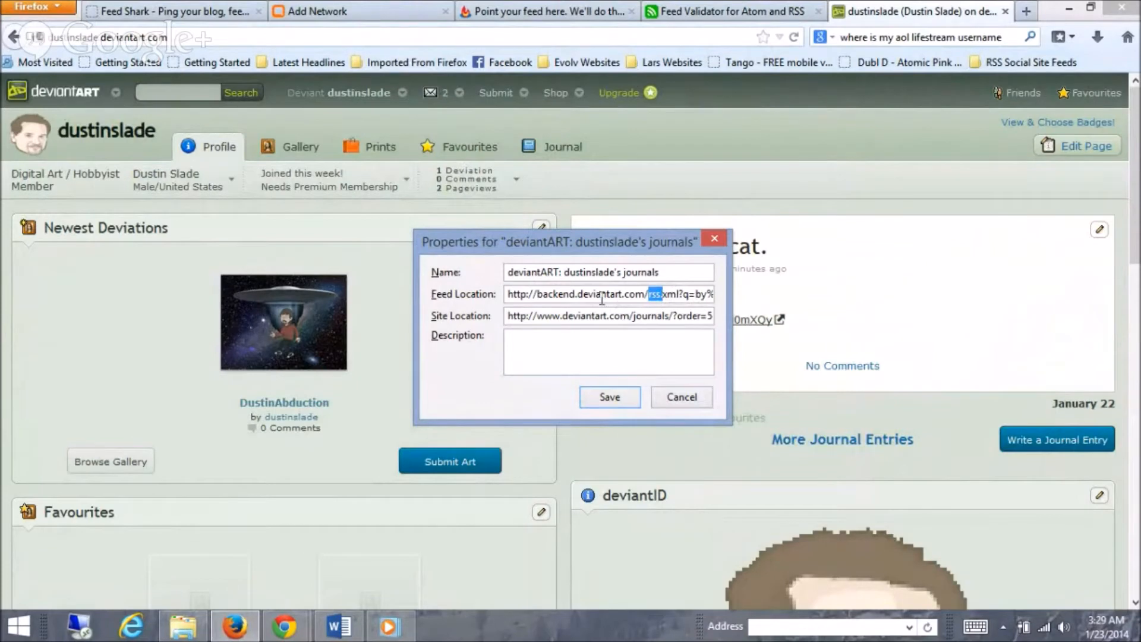
right_click(607, 293)
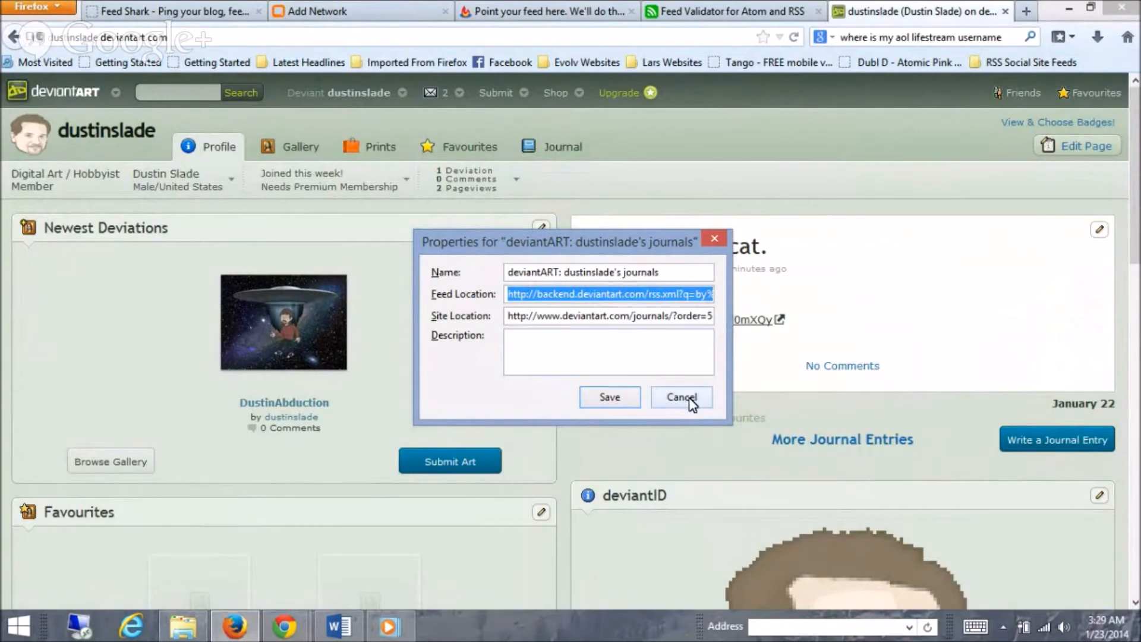
click(679, 397)
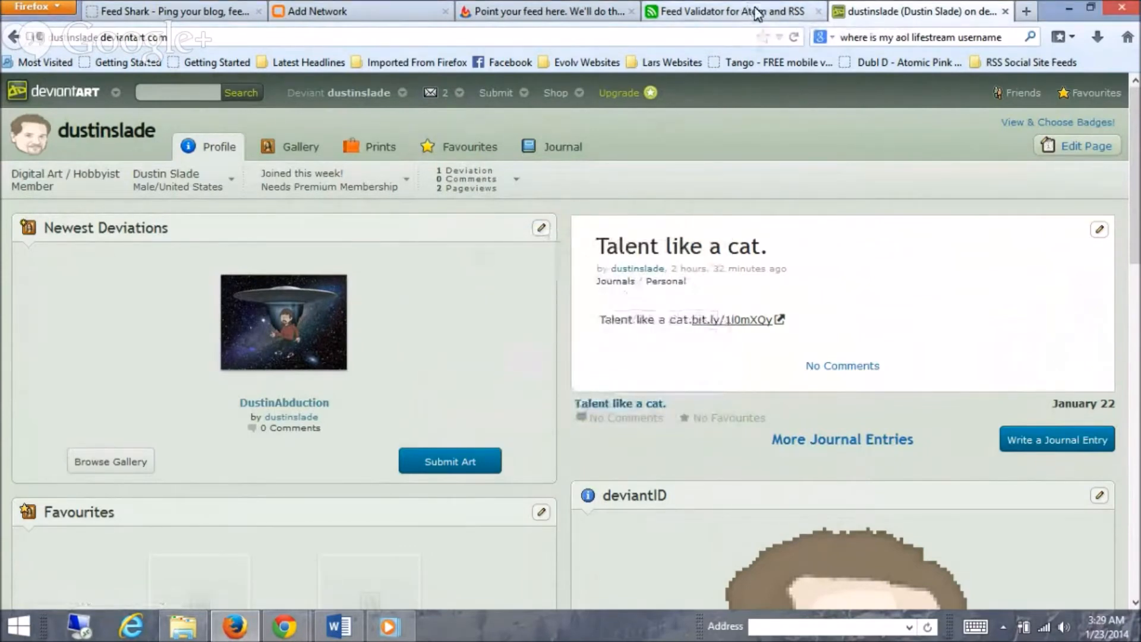
- Validate the pasted deviantART journals feed URL in Feed Validator and review the valid-RSS result
click(727, 10)
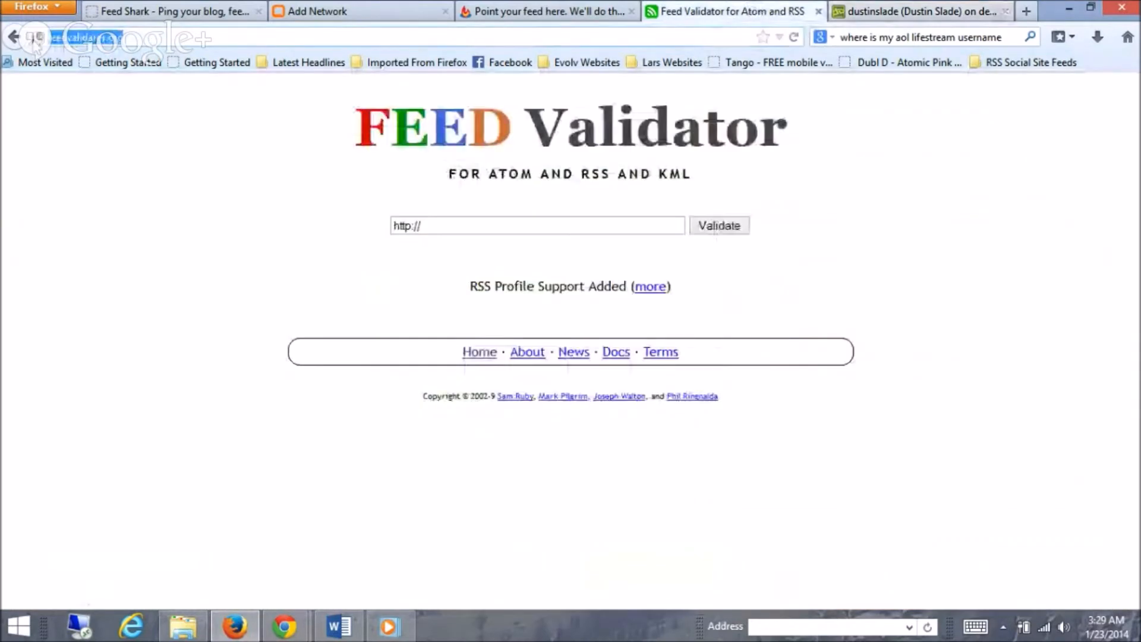
click(537, 225)
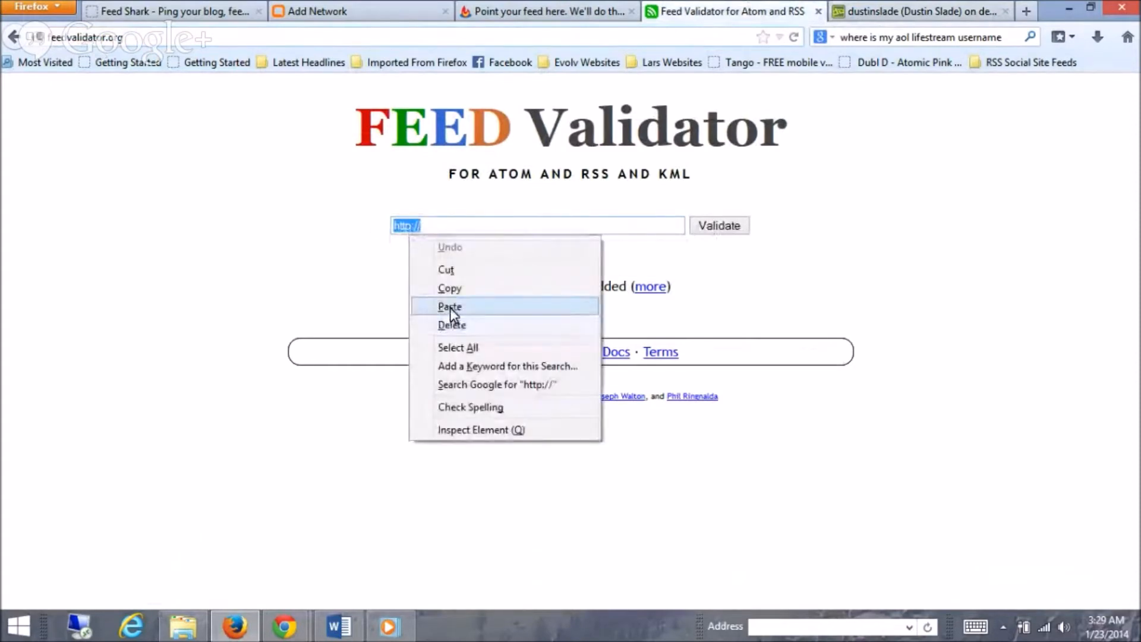
click(717, 226)
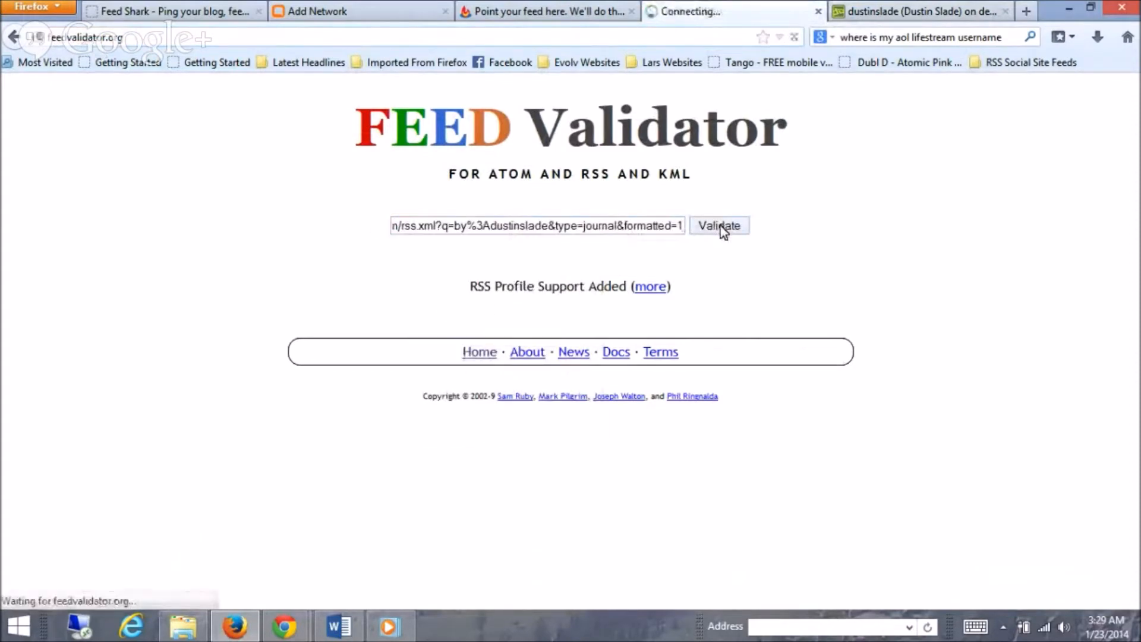
click(717, 225)
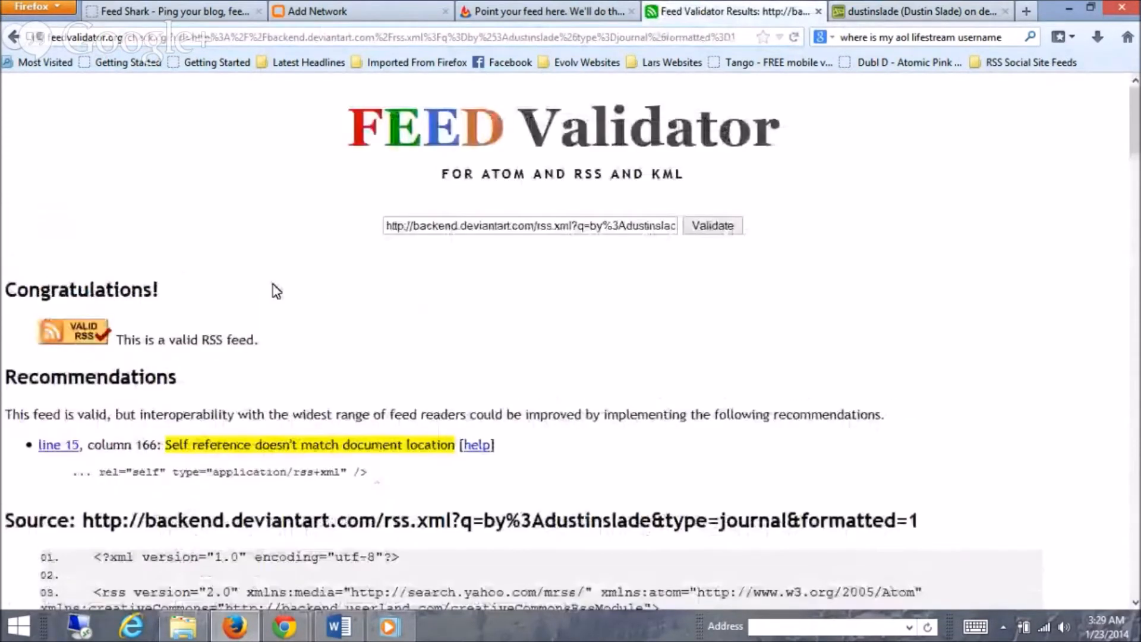
scroll(down, 3)
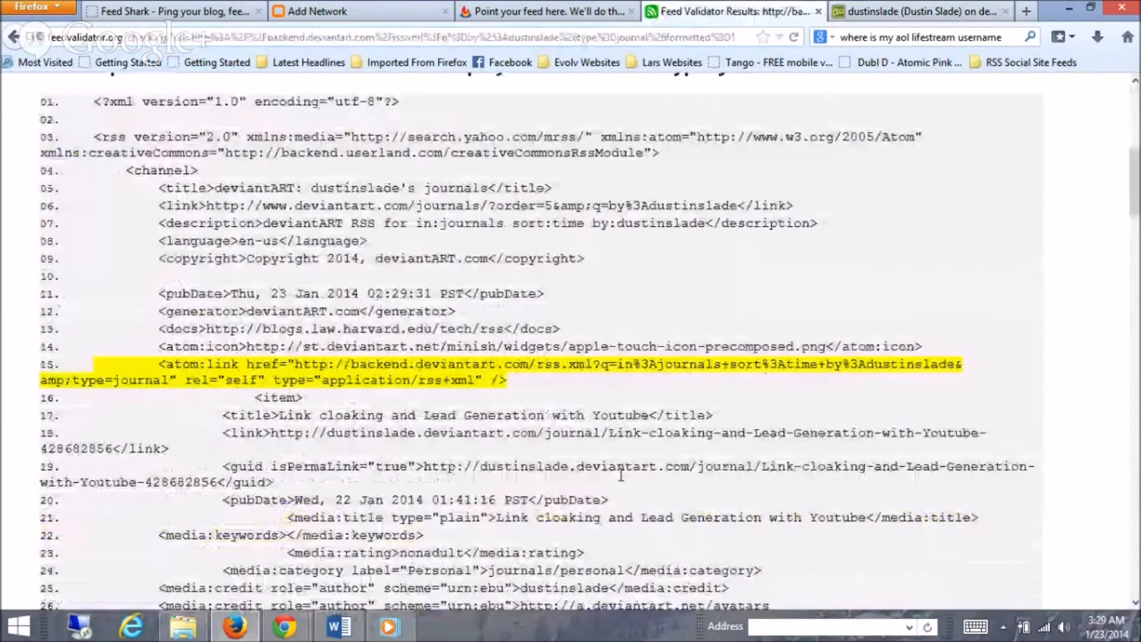
scroll(down, 3)
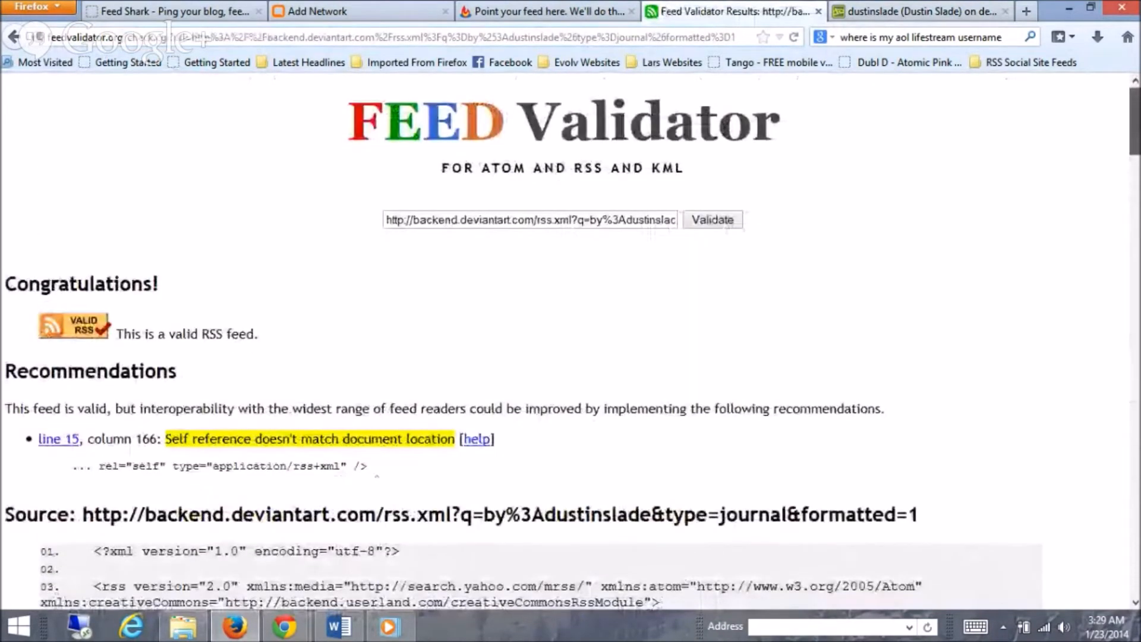
double_click(611, 220)
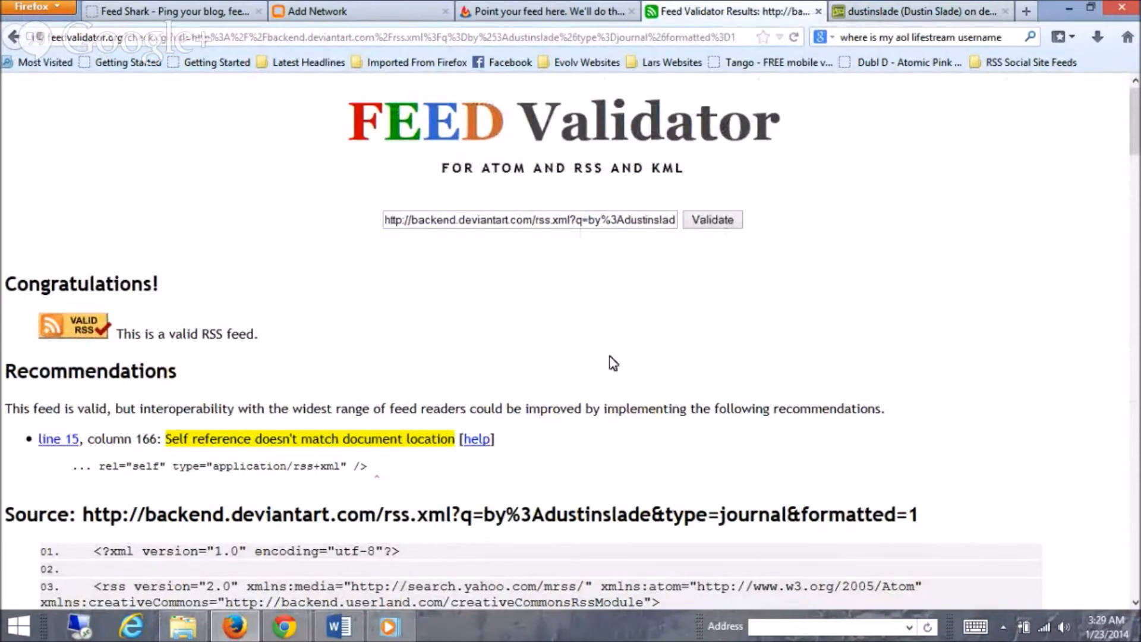
mouse_move(390, 18)
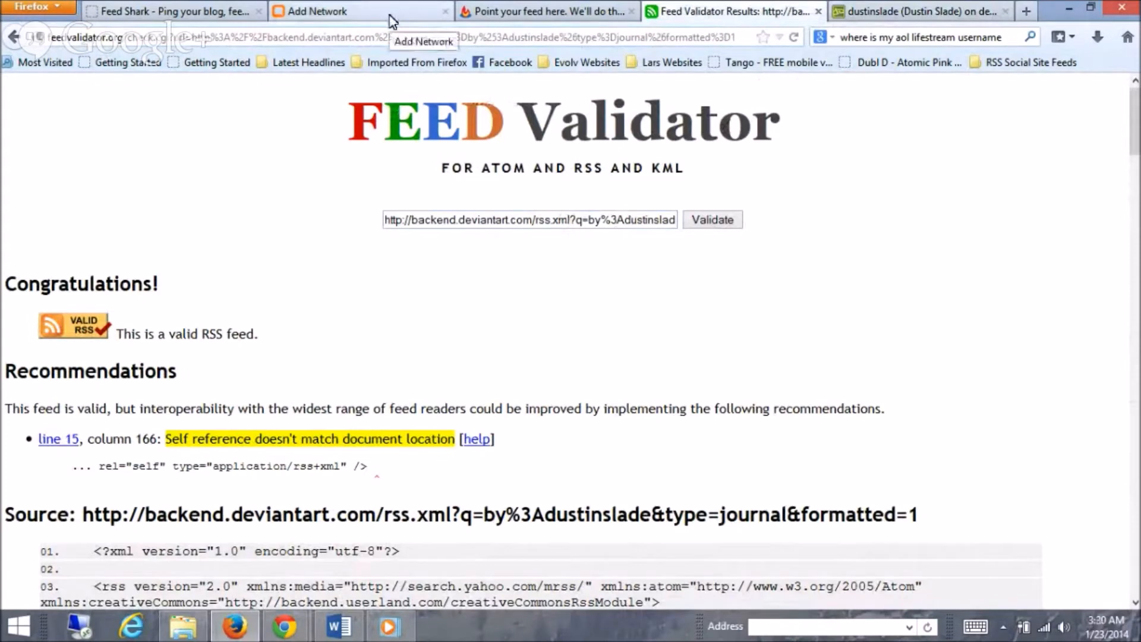
mouse_move(308, 15)
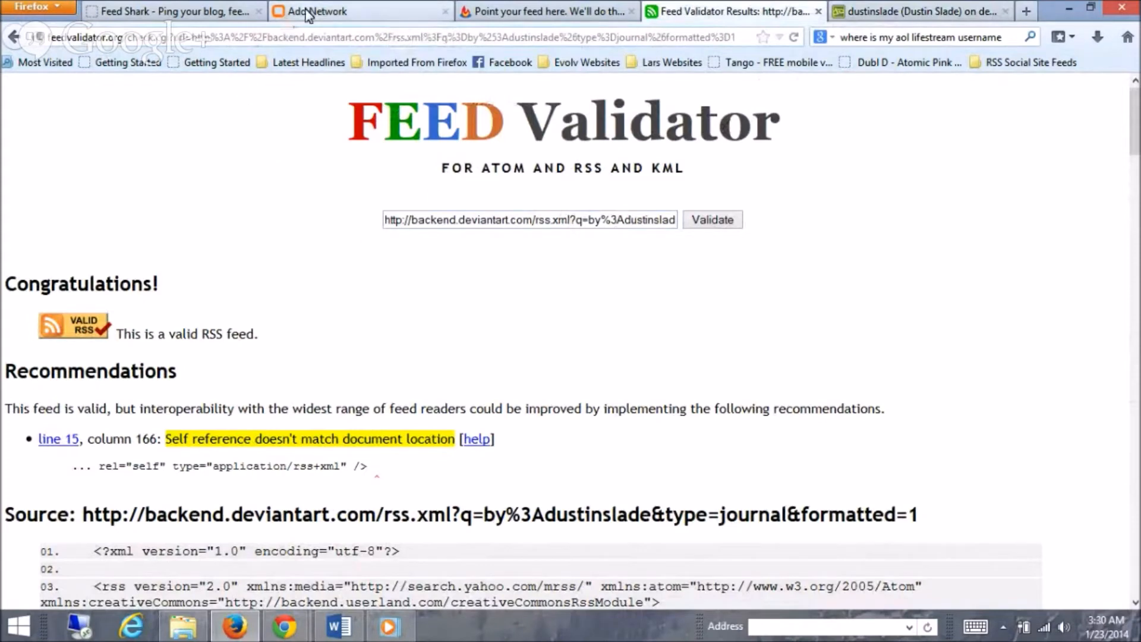
- View the OnlyWire networks list, then move to the Google search for Diigo
click(316, 10)
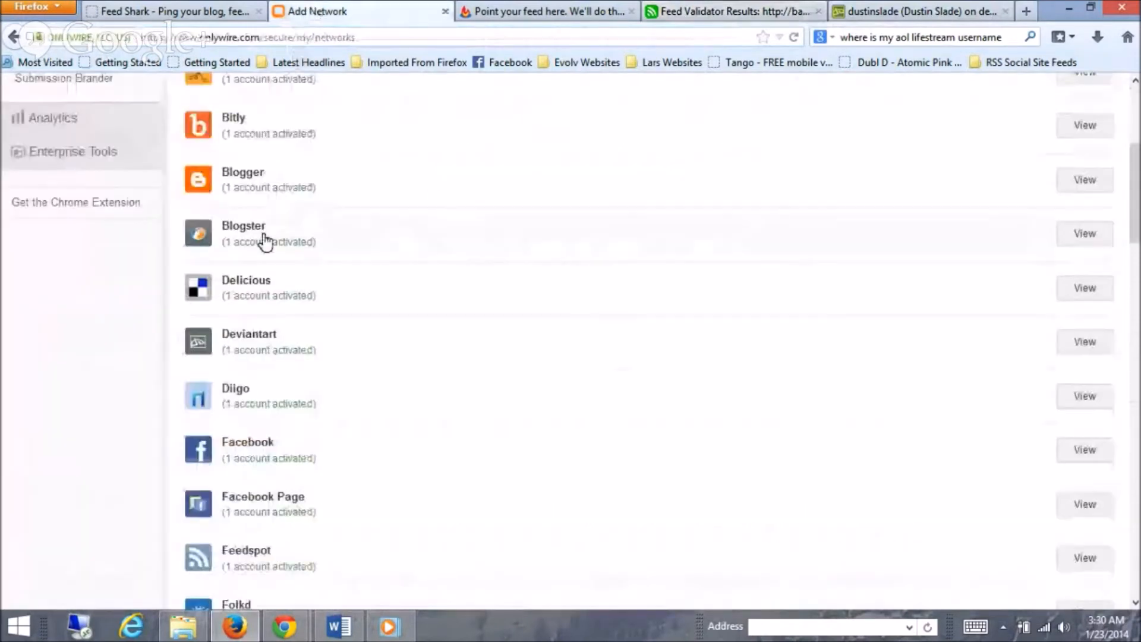
mouse_move(274, 397)
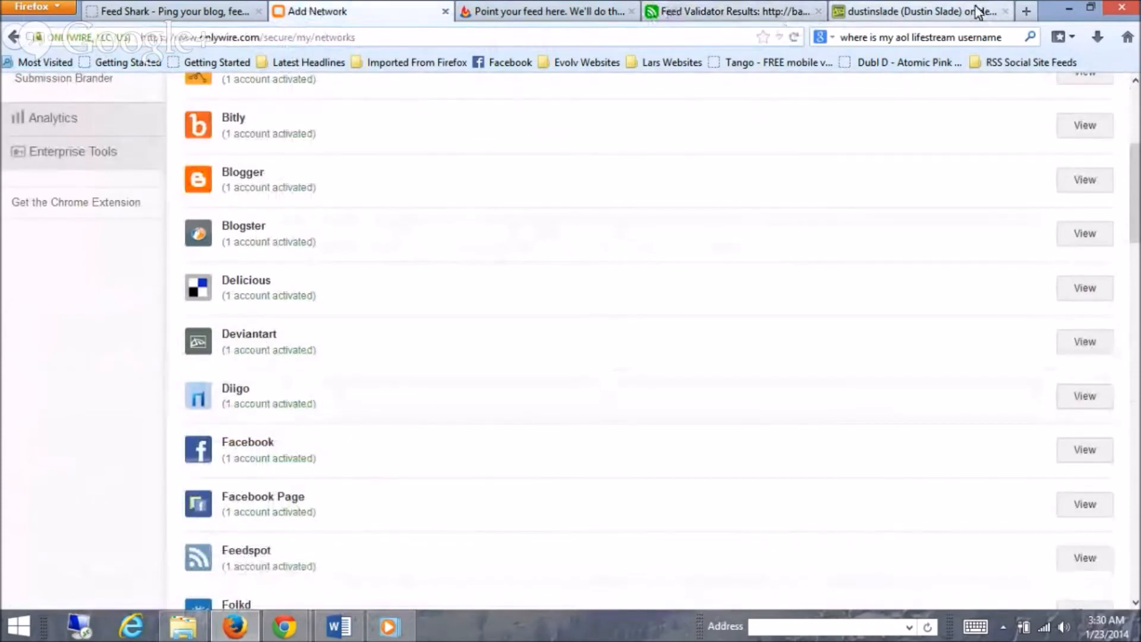
click(1026, 11)
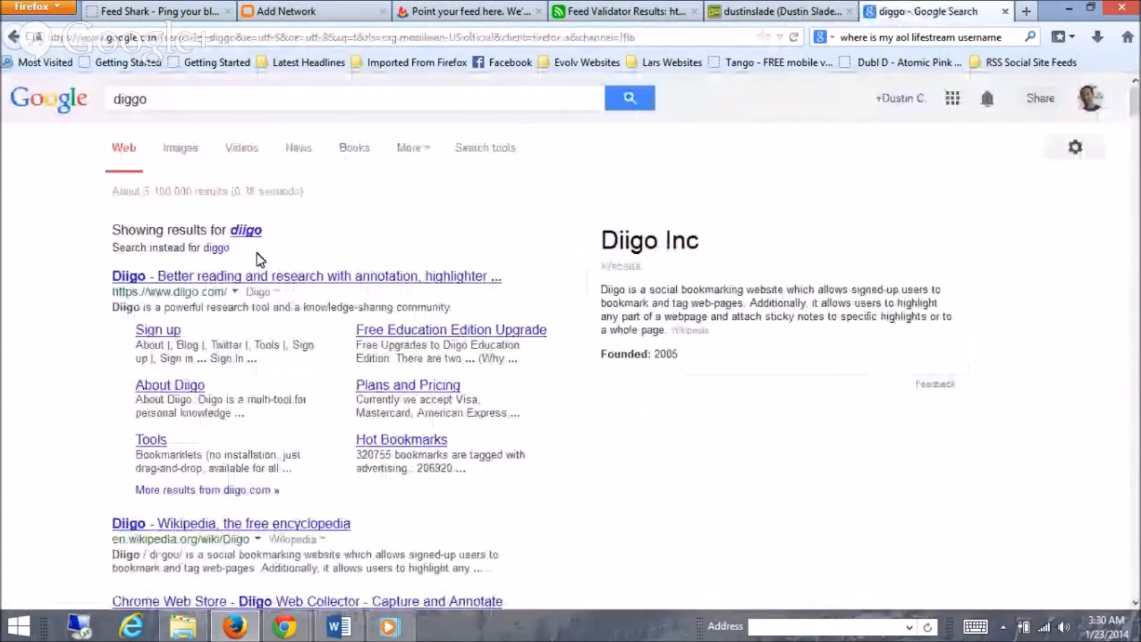
mouse_move(284, 284)
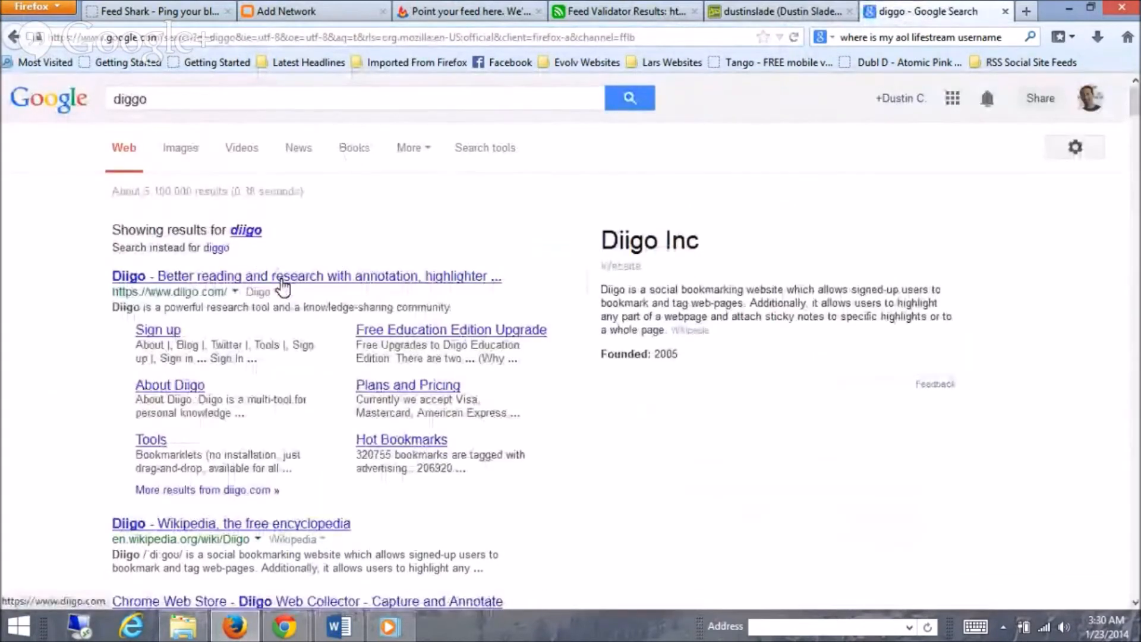
- Reach the Diigo sign-in page from the Google results, glancing at OnlyWire in between
click(306, 275)
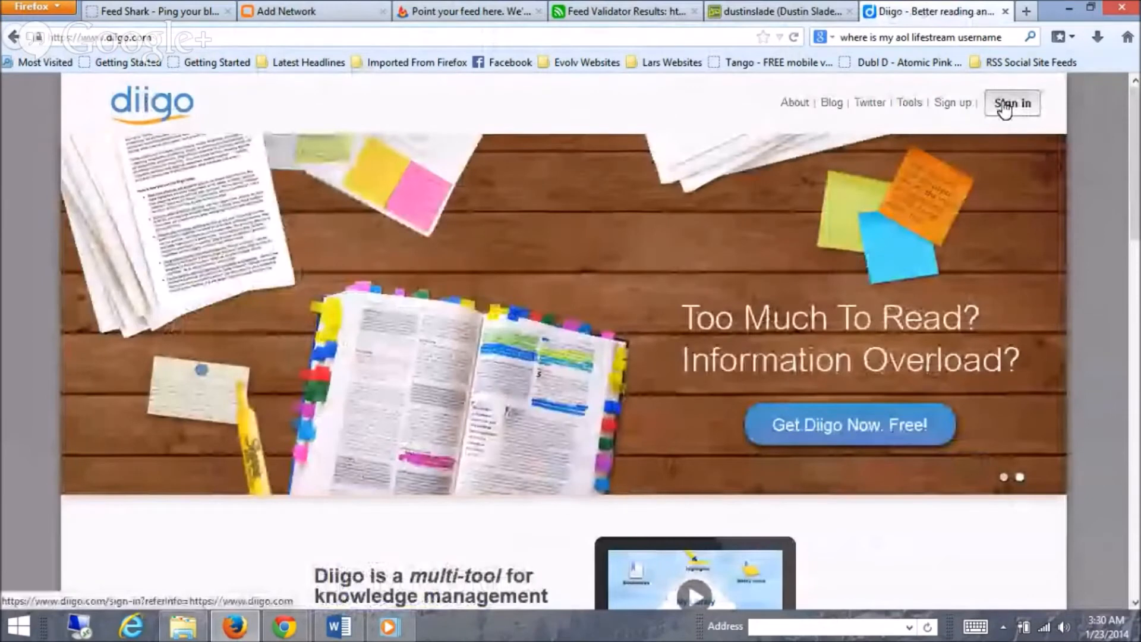
click(1010, 103)
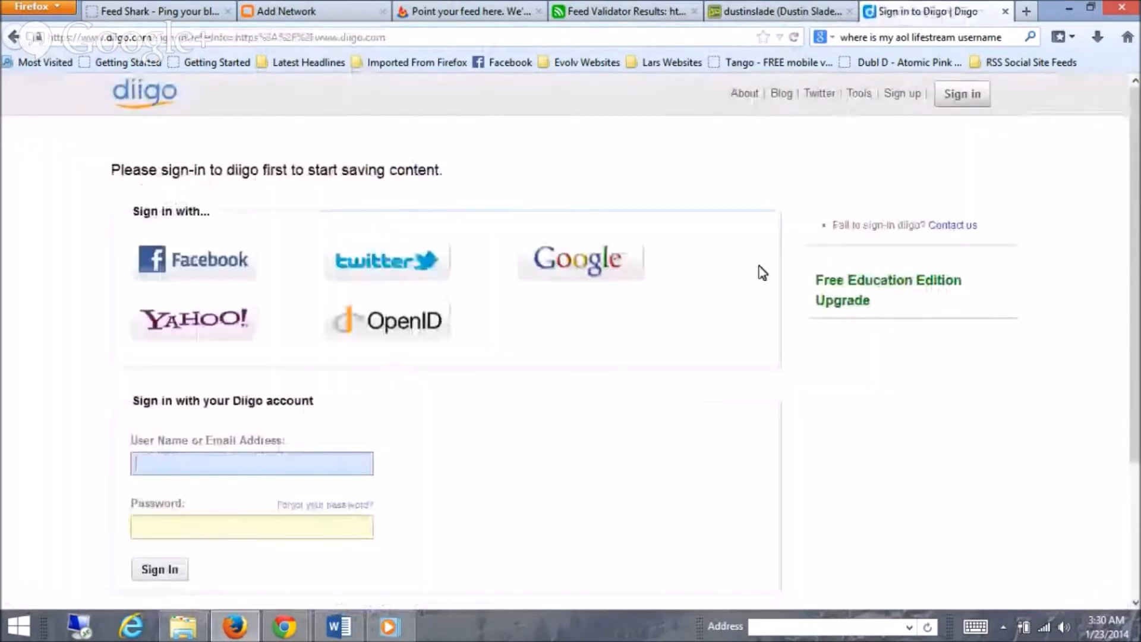
scroll(down, 3)
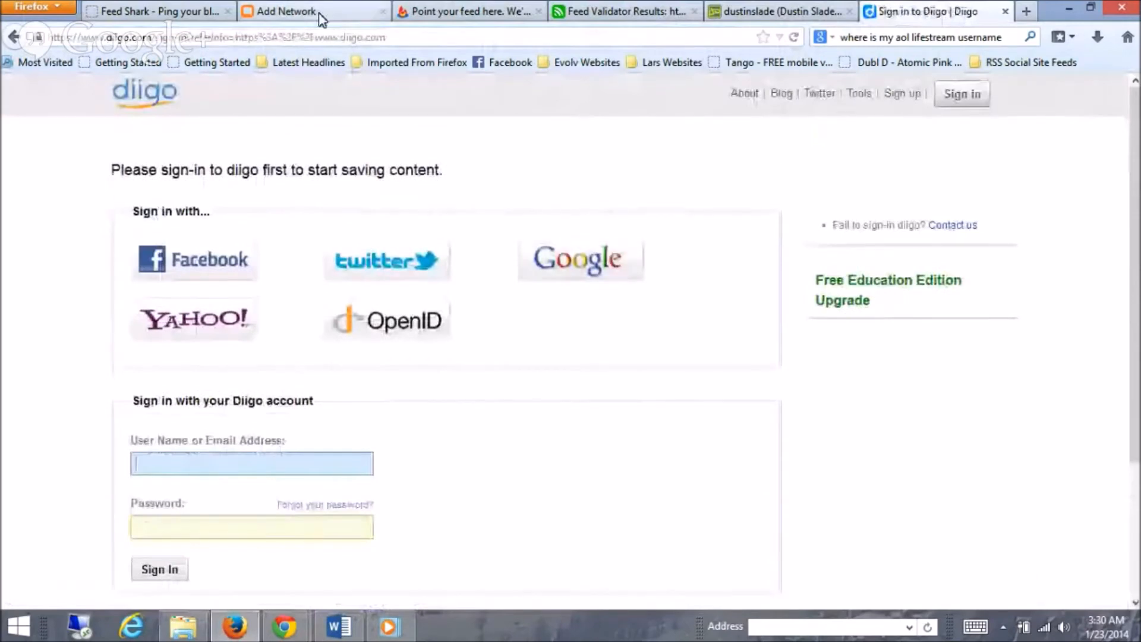
click(298, 11)
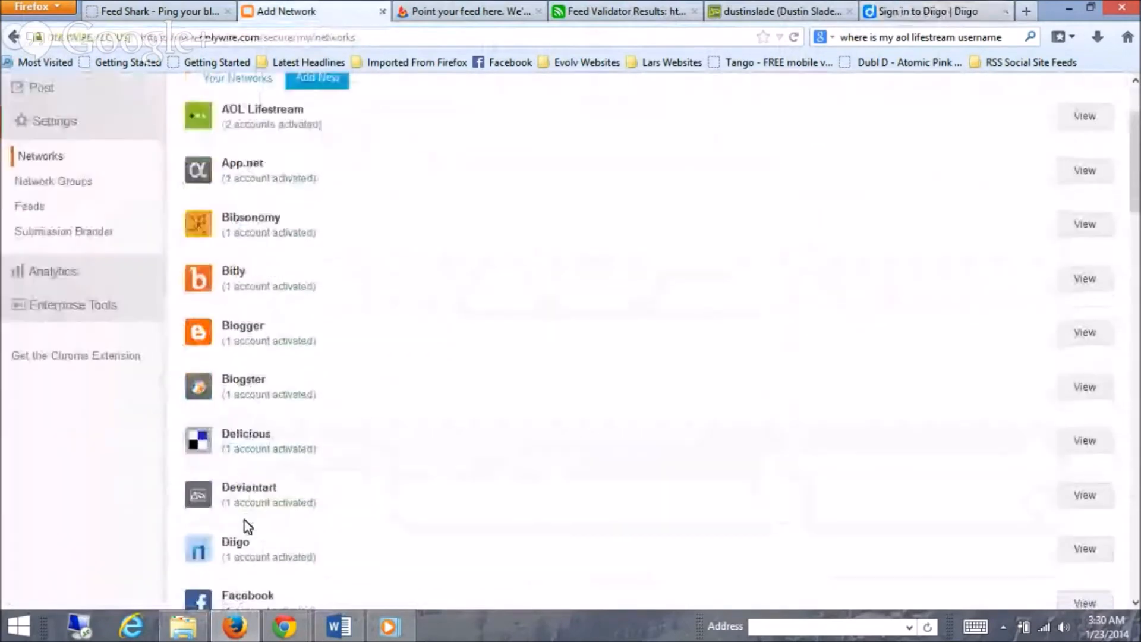
scroll(down, 3)
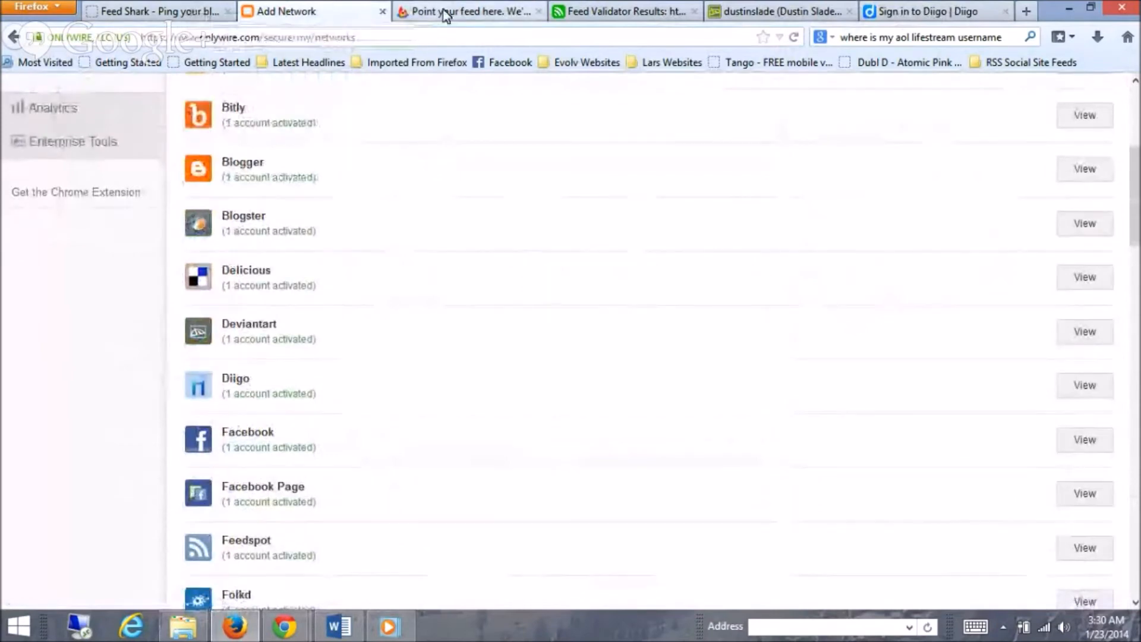
click(931, 11)
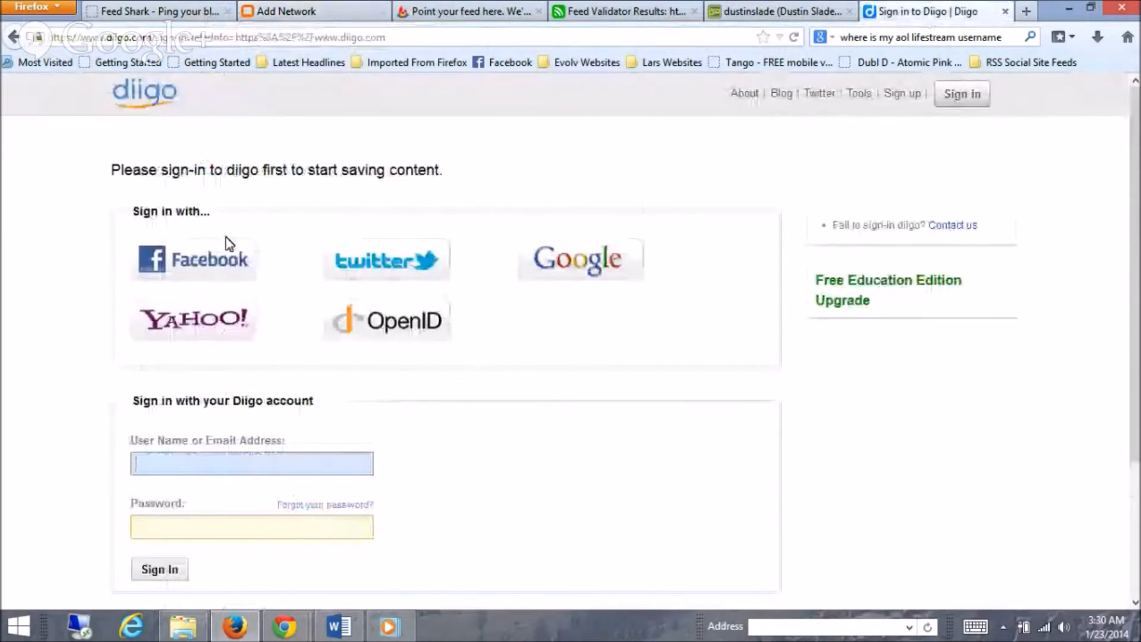
mouse_move(422, 342)
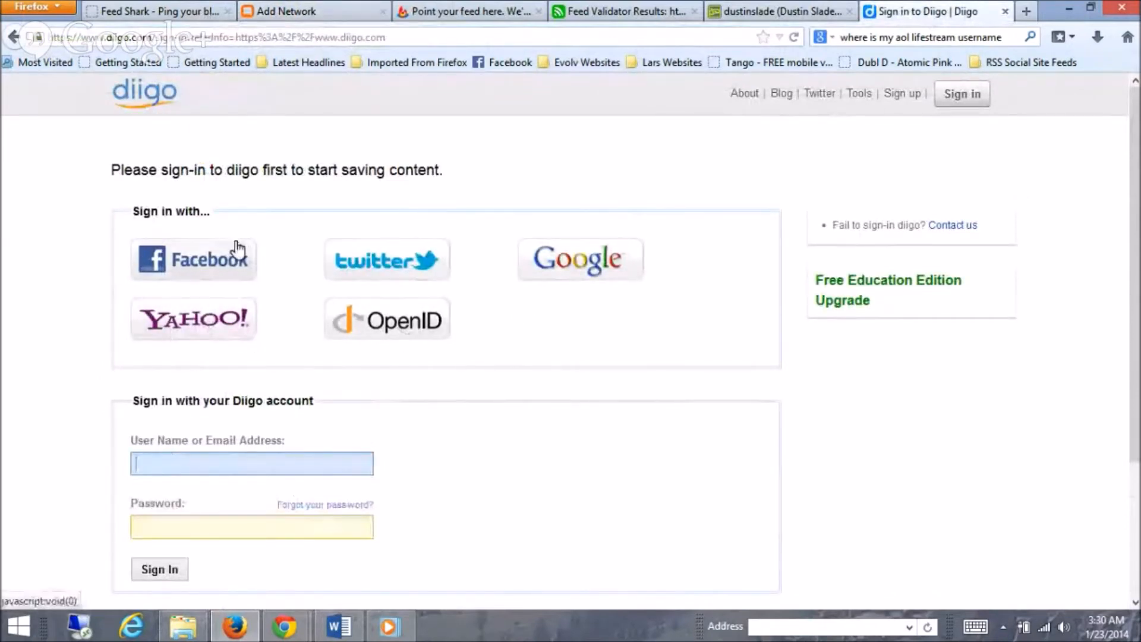
mouse_move(274, 278)
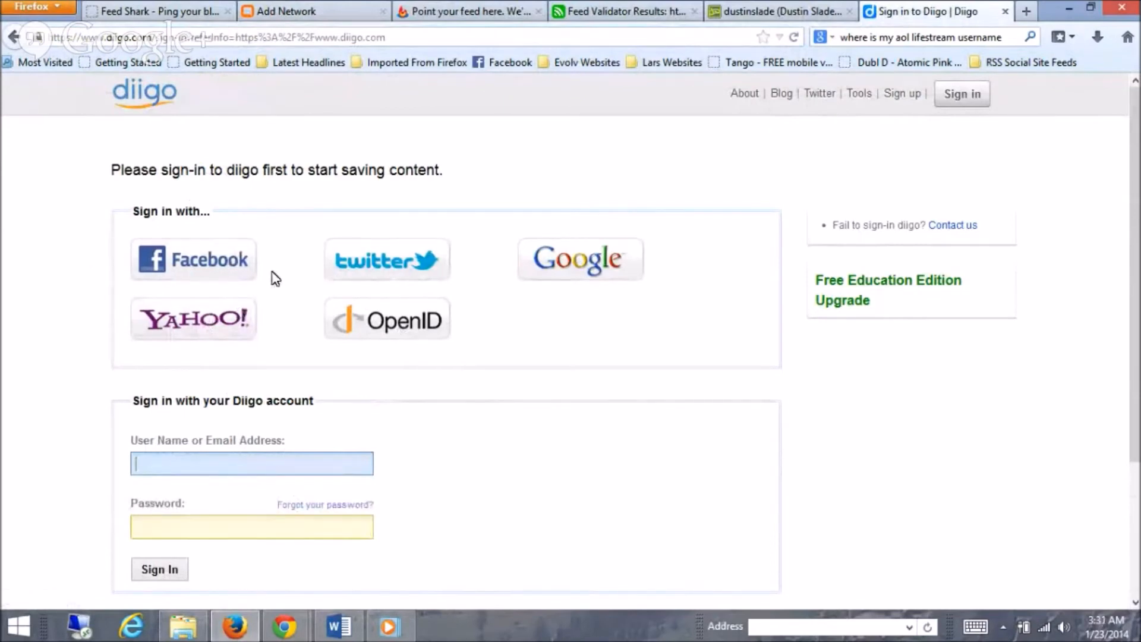
mouse_move(228, 273)
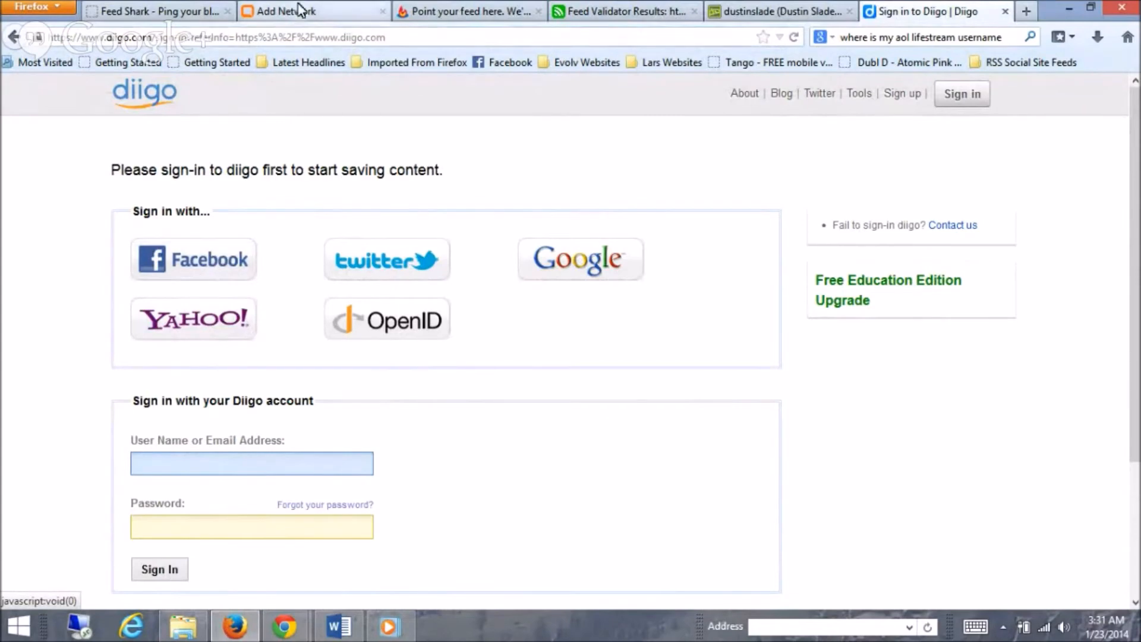
- Expand the Kippt network's account details under its incorrect-login flag in OnlyWire
click(298, 10)
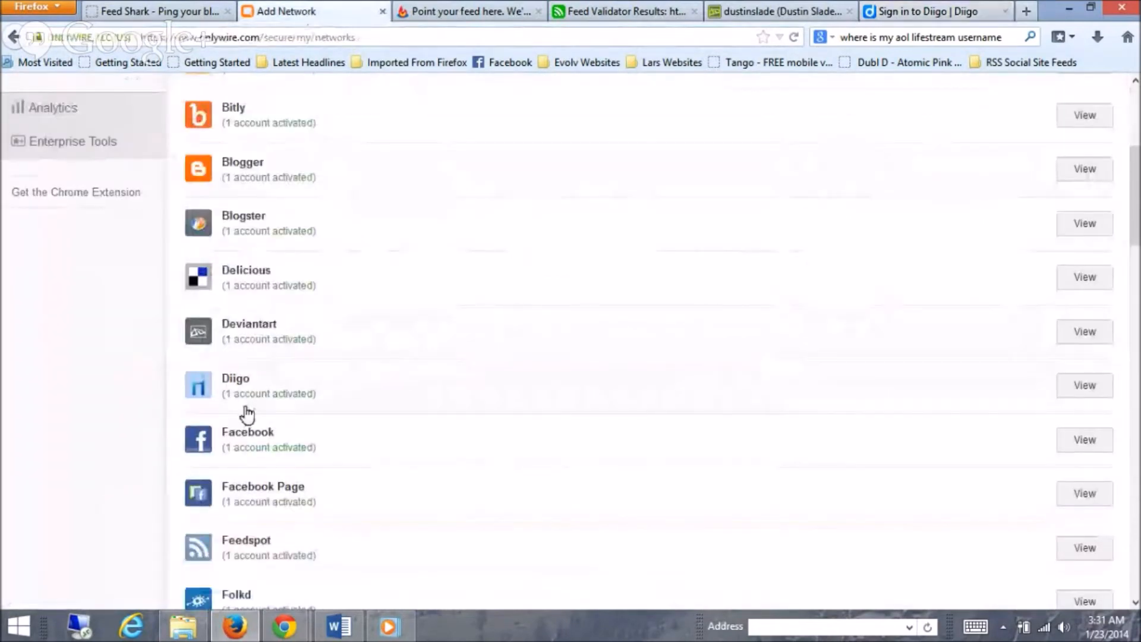
scroll(down, 3)
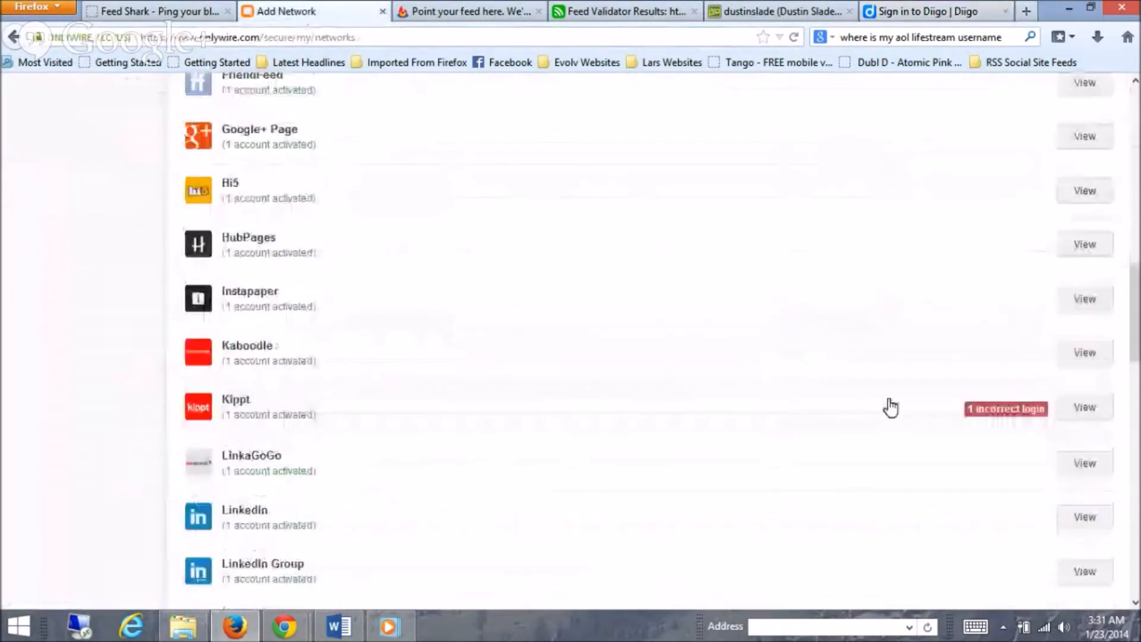
click(1084, 407)
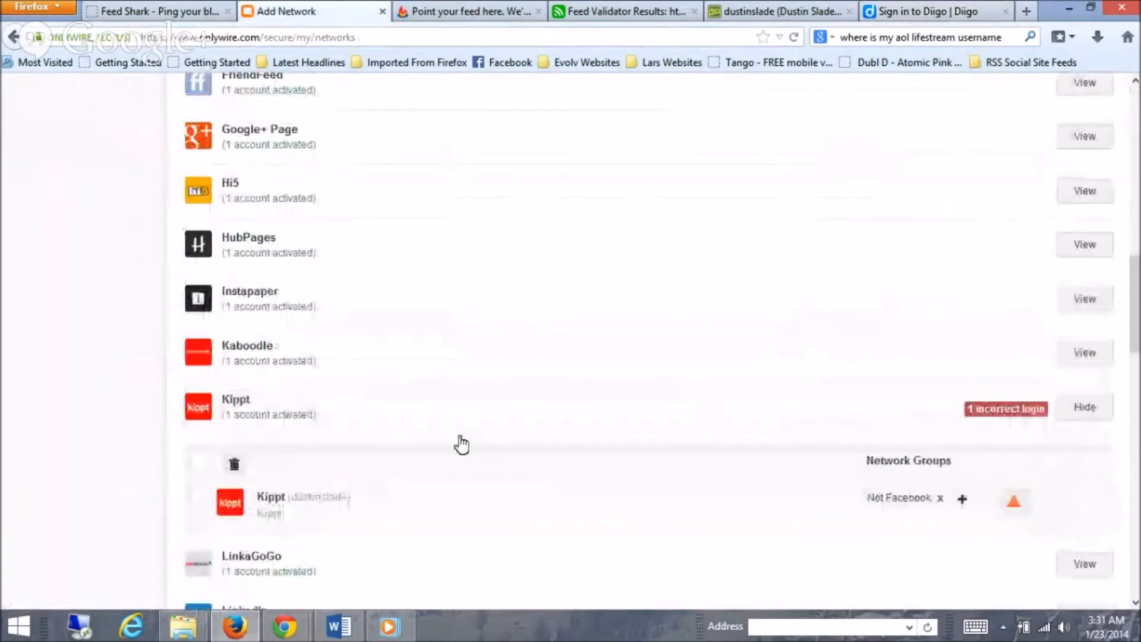
scroll(down, 3)
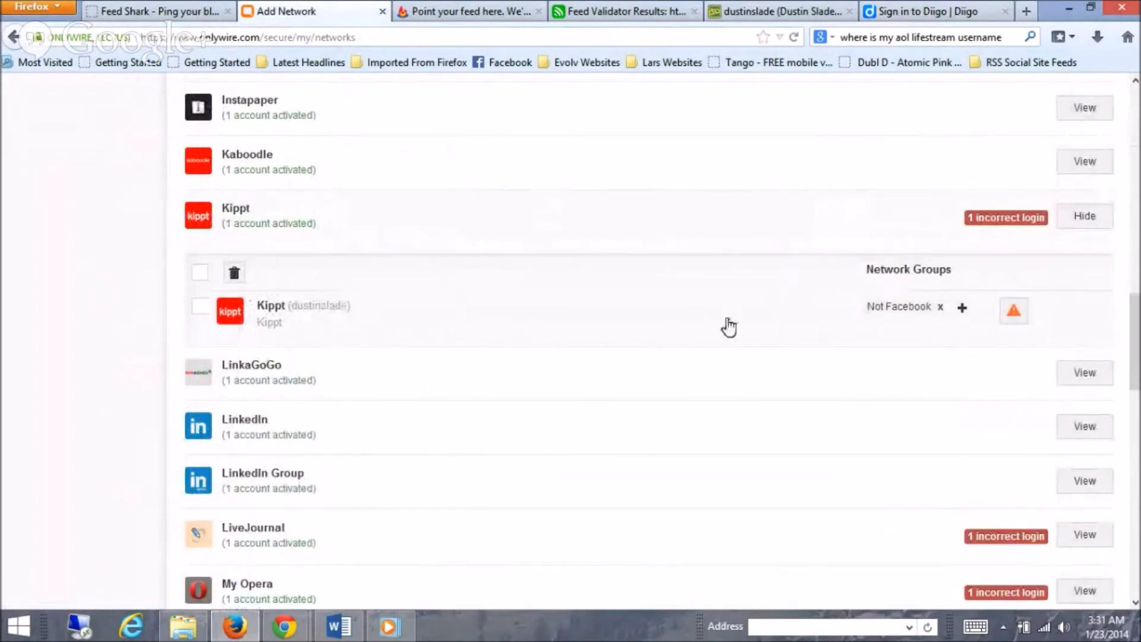
click(200, 305)
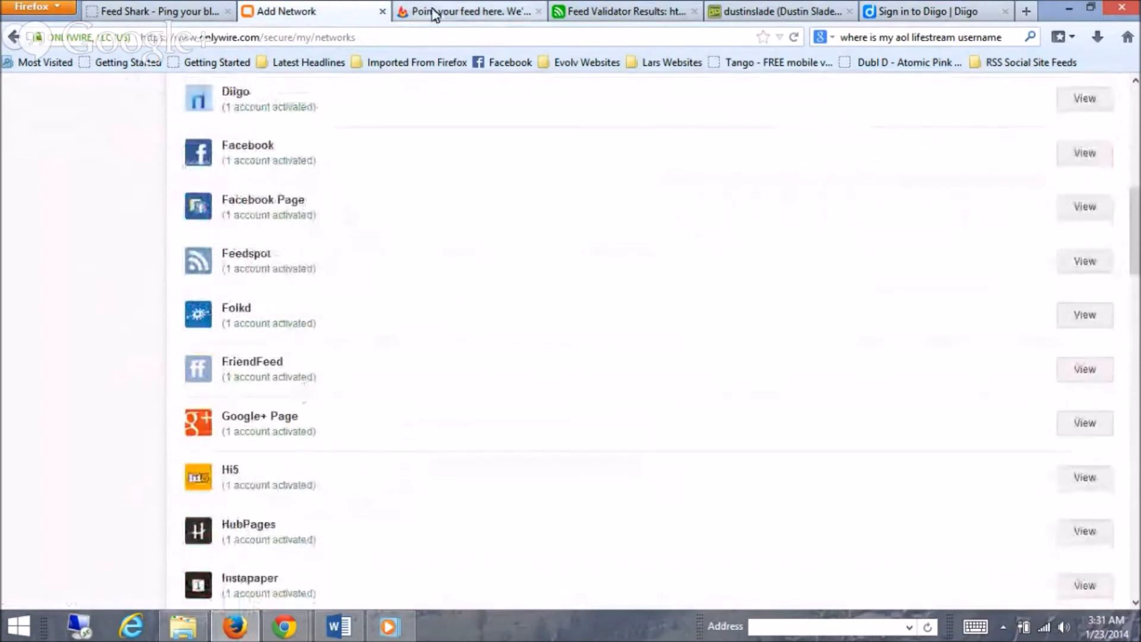
mouse_move(469, 10)
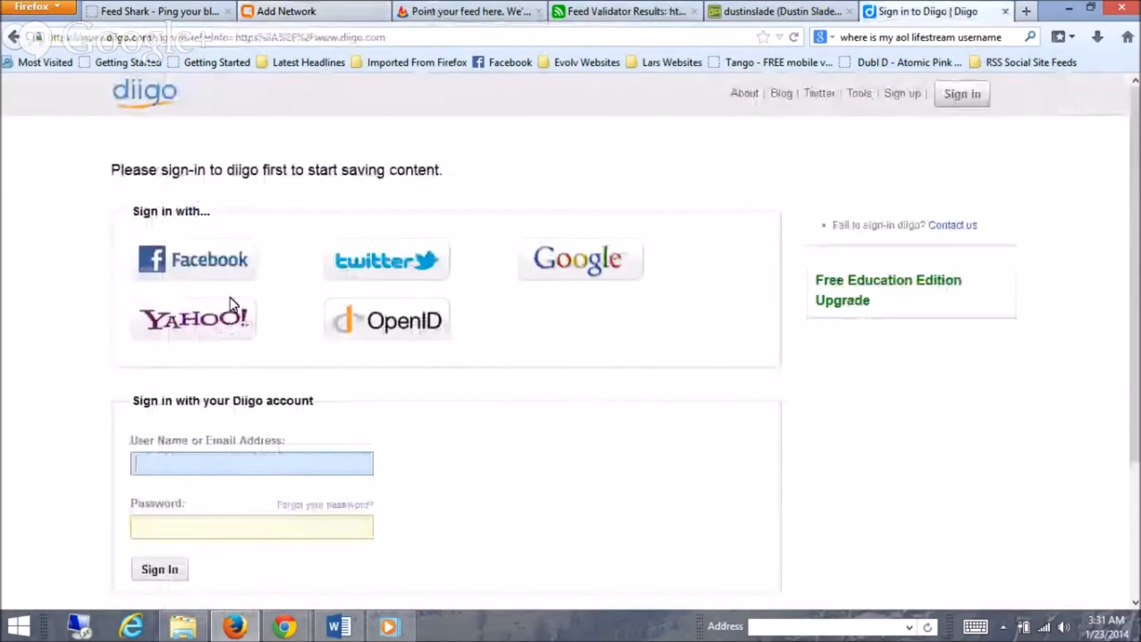
mouse_move(283, 256)
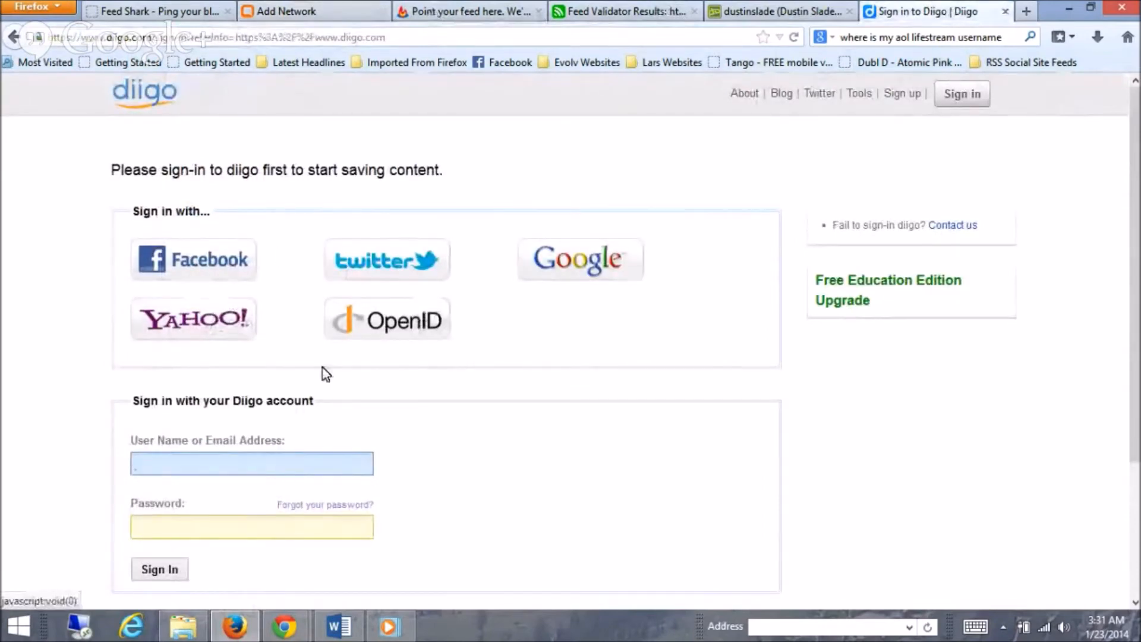
mouse_move(443, 396)
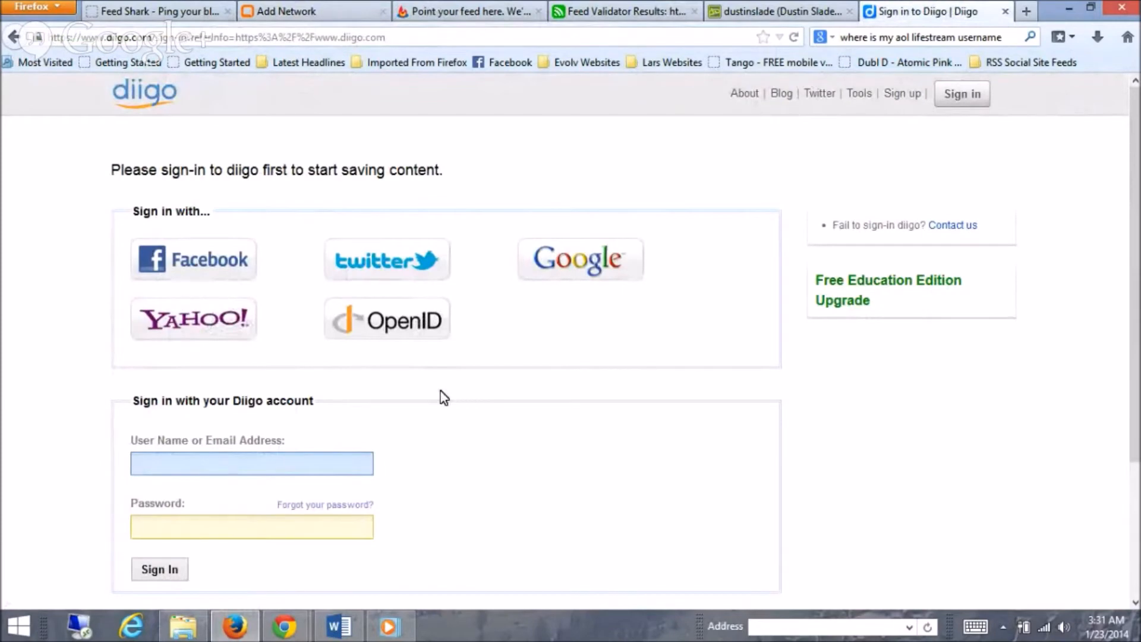
- Sign in to Diigo as dustinslade and dismiss Firefox's remember-password prompt
scroll(down, 3)
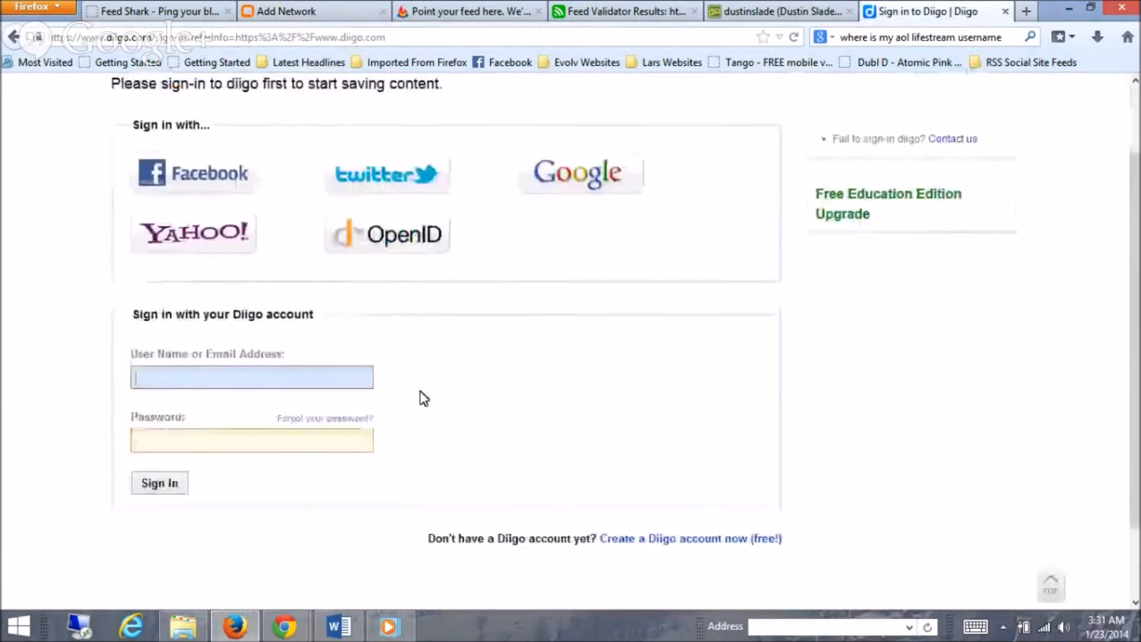
click(250, 370)
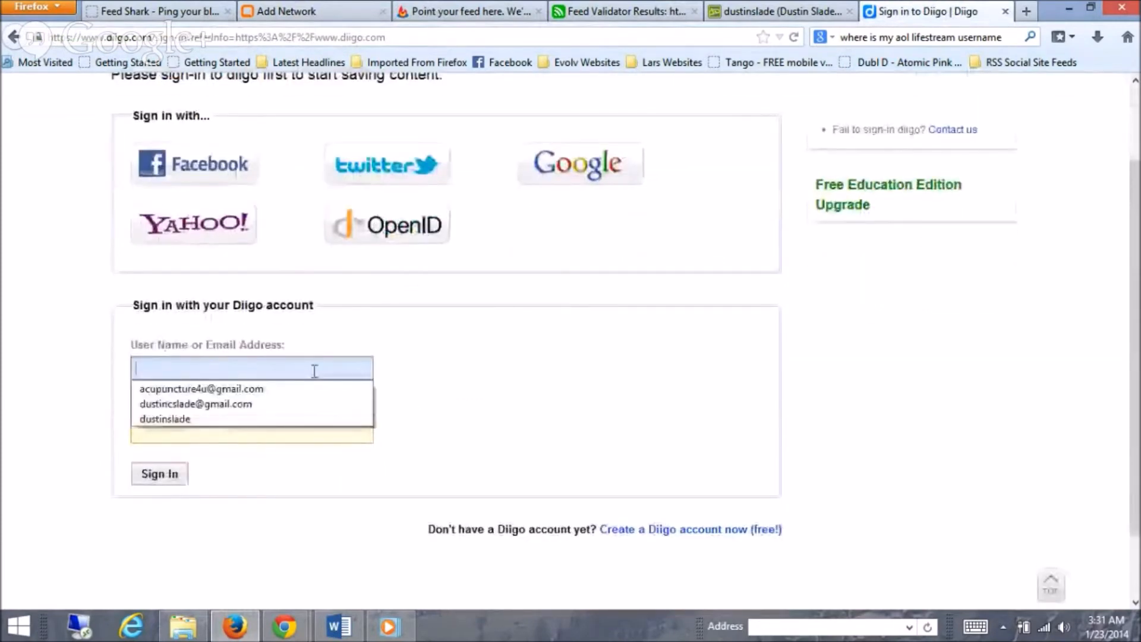
click(195, 403)
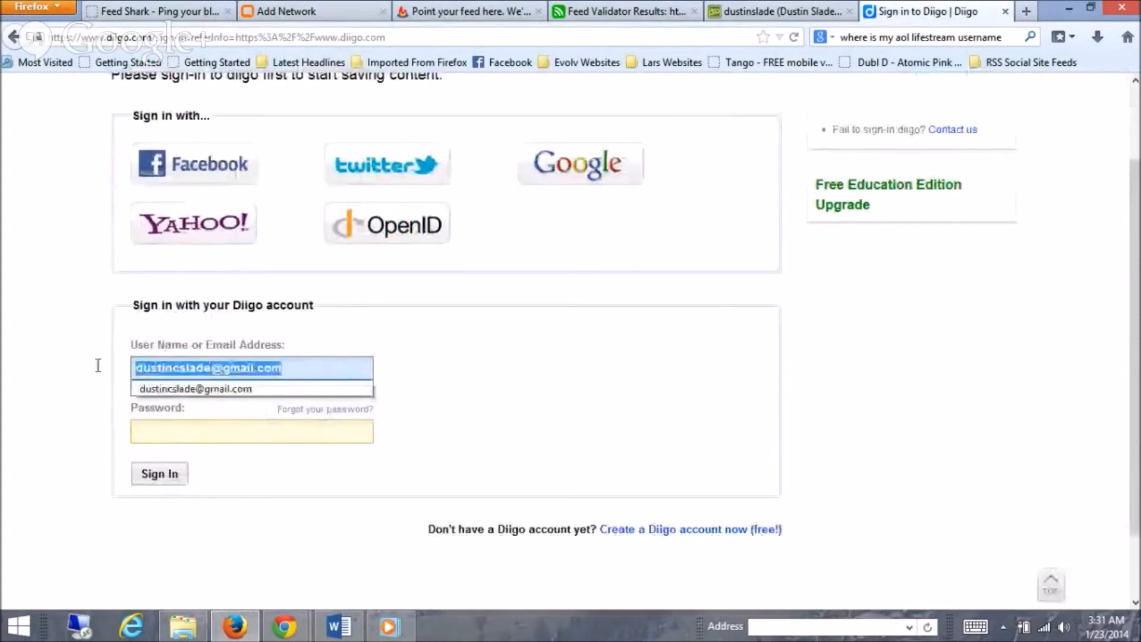
text(dustinsla)
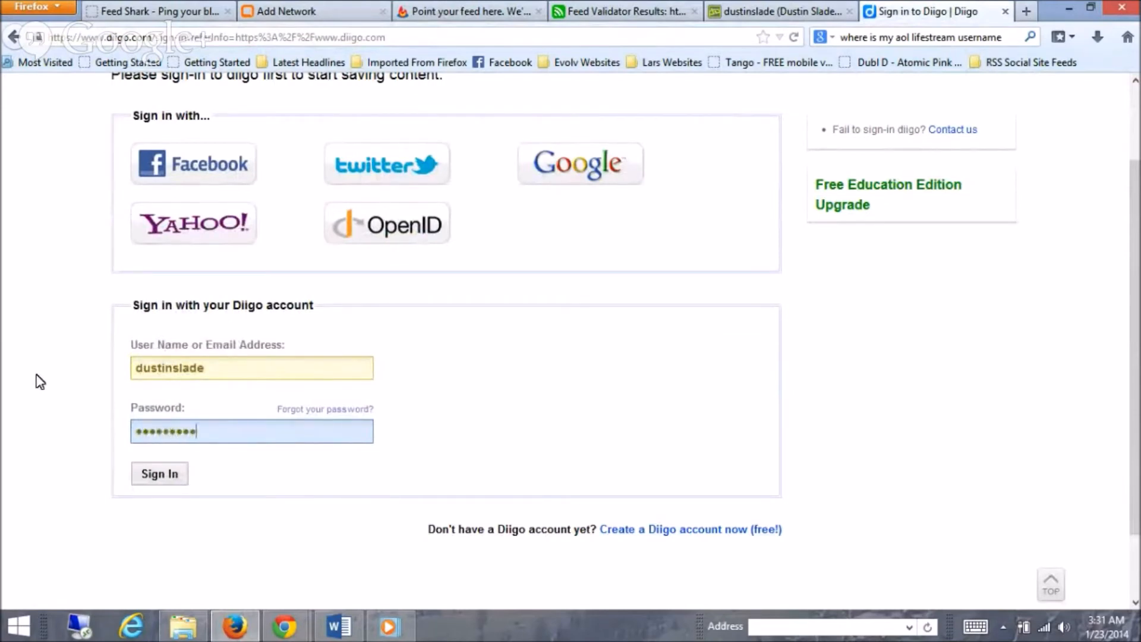
click(158, 474)
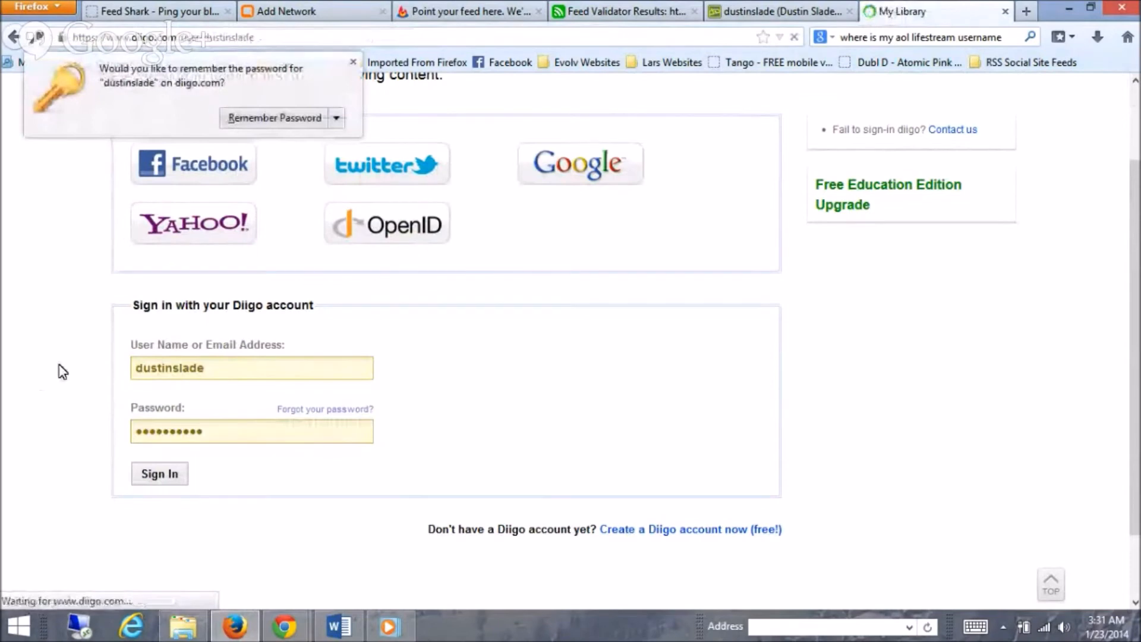
click(159, 473)
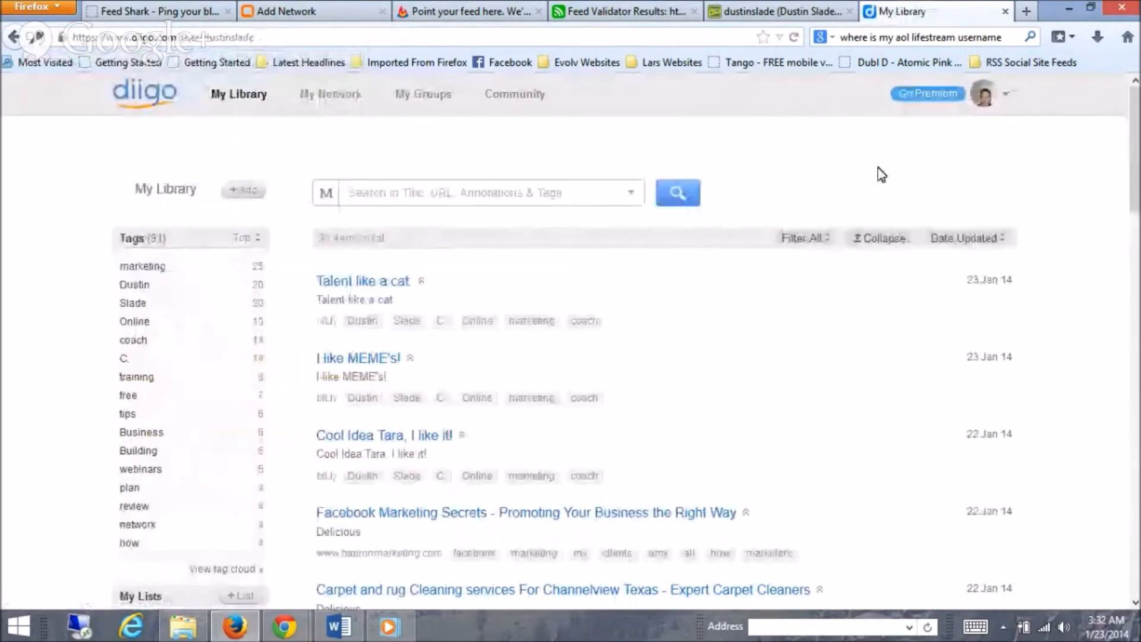
mouse_move(658, 425)
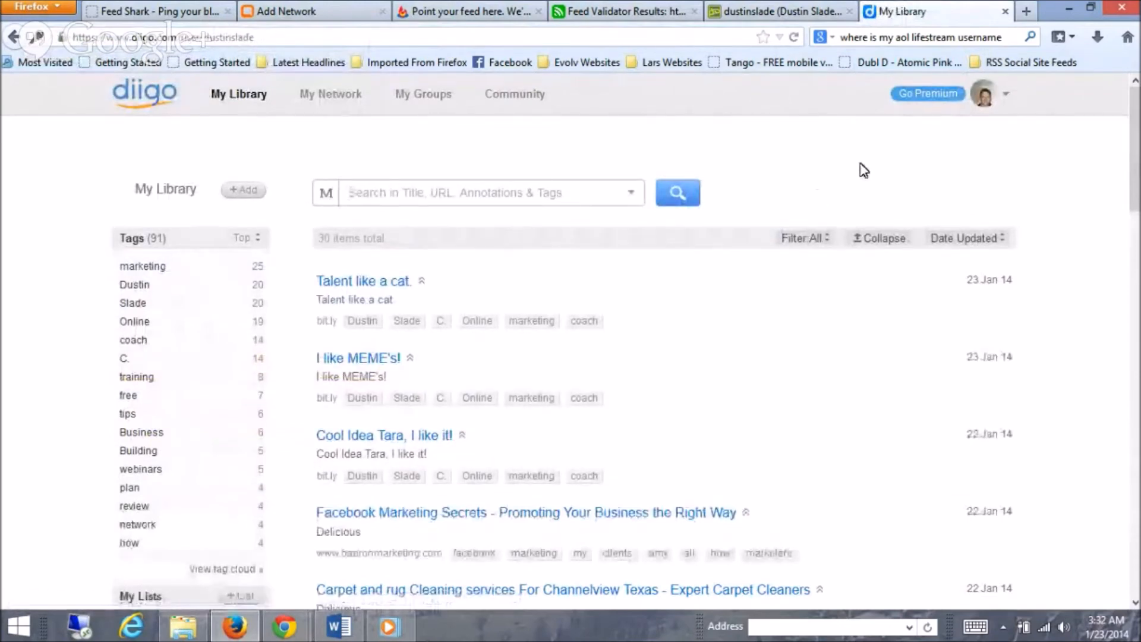
mouse_move(1010, 130)
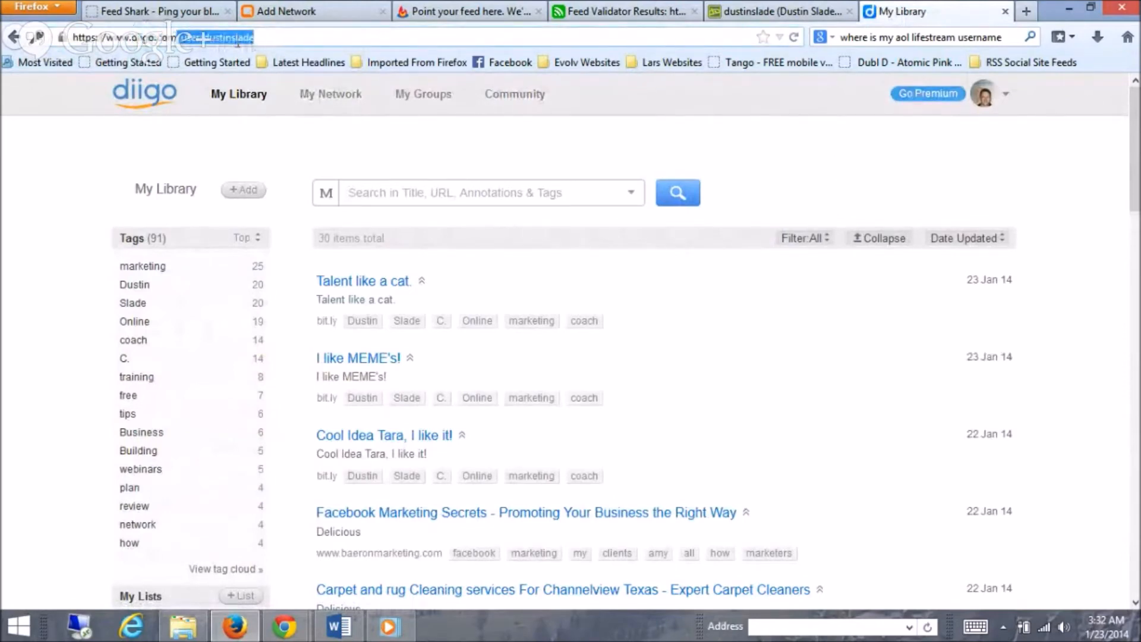
mouse_move(1071, 140)
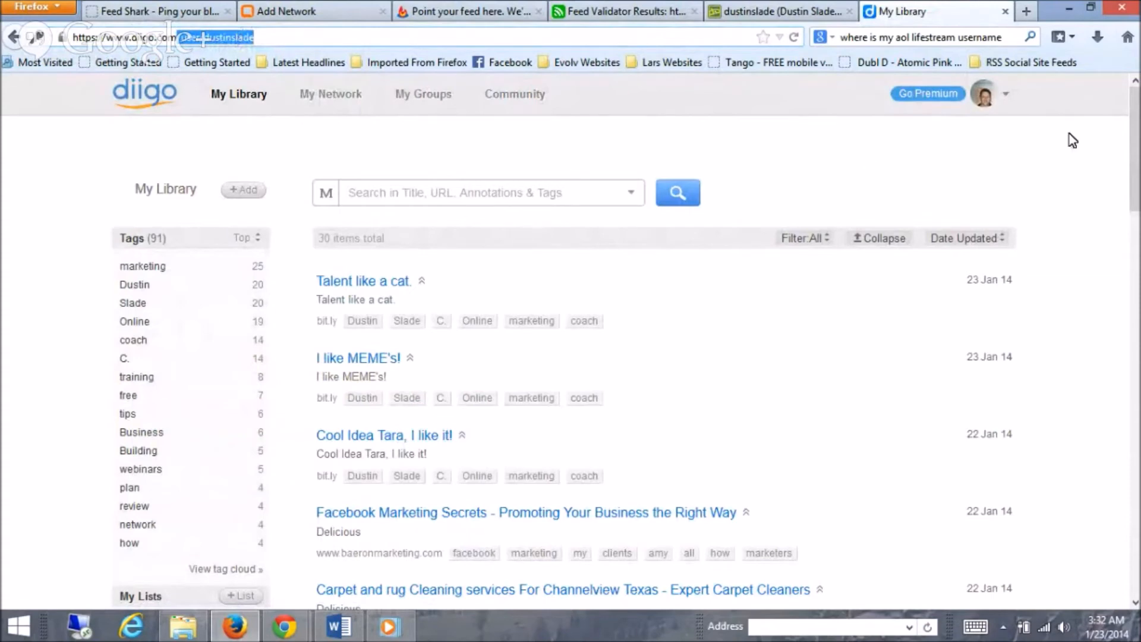
- Reach the bottom of My Library and subscribe to dustinslade's favorite links RSS feed
scroll(down, 3)
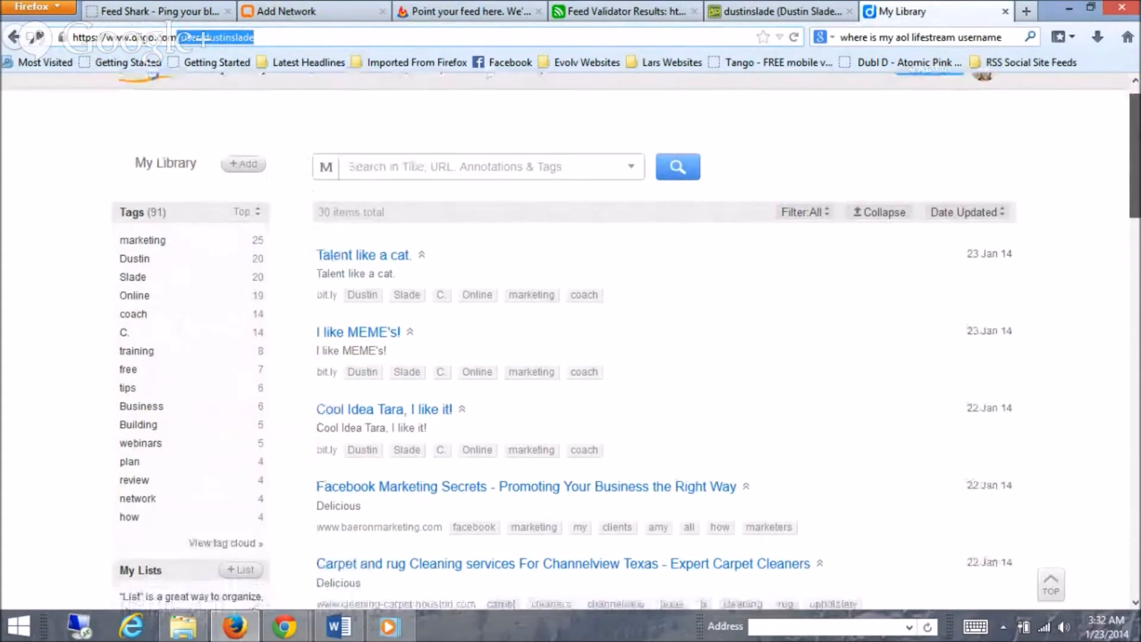
scroll(down, 3)
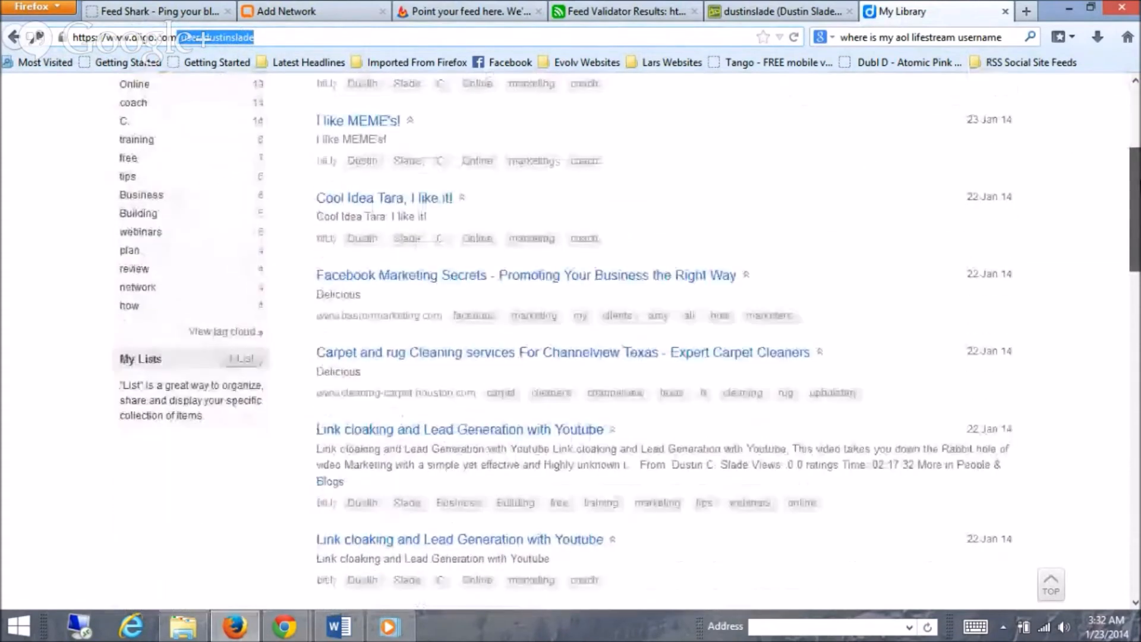
scroll(down, 3)
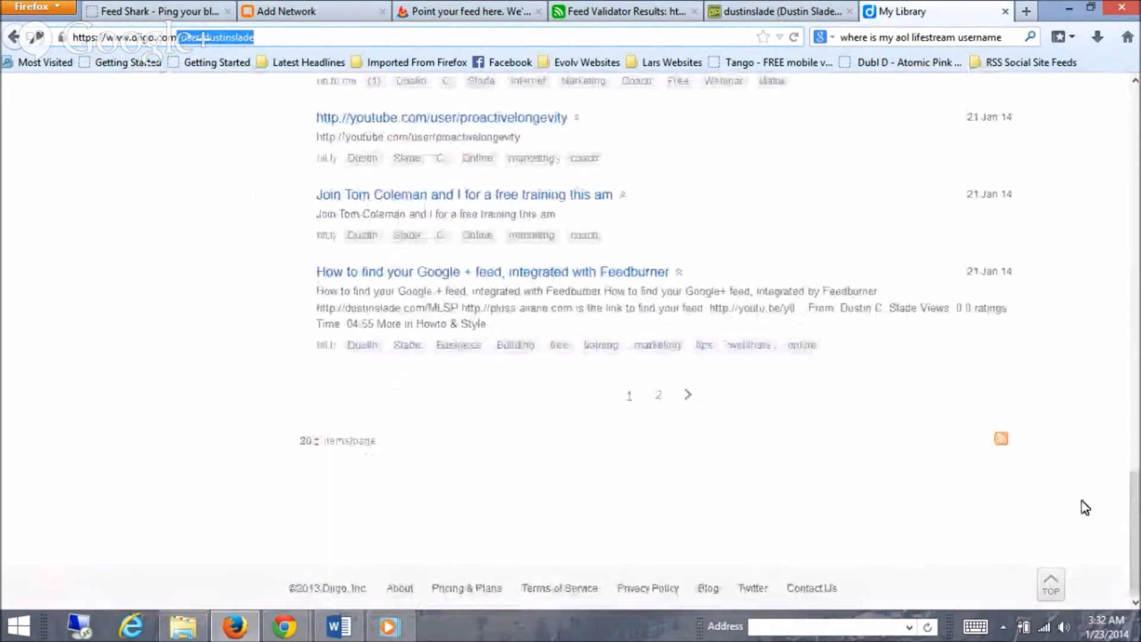
mouse_move(1000, 439)
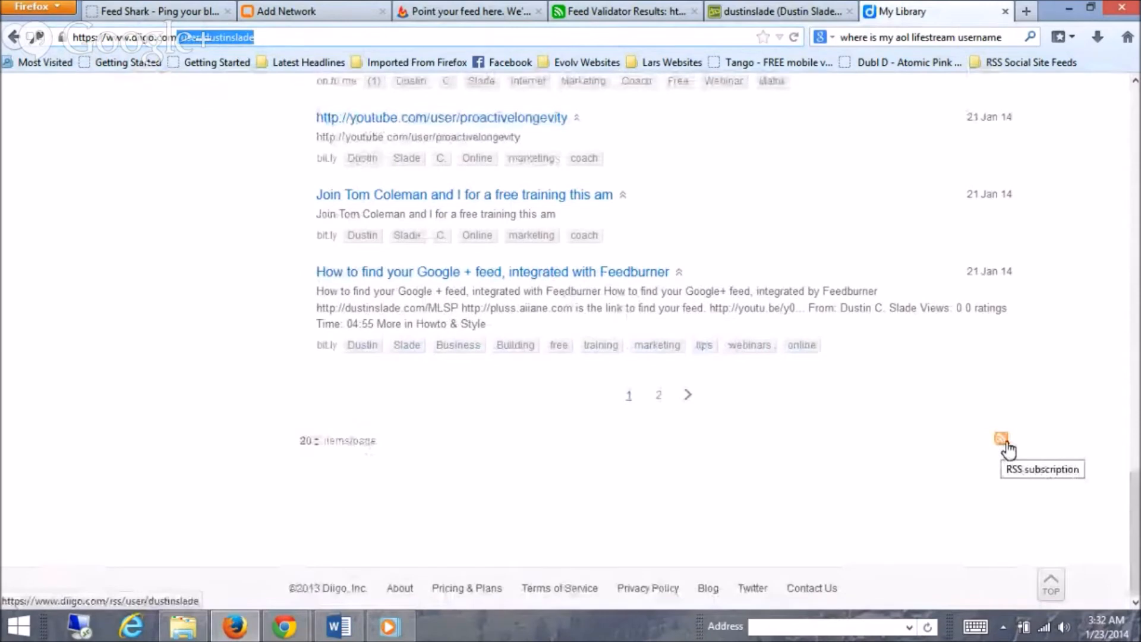
click(1001, 439)
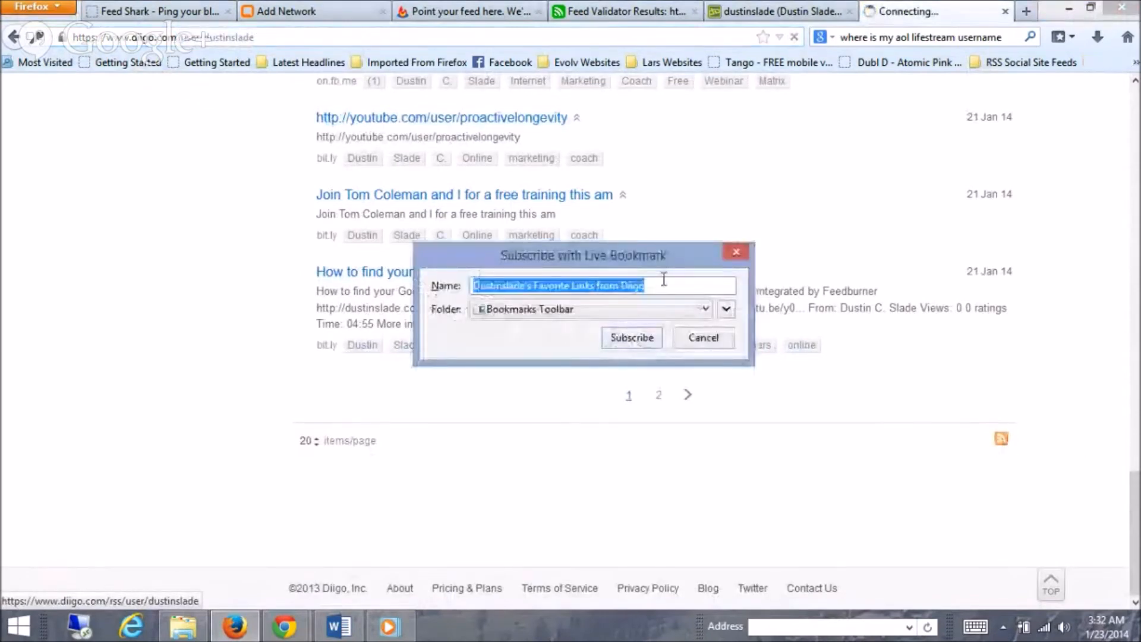
- File the Diigo feed as a live bookmark under the RSS Social Site Feeds folder
click(725, 309)
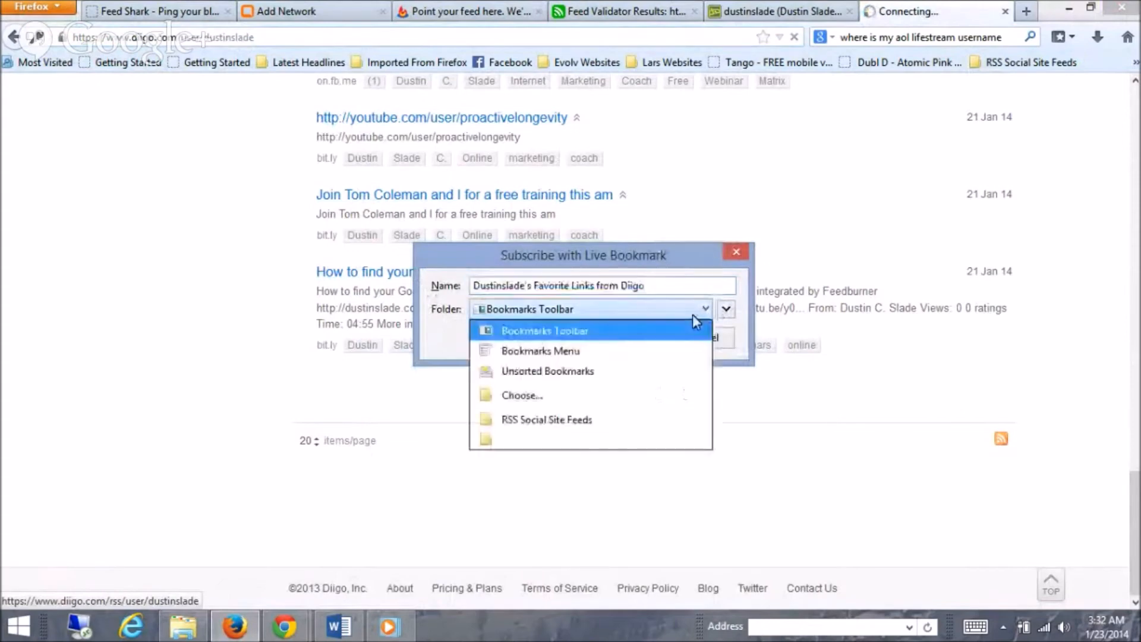
click(545, 419)
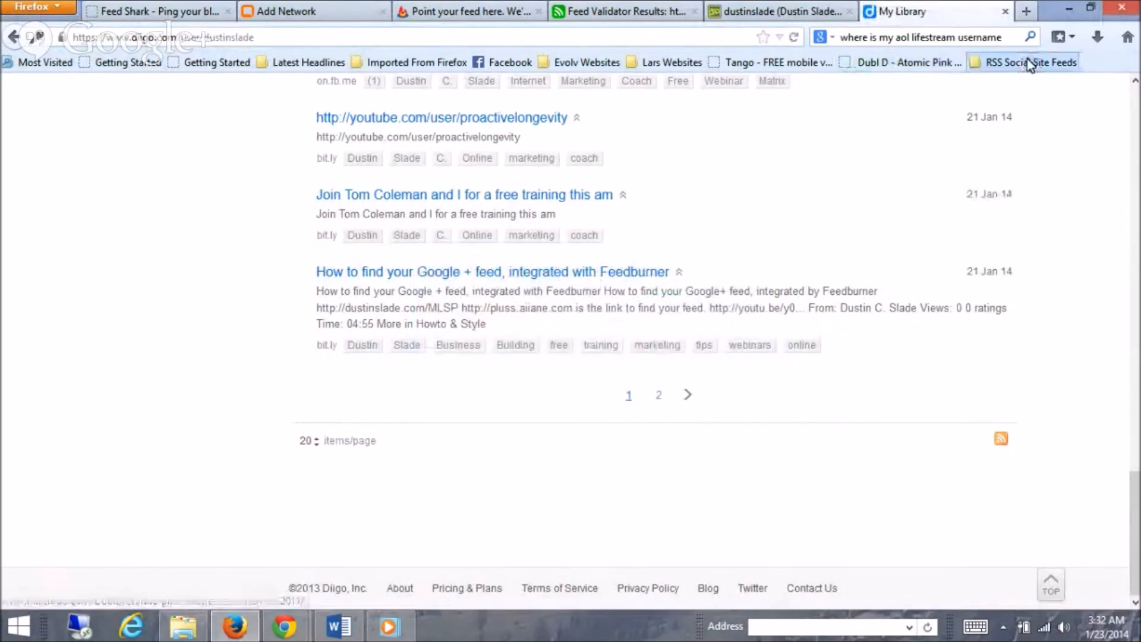
click(1031, 61)
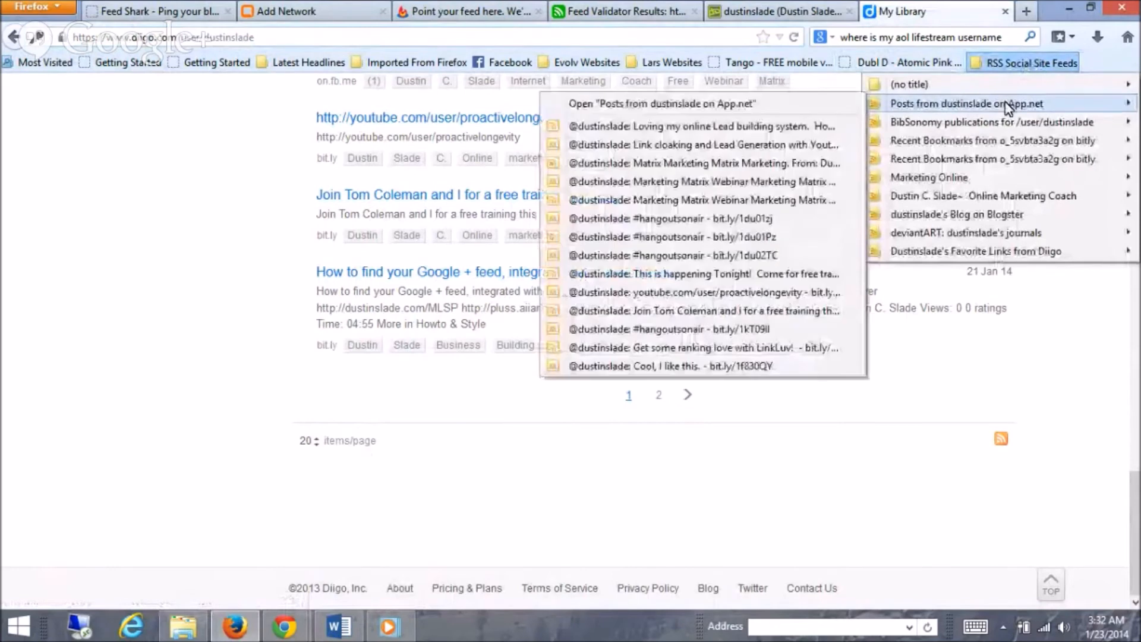
mouse_move(974, 250)
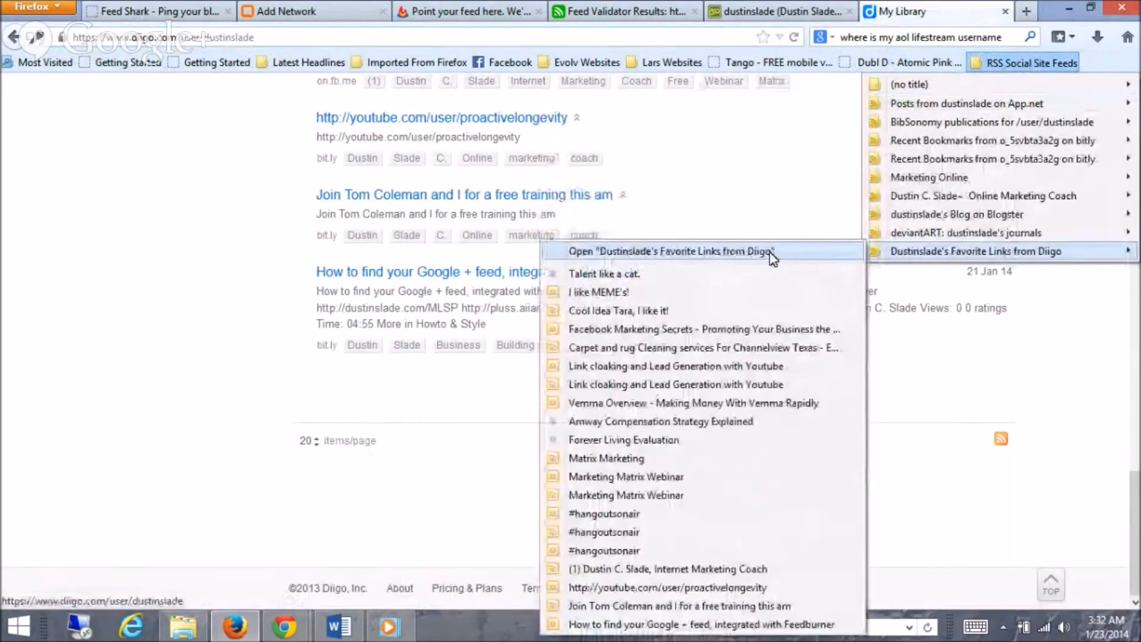
mouse_move(935, 232)
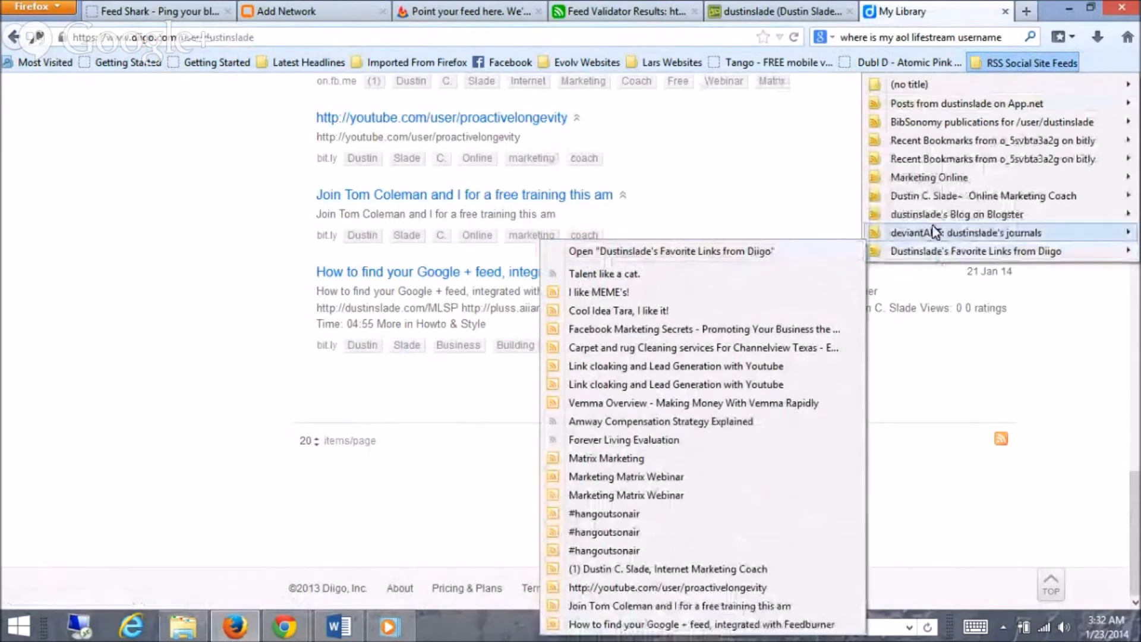
mouse_move(974, 251)
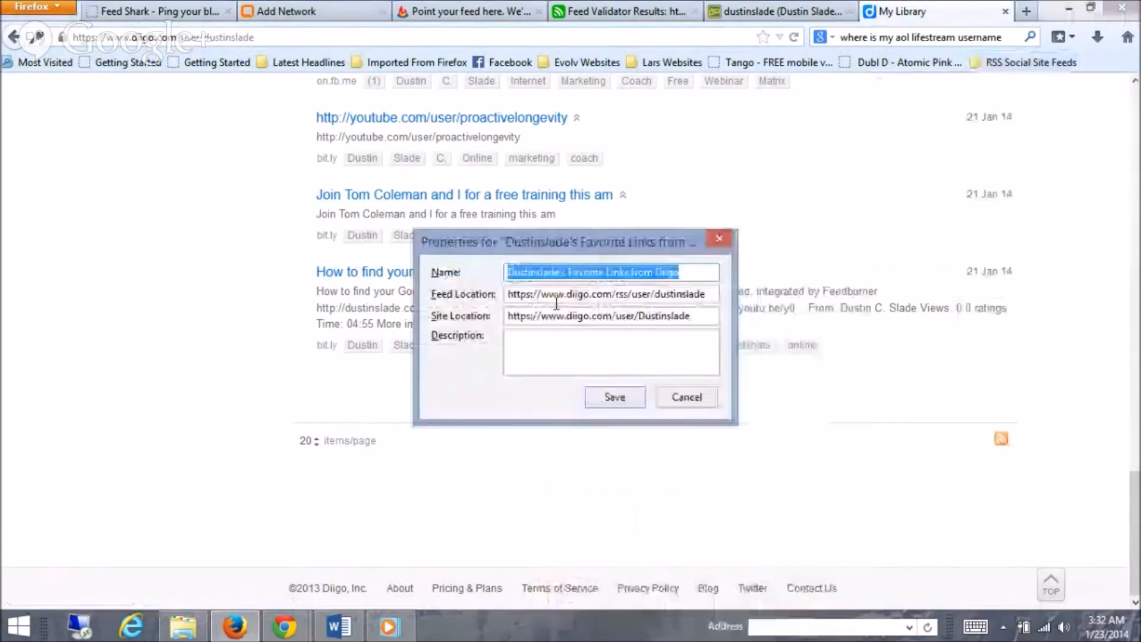
- Copy the diigo.com/rss/user/dustinslade feed location from the bookmark's properties
click(607, 293)
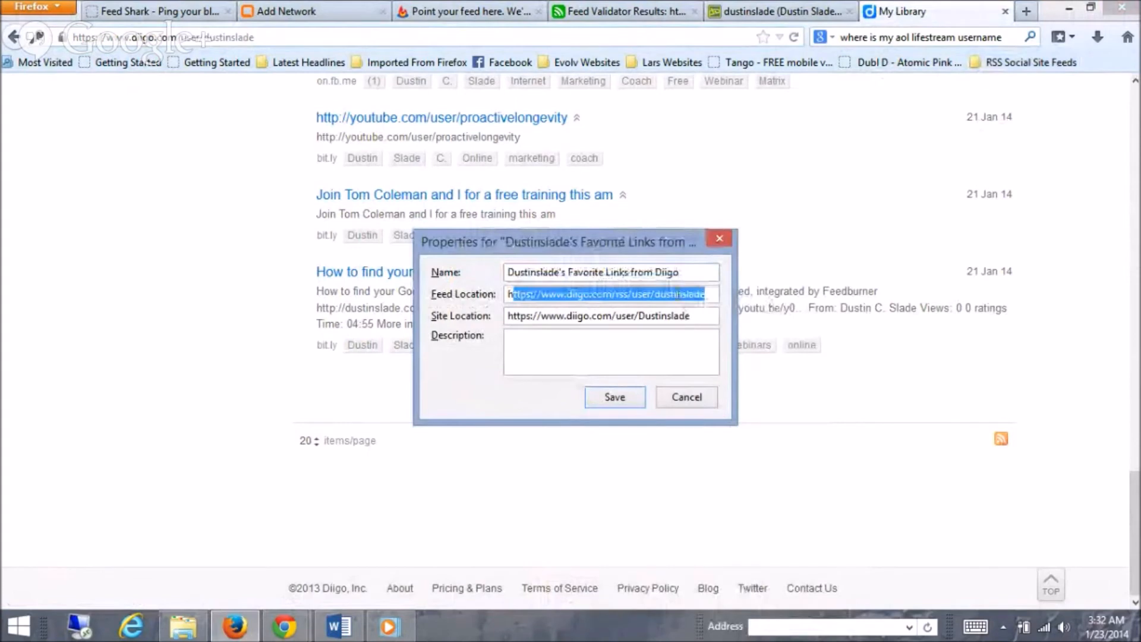
click(685, 397)
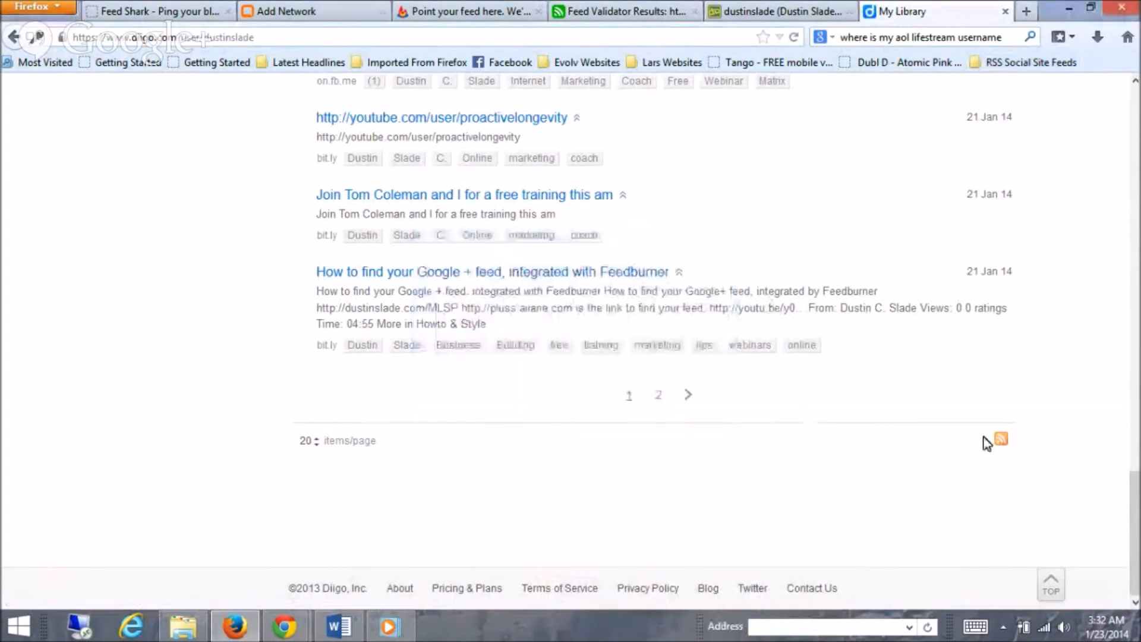
mouse_move(1001, 439)
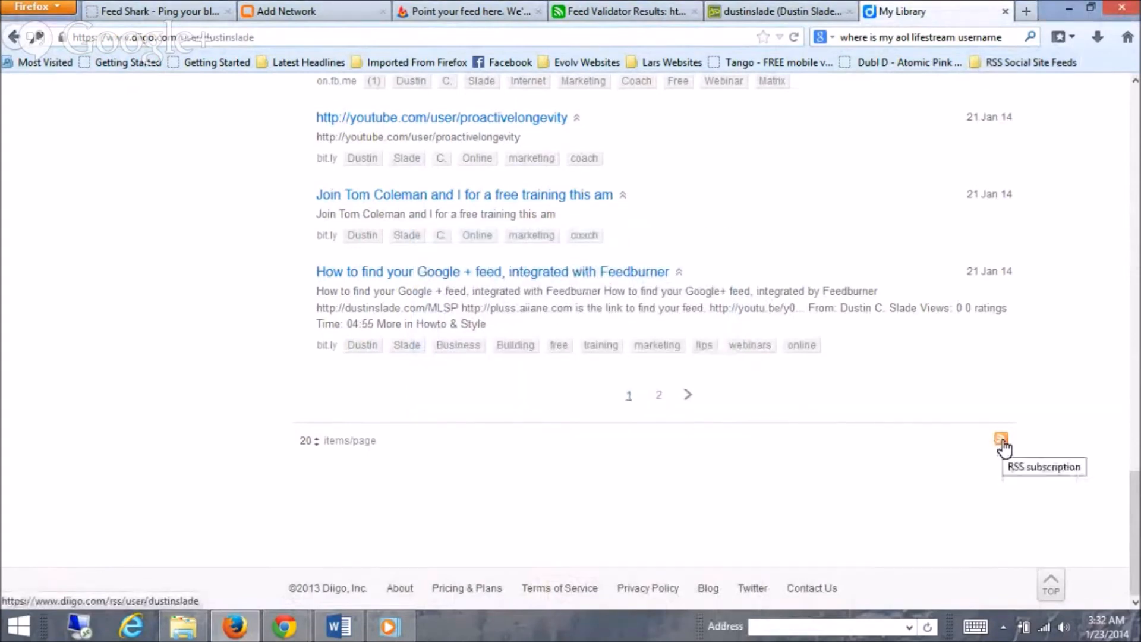
right_click(1000, 439)
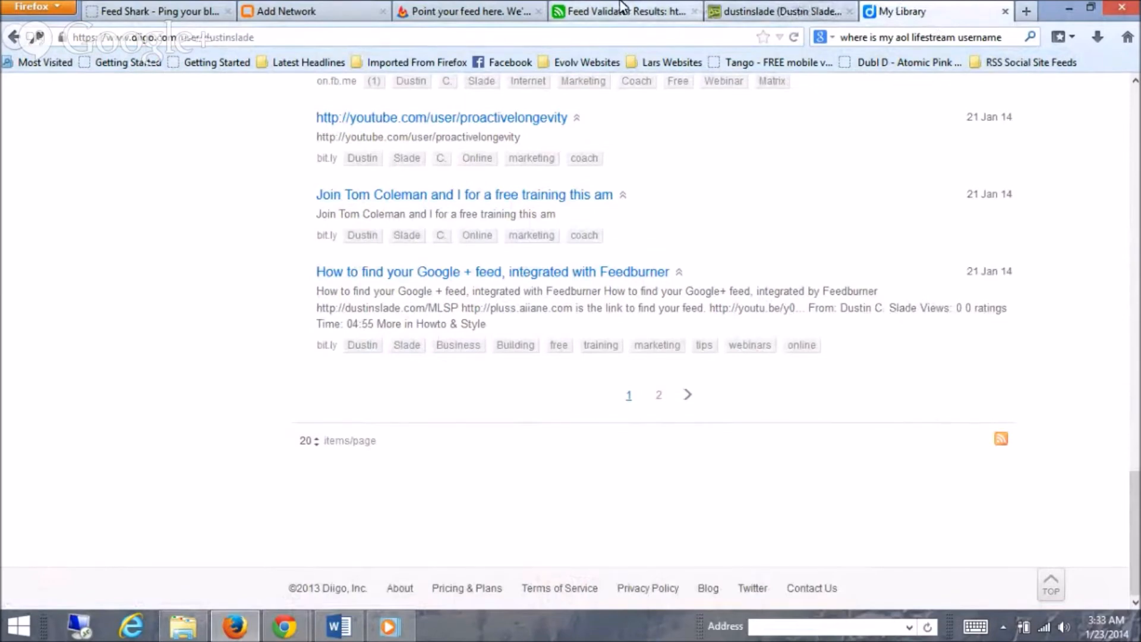
- Validate the Diigo feed address on feedvalidator.org and select the whole URL
click(621, 10)
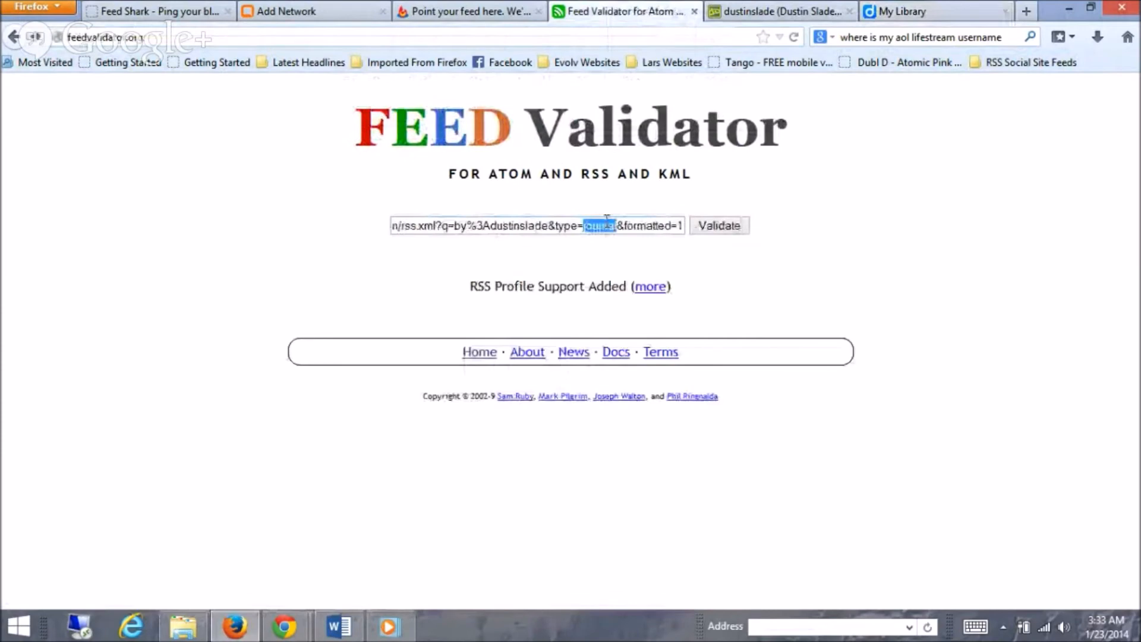
right_click(538, 226)
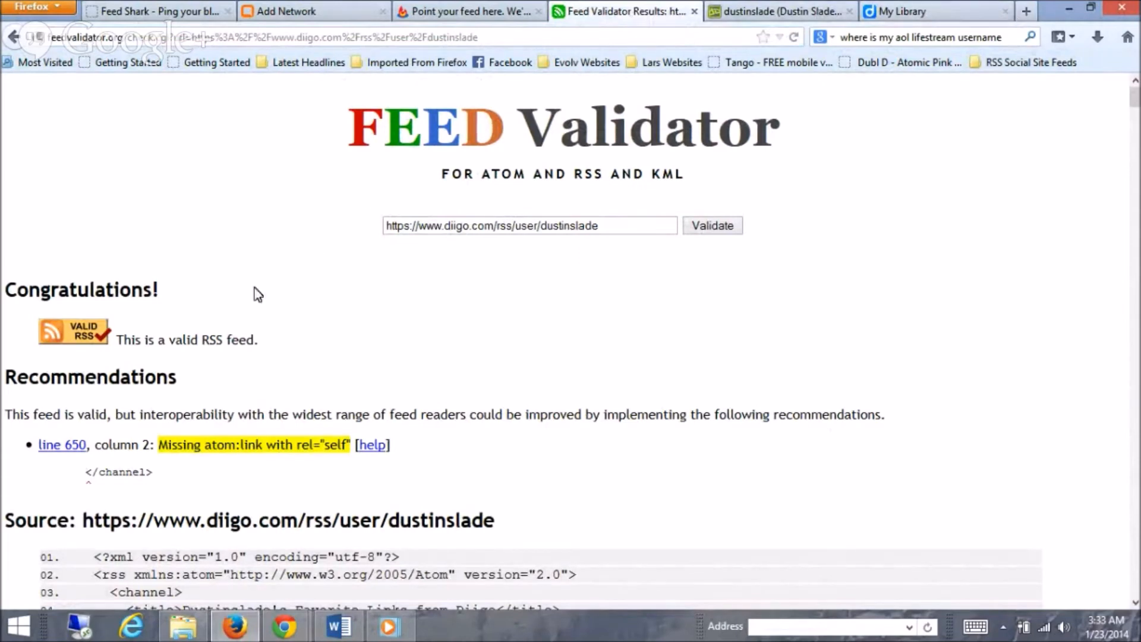
mouse_move(261, 298)
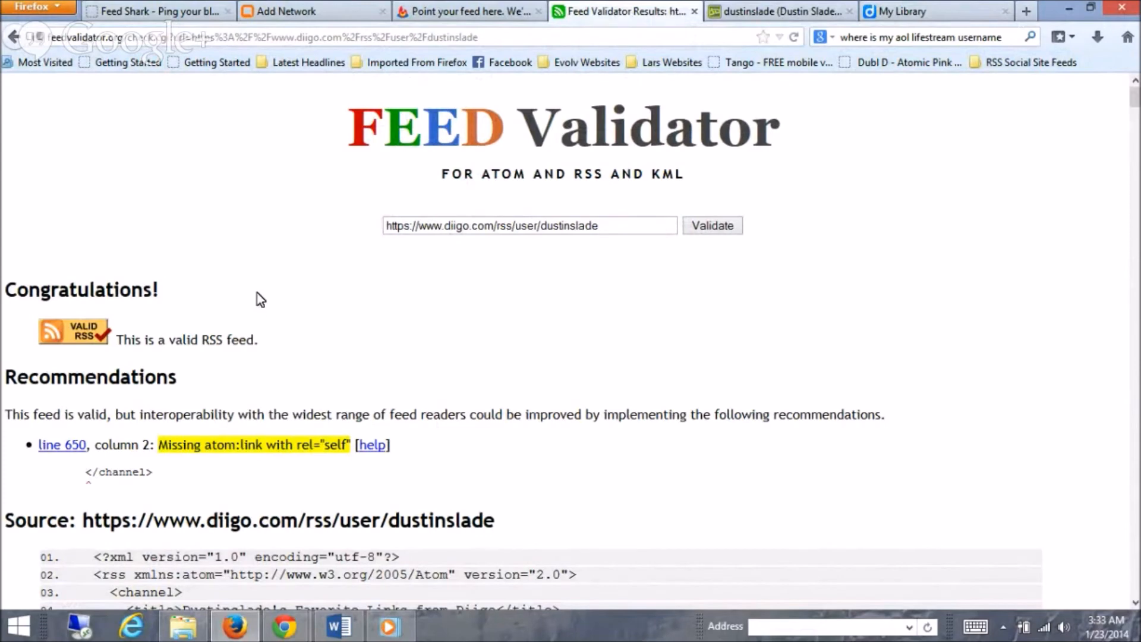
mouse_move(281, 218)
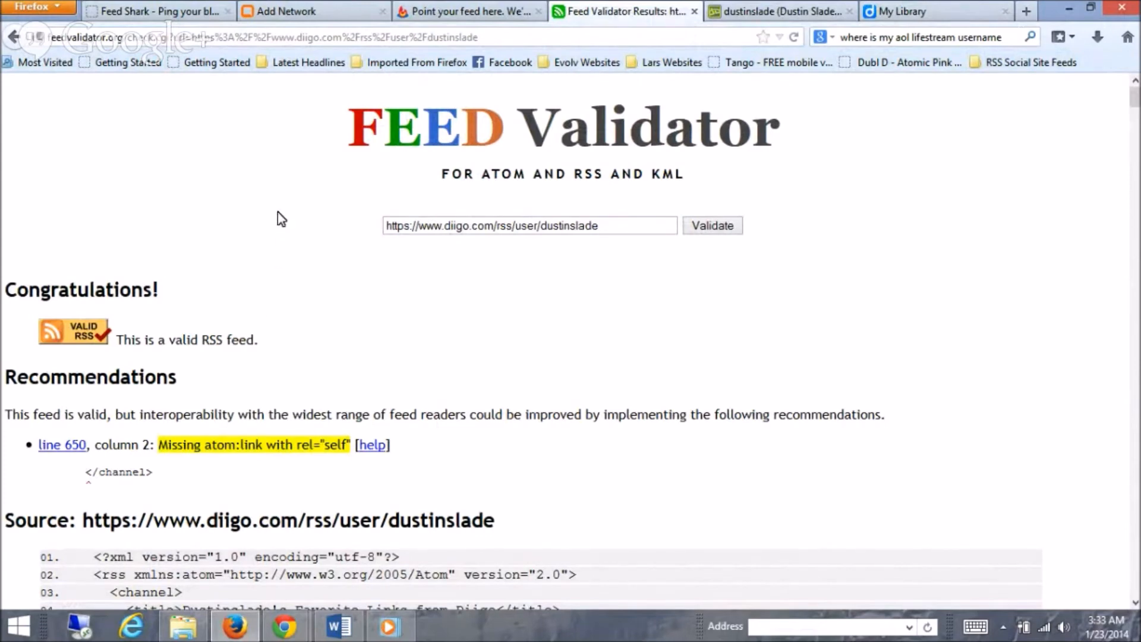
mouse_move(479, 221)
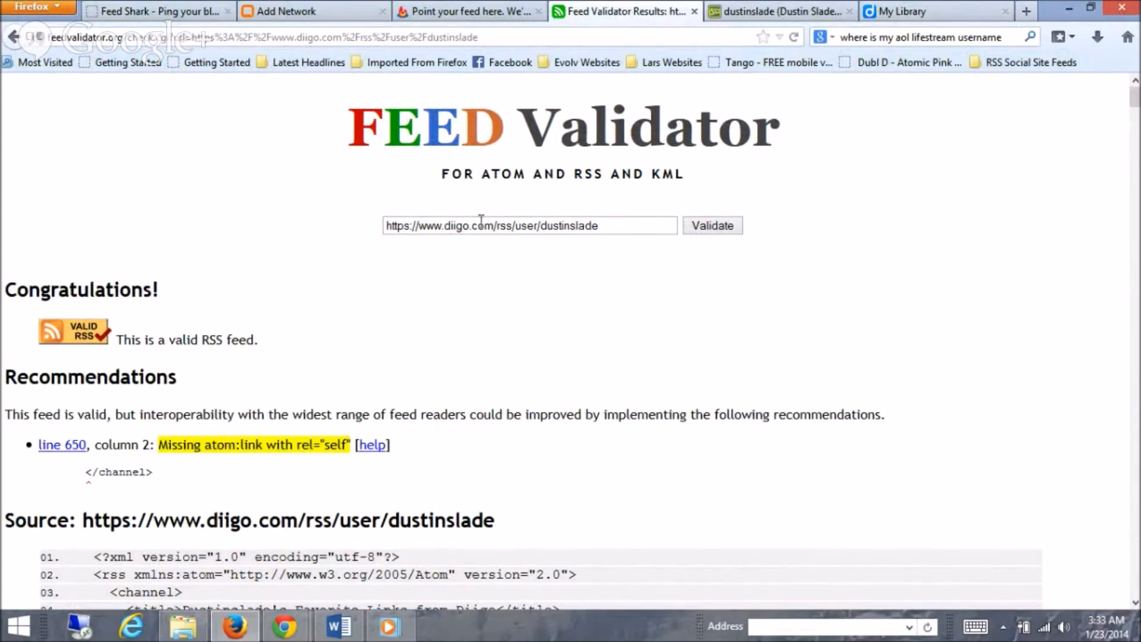
triple_click(495, 225)
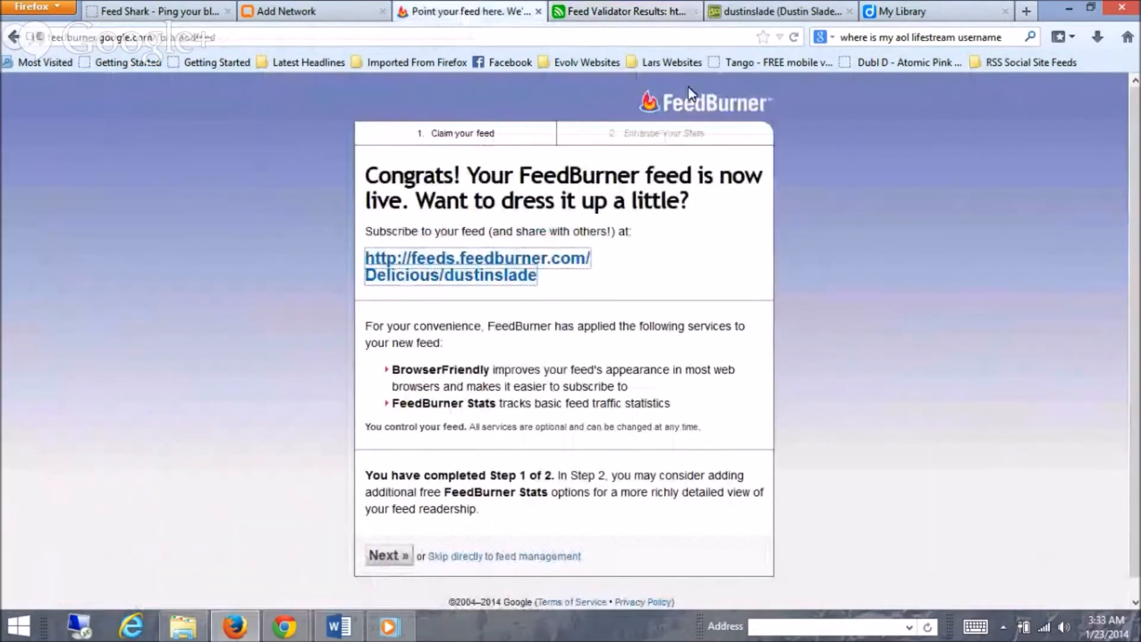
- Paste the https Diigo address into Burn a feed and submit it, ending on an HTTP error 400
click(503, 556)
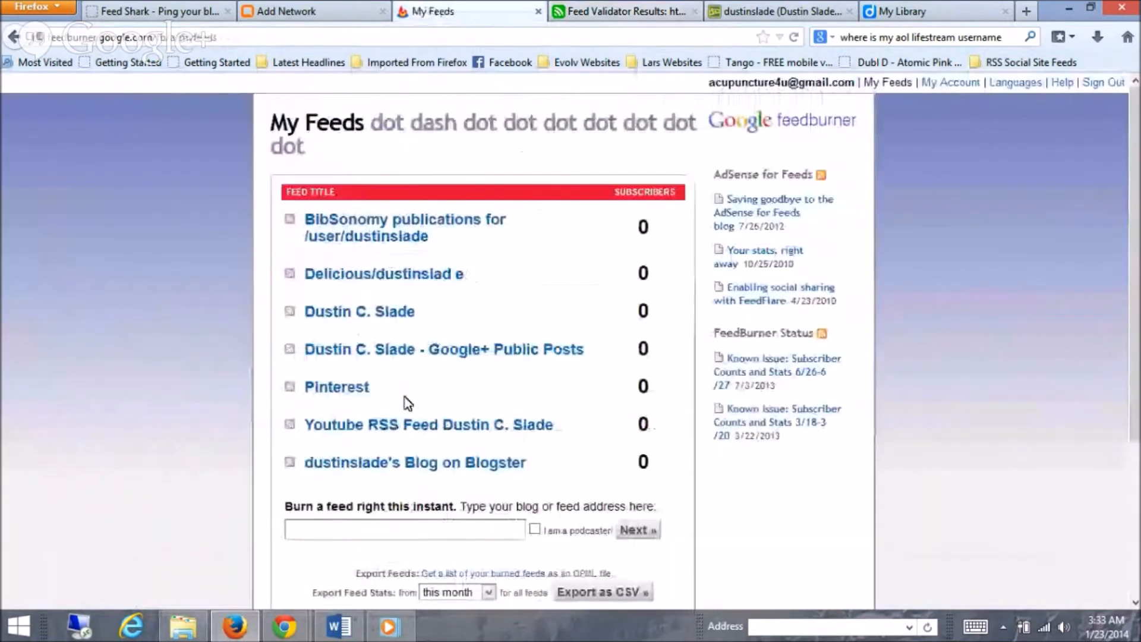
right_click(404, 528)
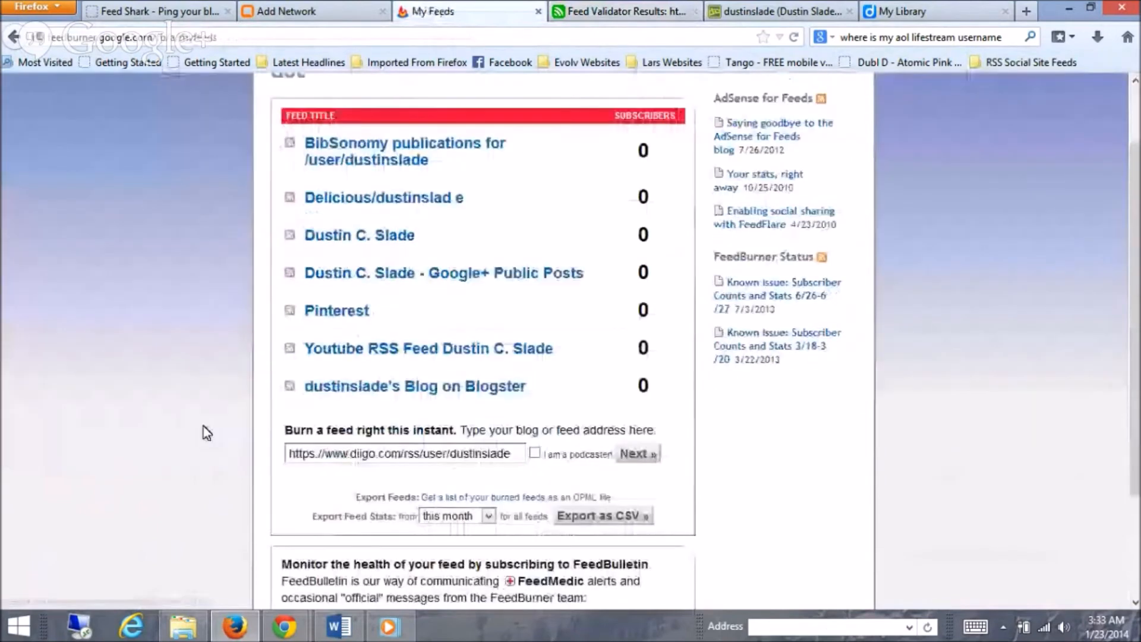
scroll(down, 3)
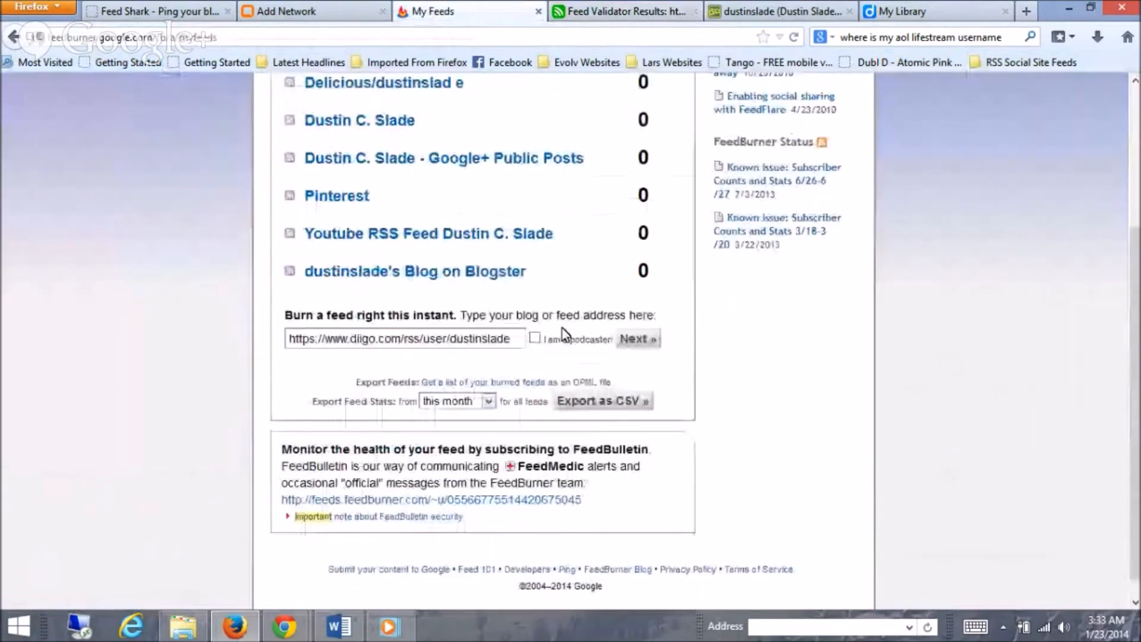
click(637, 338)
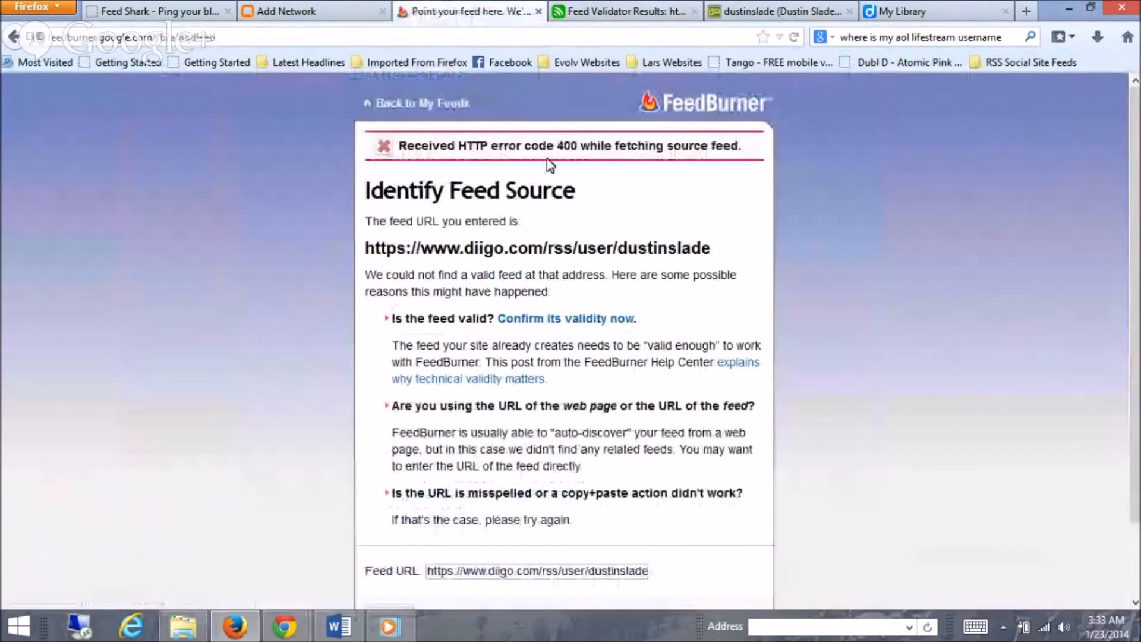
drag(399, 145, 552, 145)
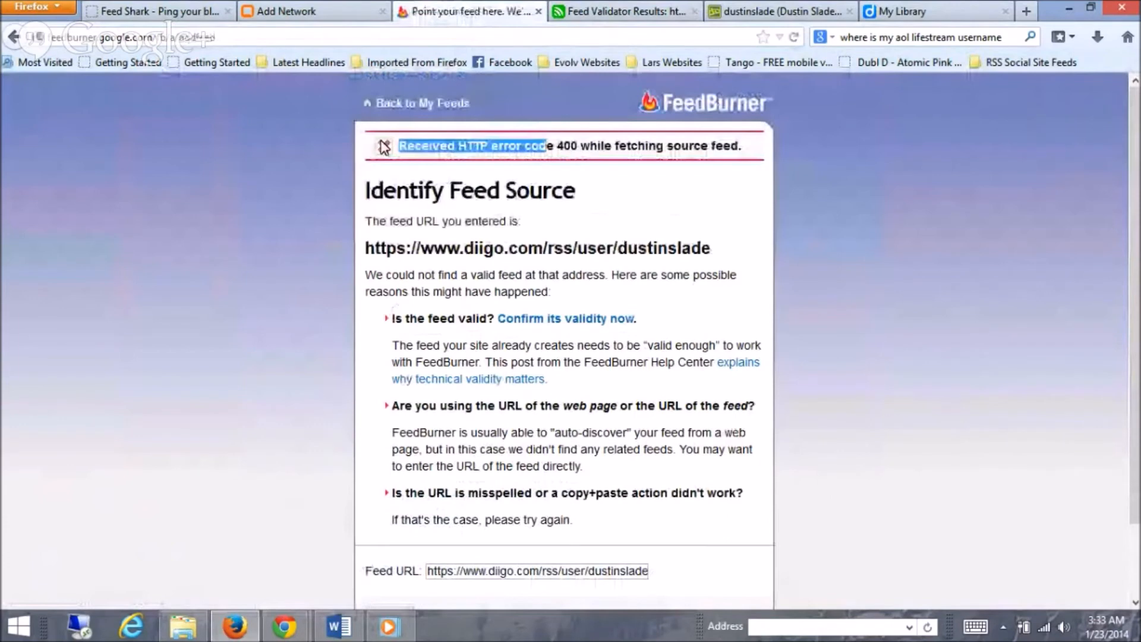
drag(400, 145, 519, 221)
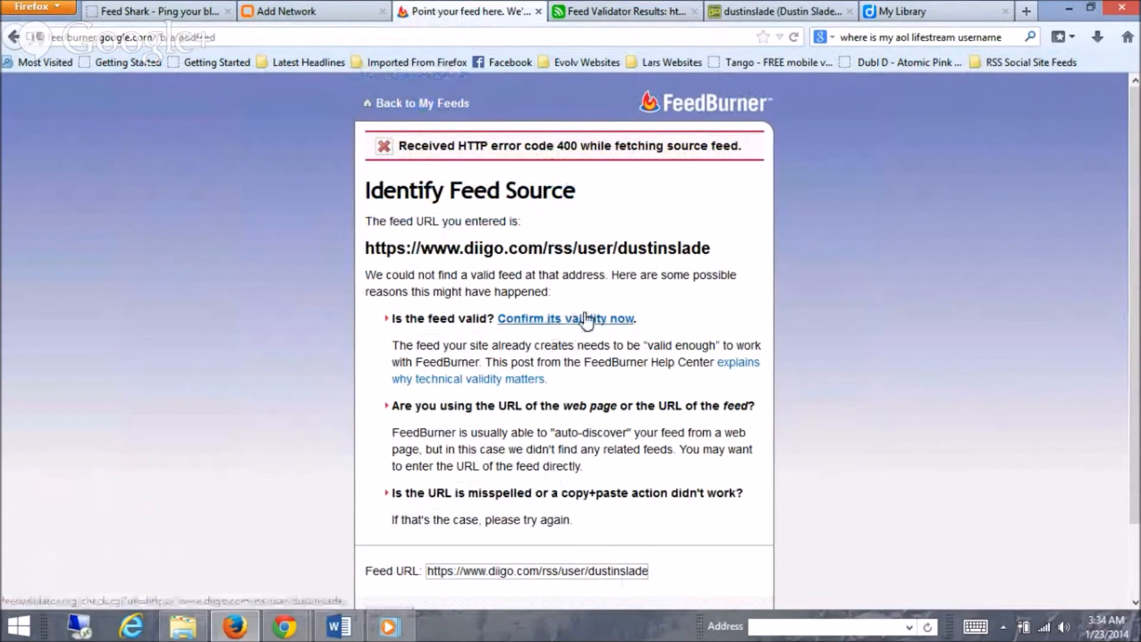
- Confirm the feed's validity in a new Feed Validator tab and begin editing the https prefix
click(565, 318)
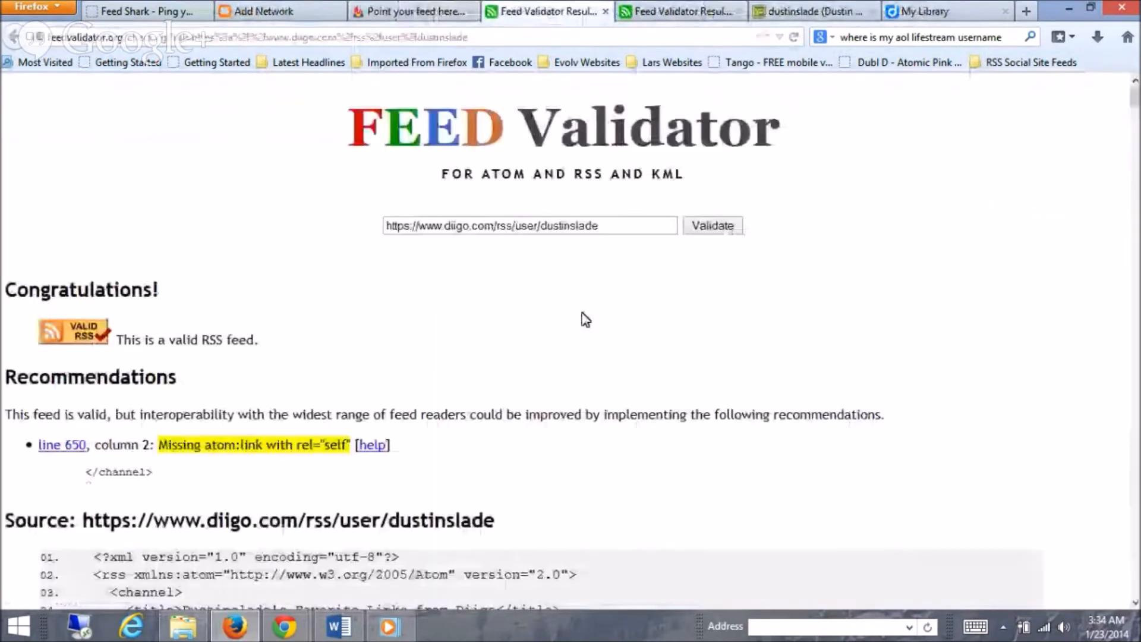
mouse_move(549, 254)
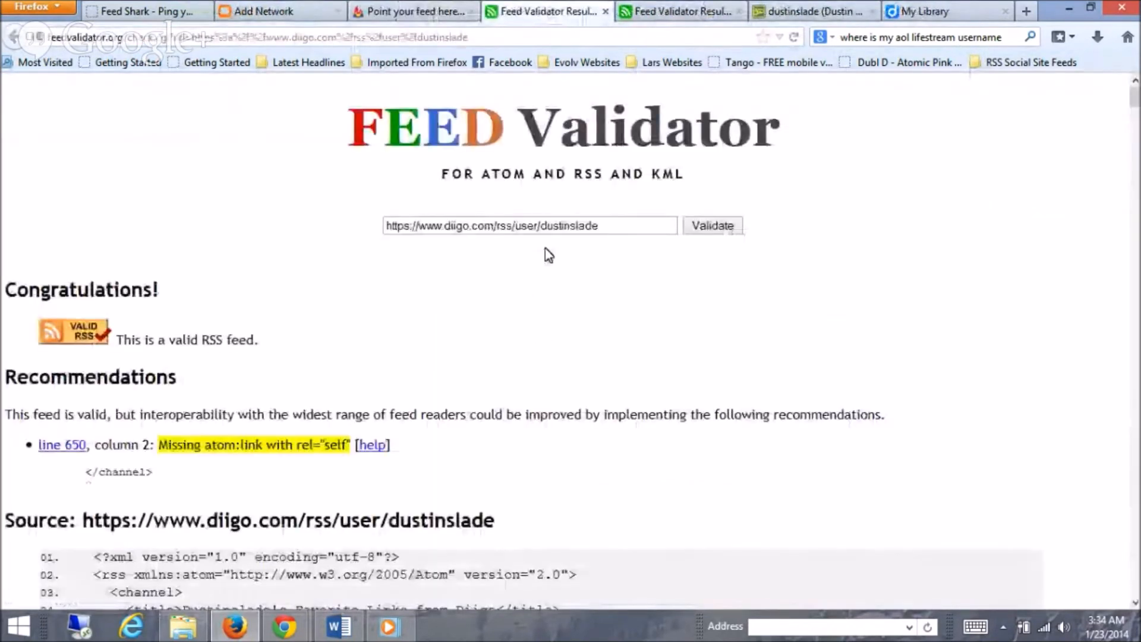
click(712, 225)
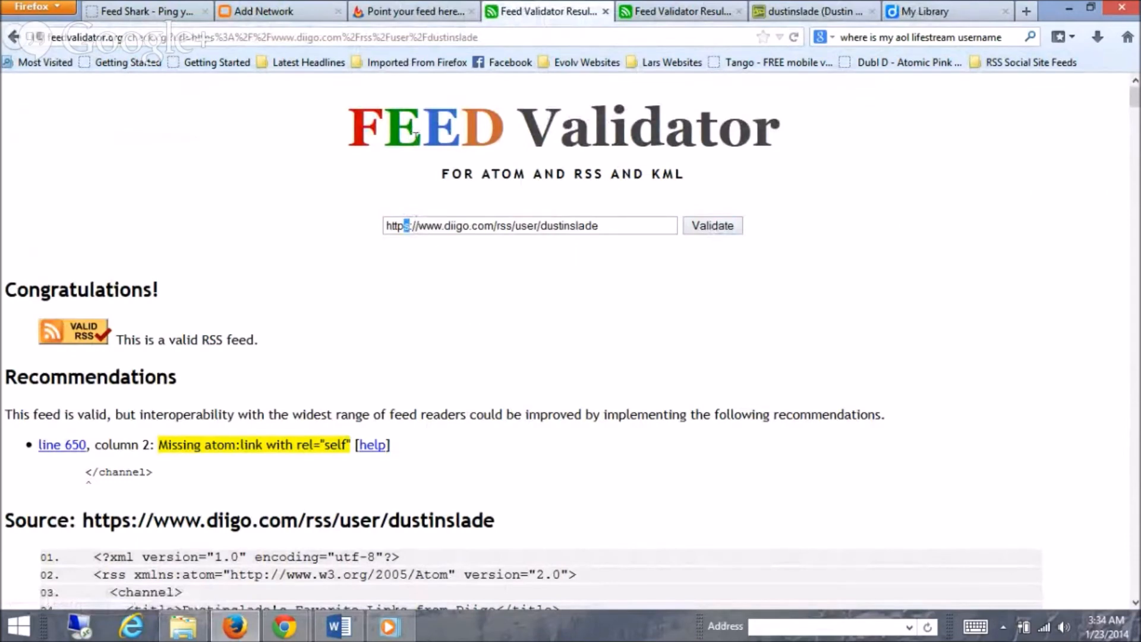
click(408, 10)
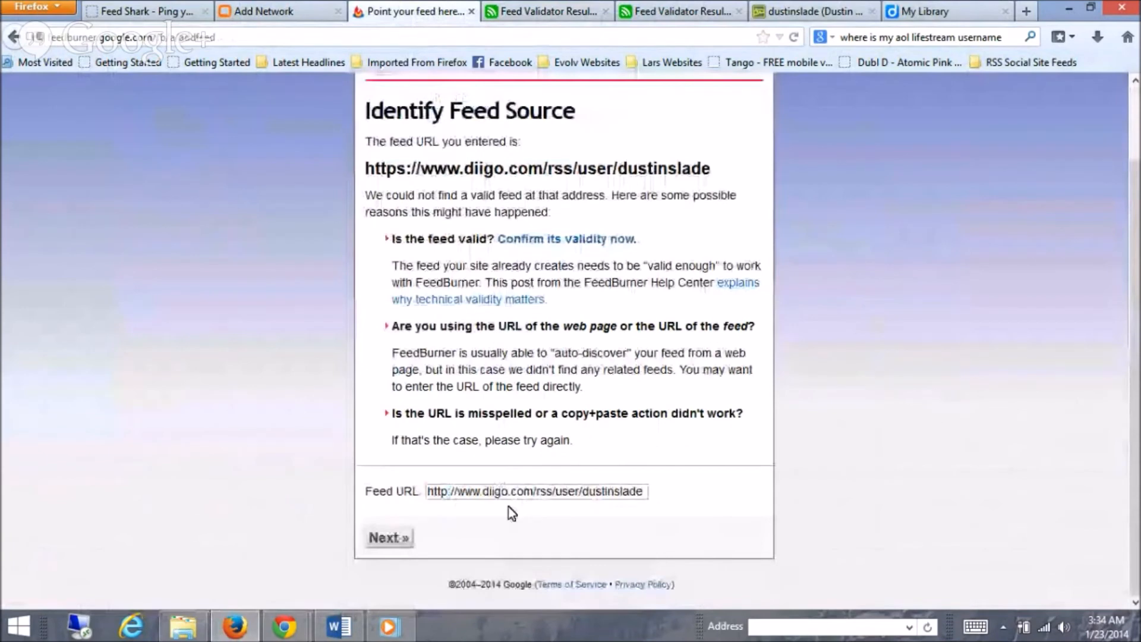
- Submit the http Diigo address from My Feeds and reach the verified feed's welcome page
click(389, 537)
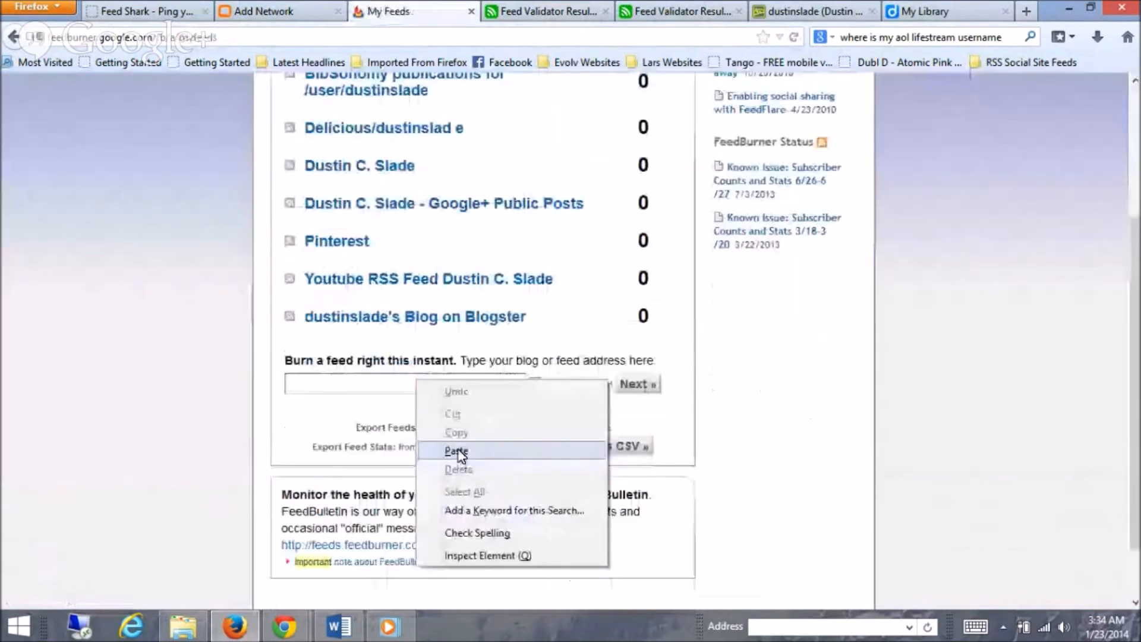
click(457, 450)
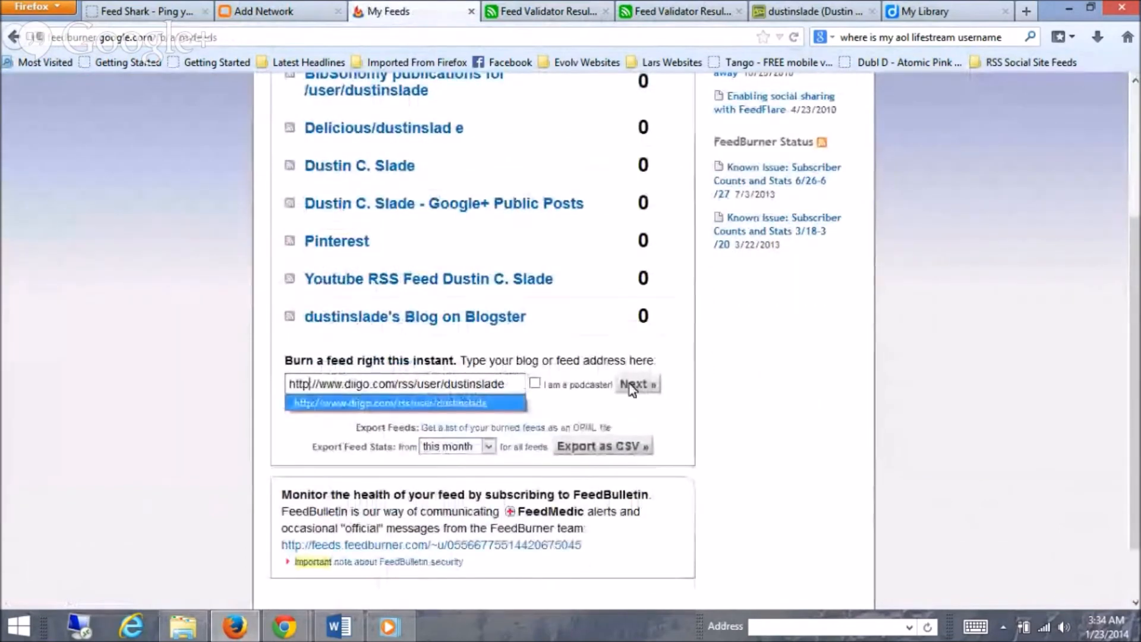
click(637, 384)
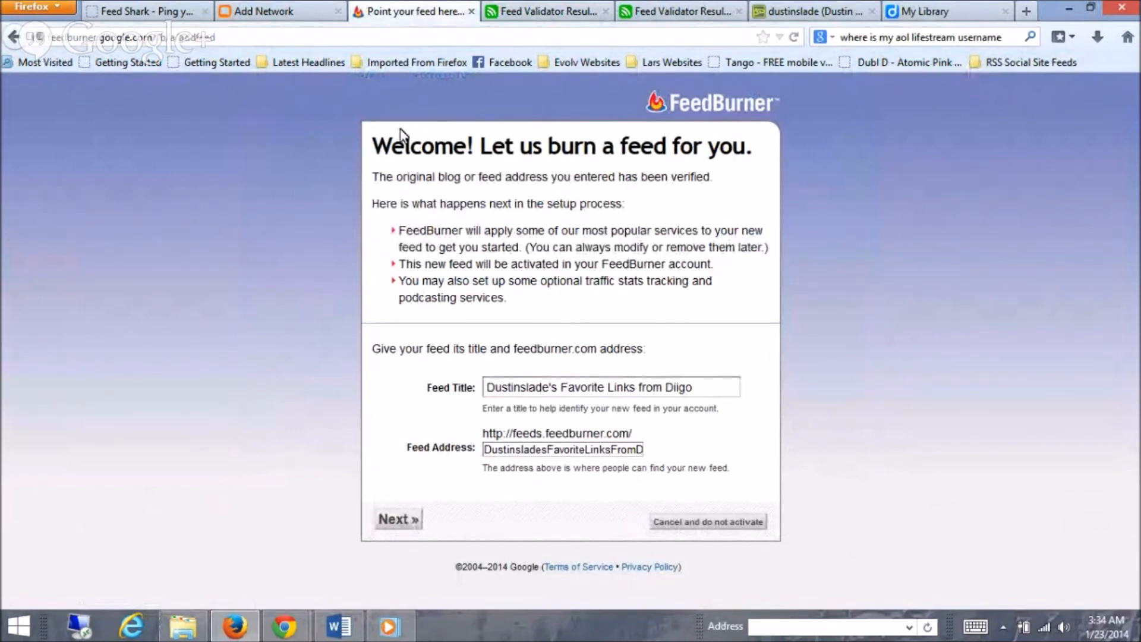
click(546, 11)
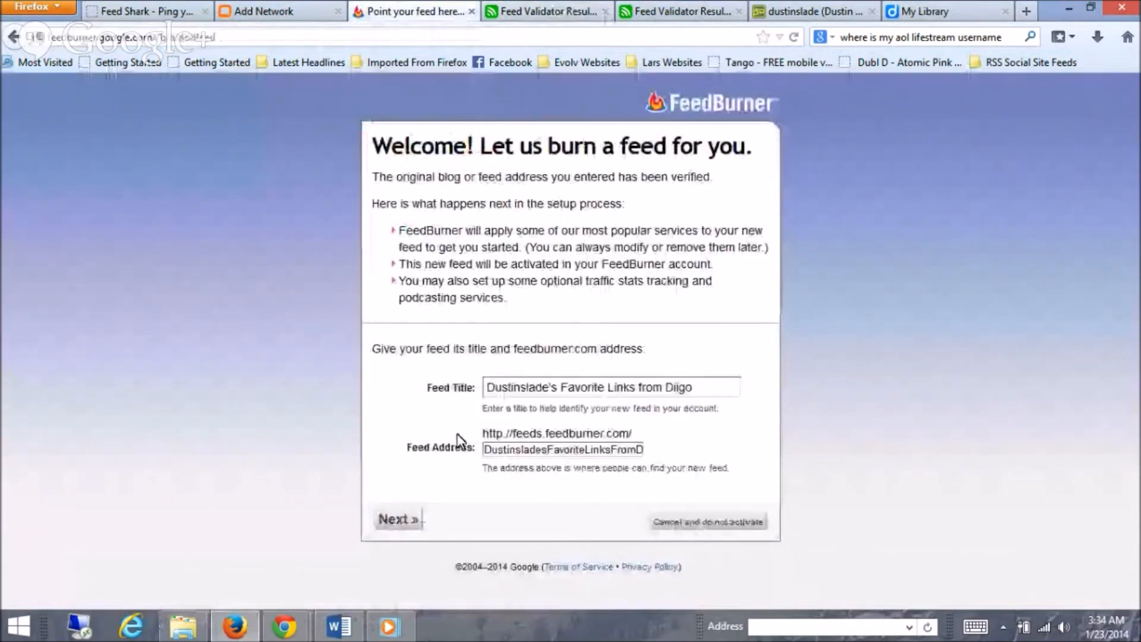
- Activate the feed with Clickthroughs and 'I want more!' stats enabled, finishing setup
click(396, 519)
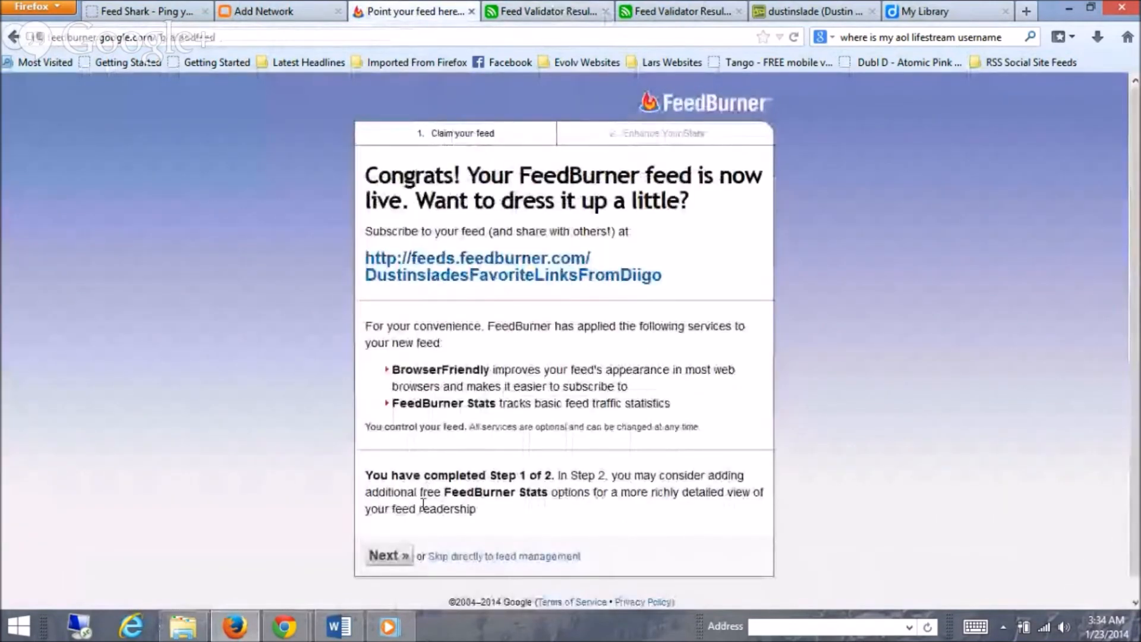
click(385, 555)
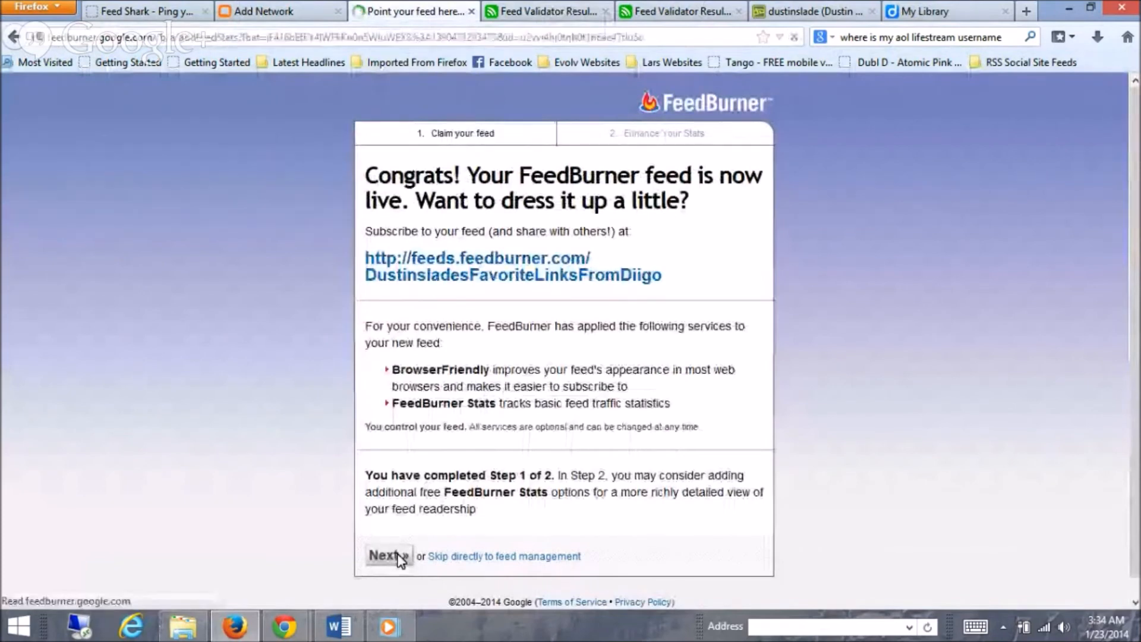
click(384, 555)
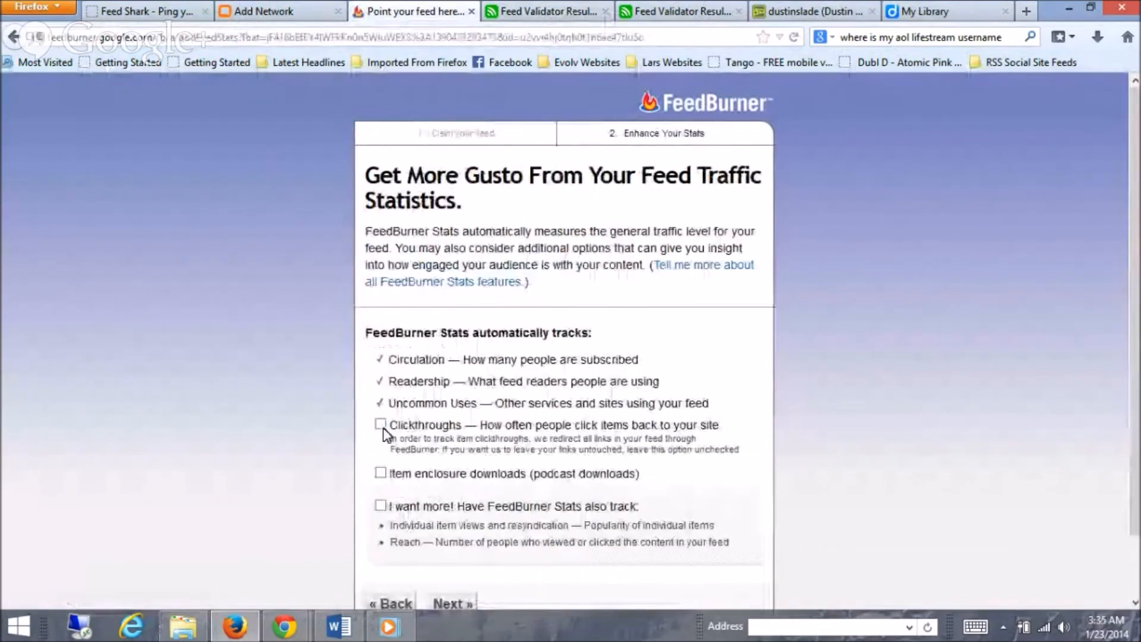
click(380, 425)
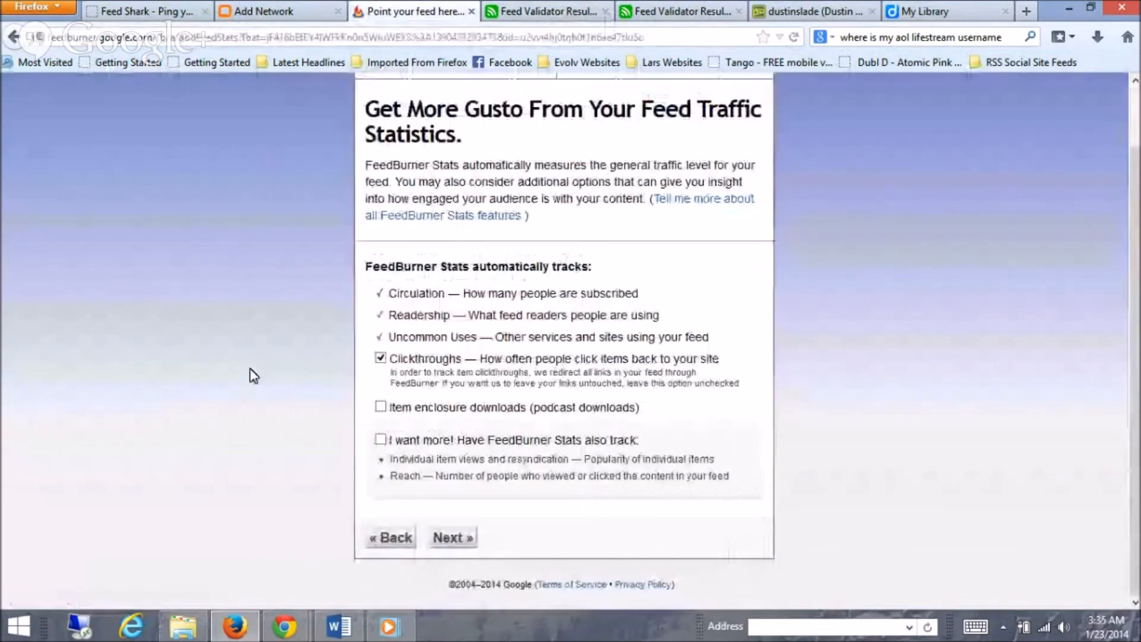
click(380, 440)
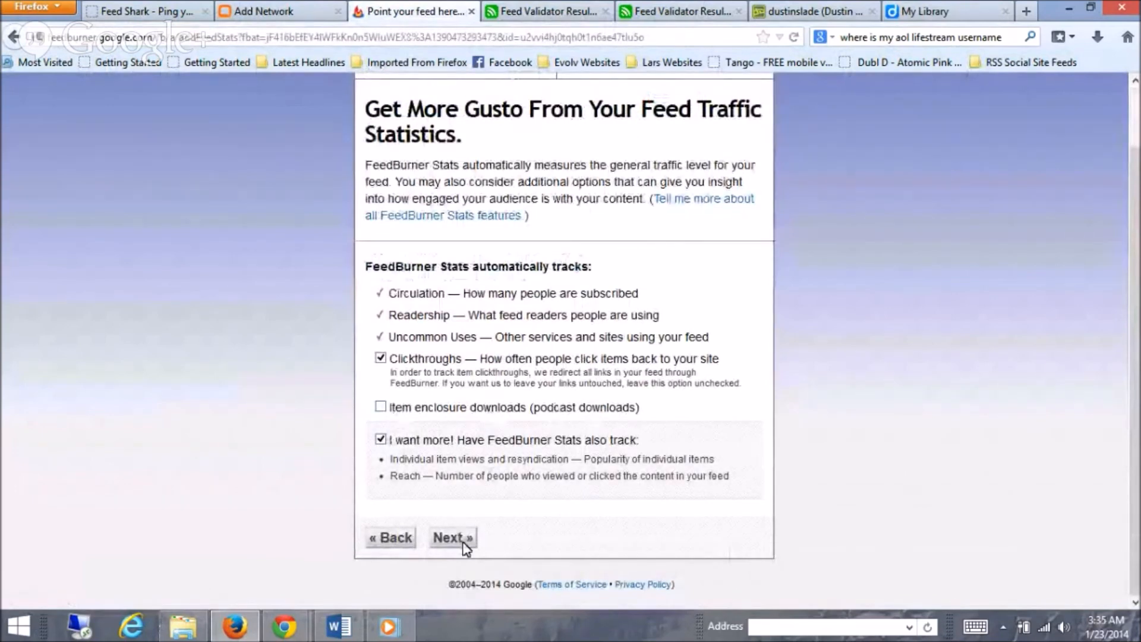
click(452, 537)
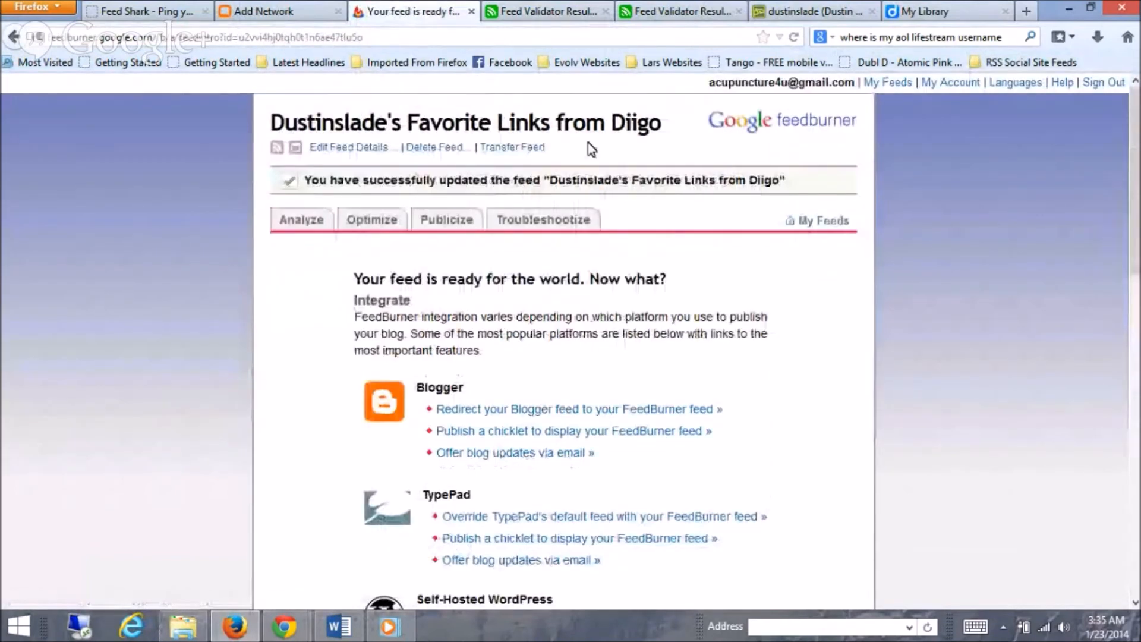
- Return to My Feeds, then view the Pinterest feed's Publicize page and feed details
click(815, 221)
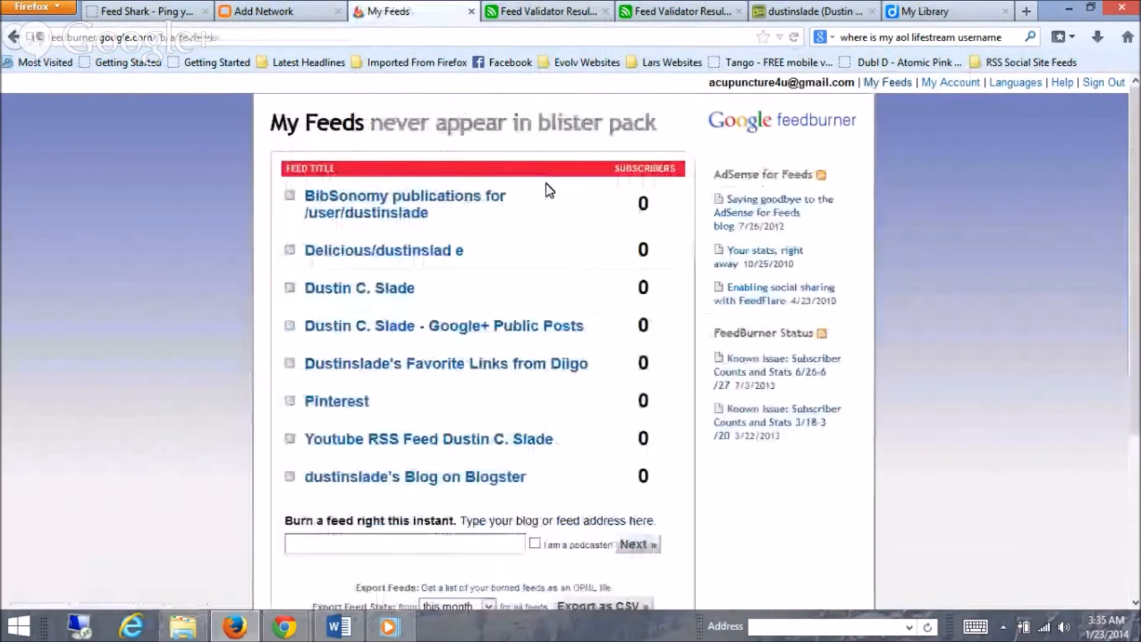
mouse_move(384, 358)
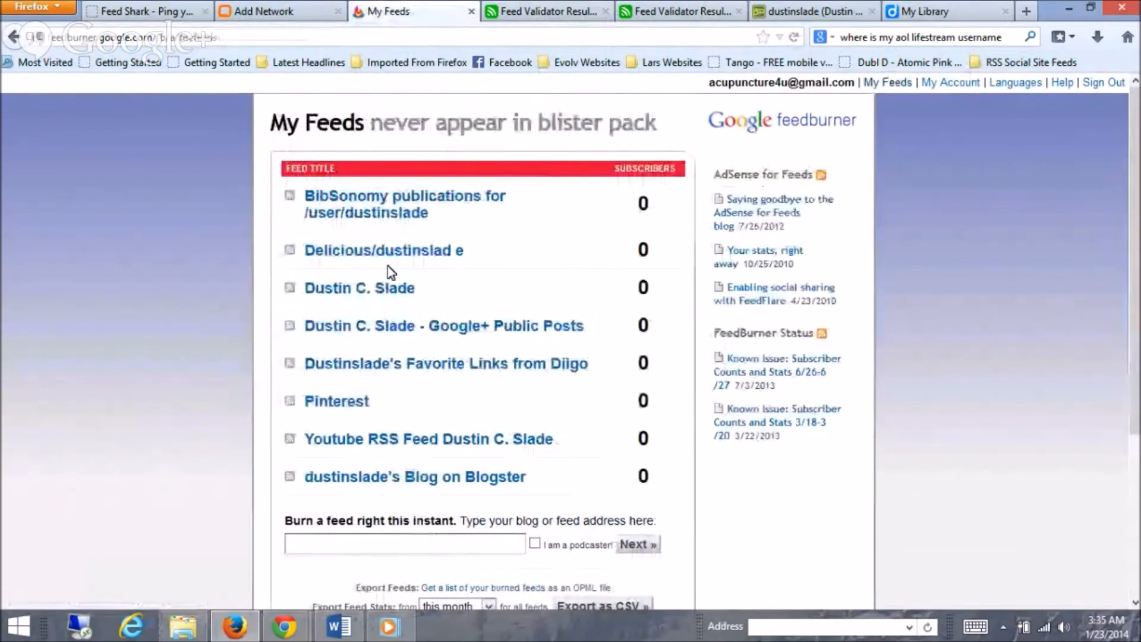
mouse_move(336, 401)
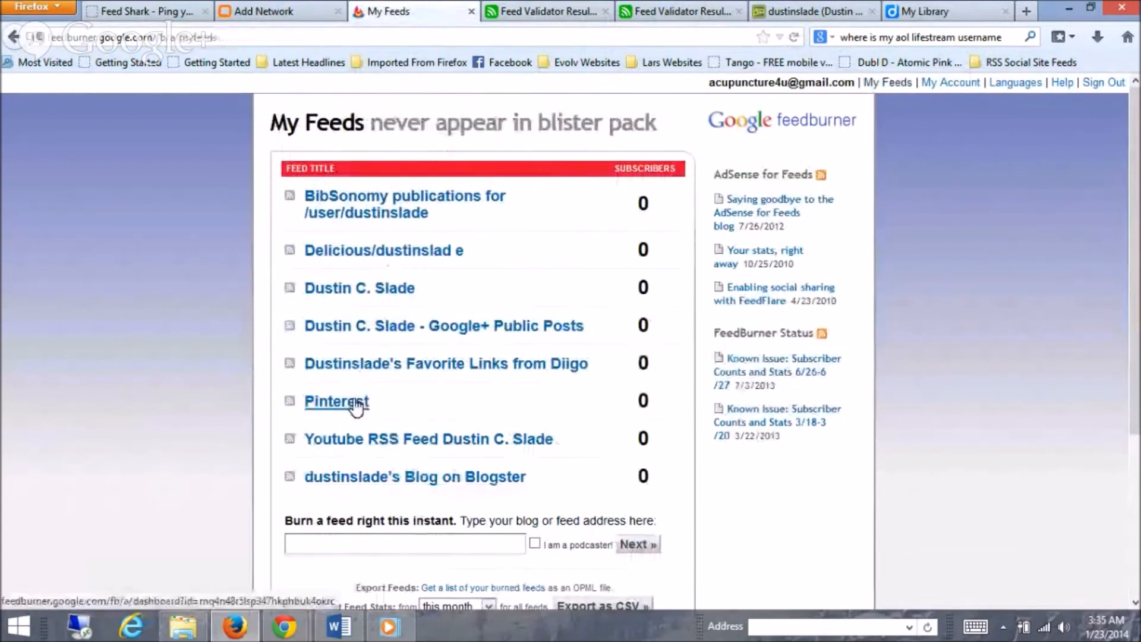
click(337, 401)
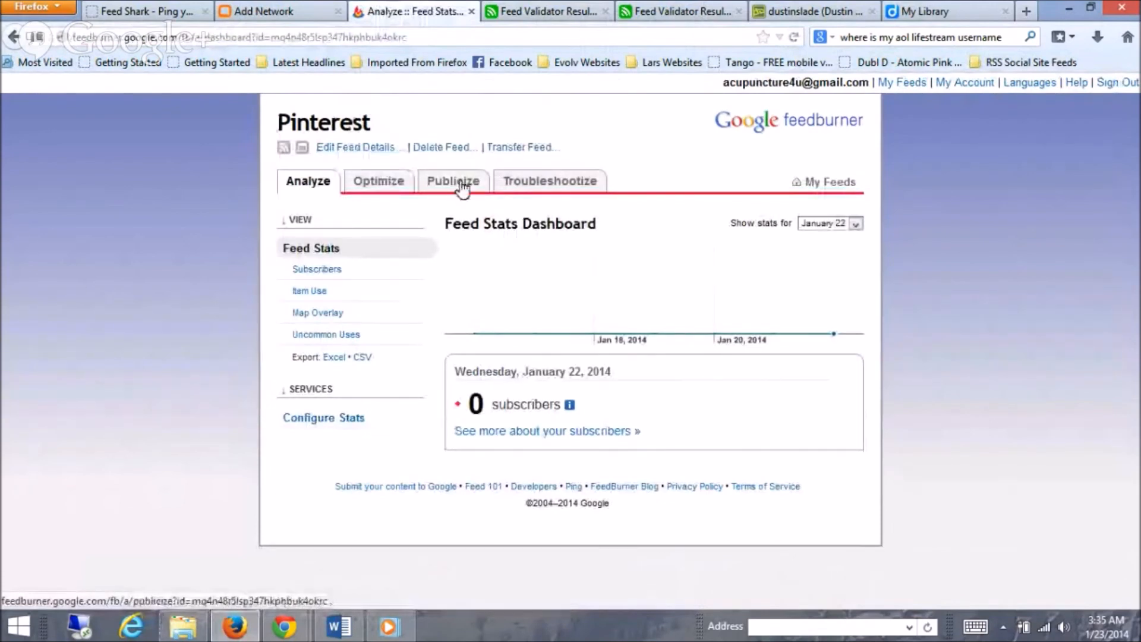
click(451, 180)
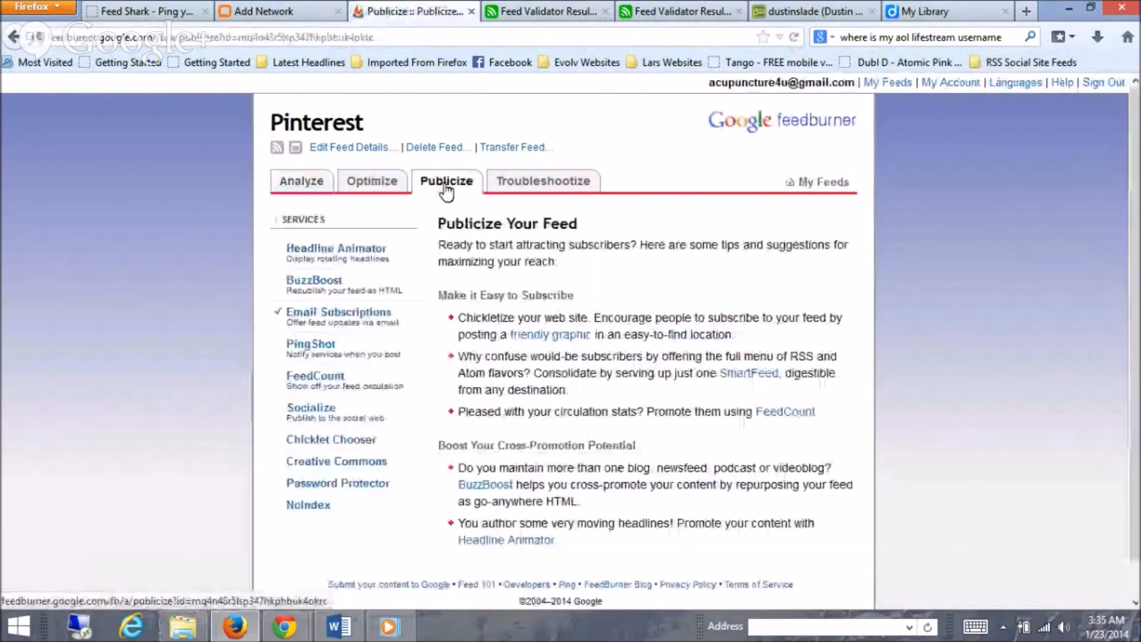
click(352, 147)
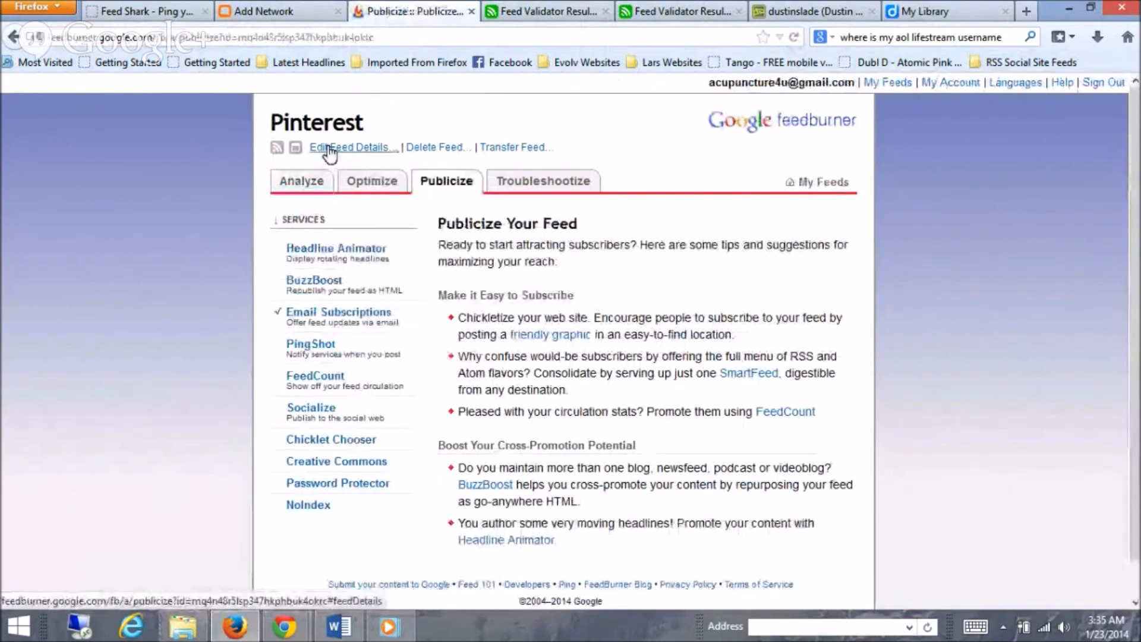
click(350, 147)
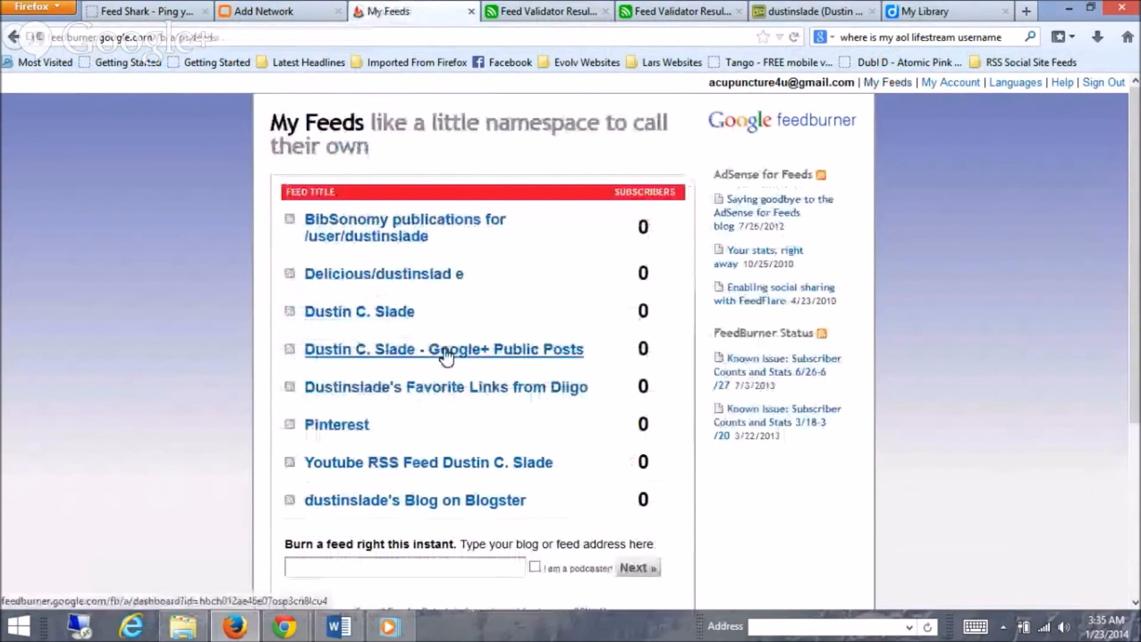
- Open the Google+ Public Posts feed's dashboard and its public FeedBurner page
click(442, 348)
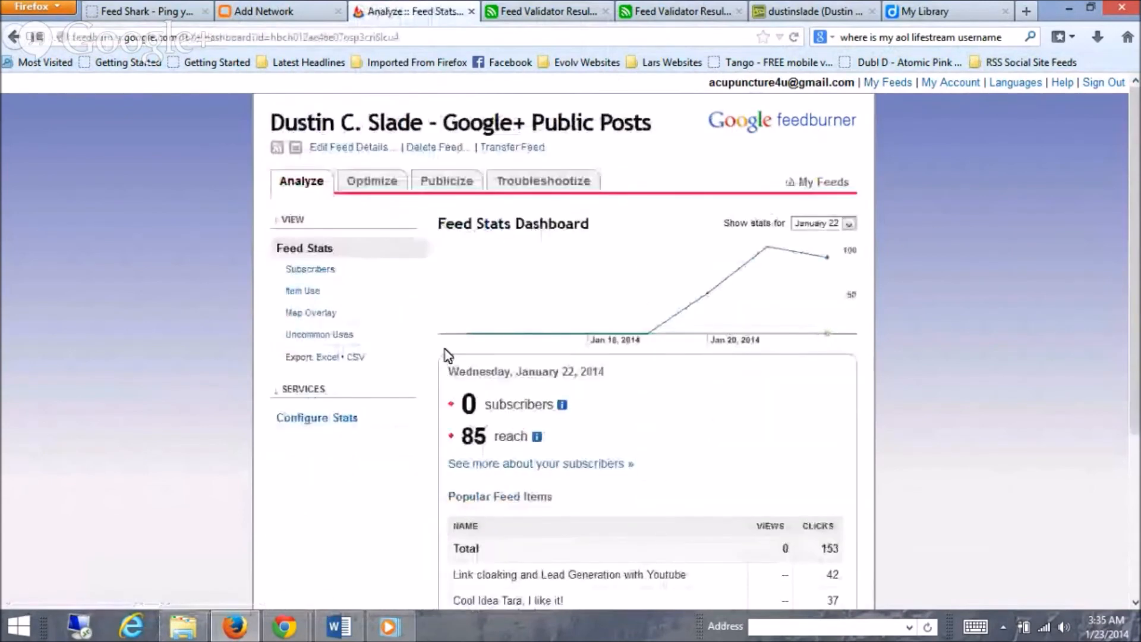
scroll(down, 3)
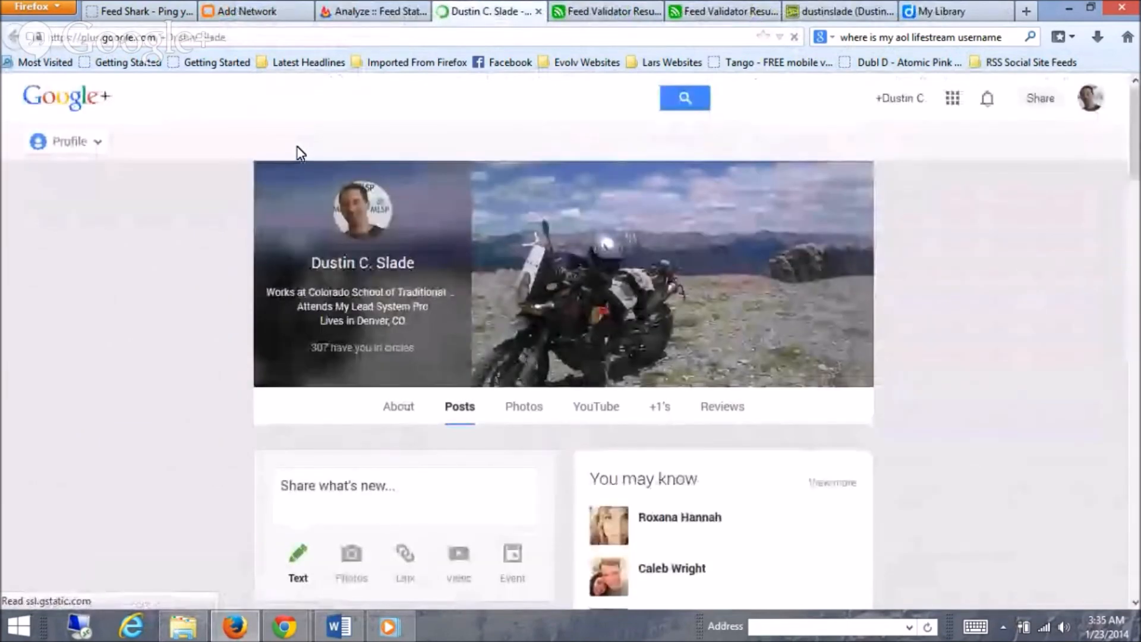
click(370, 10)
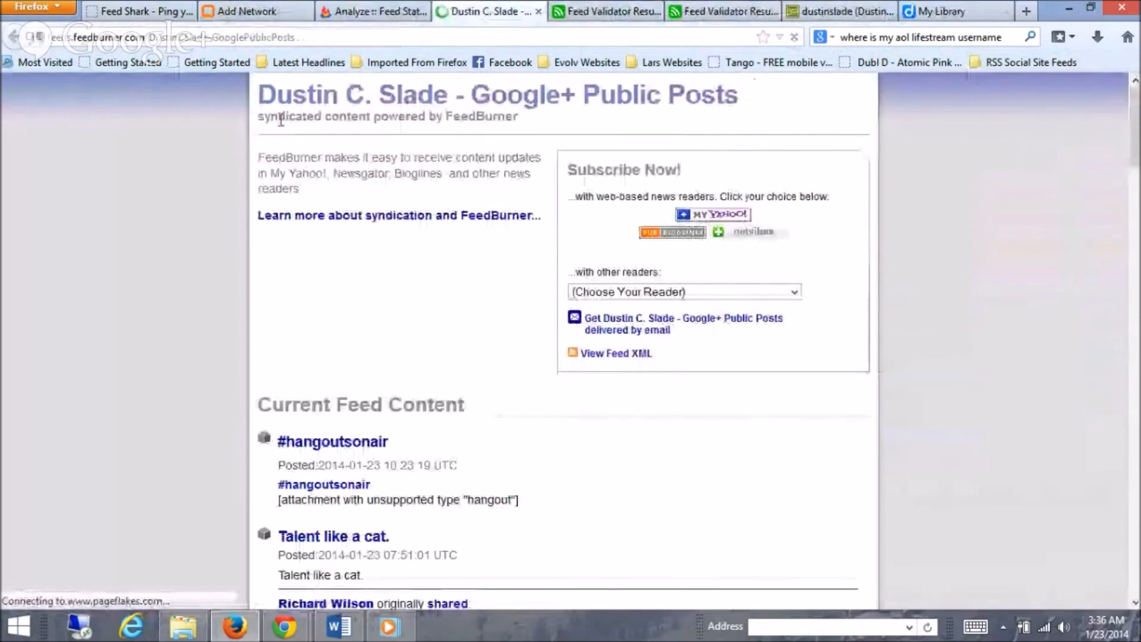
click(372, 11)
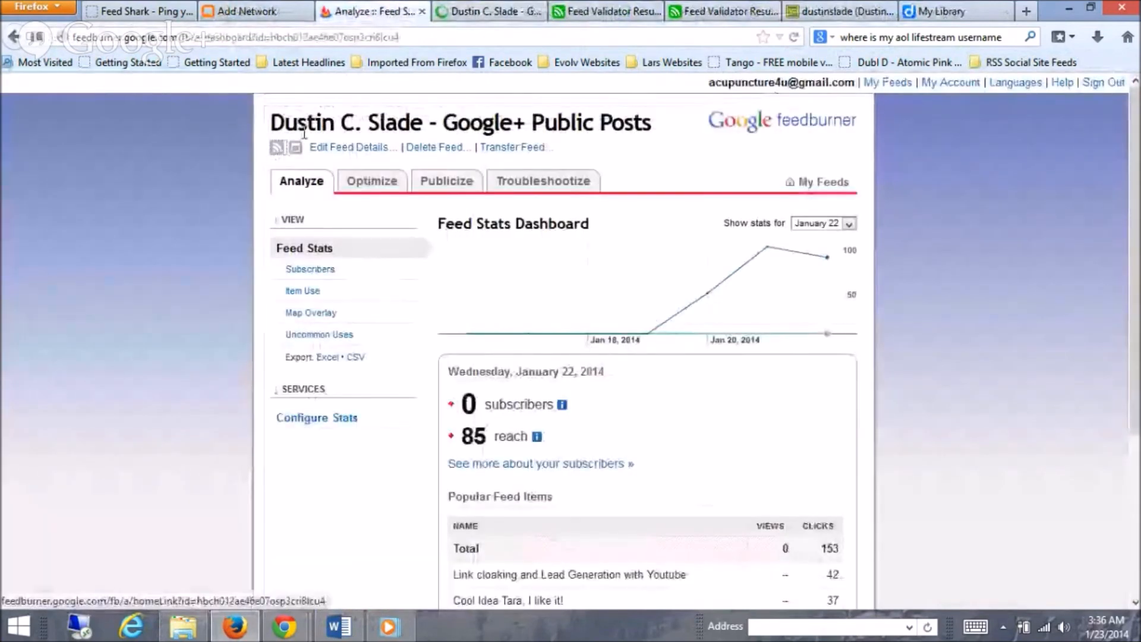
click(487, 10)
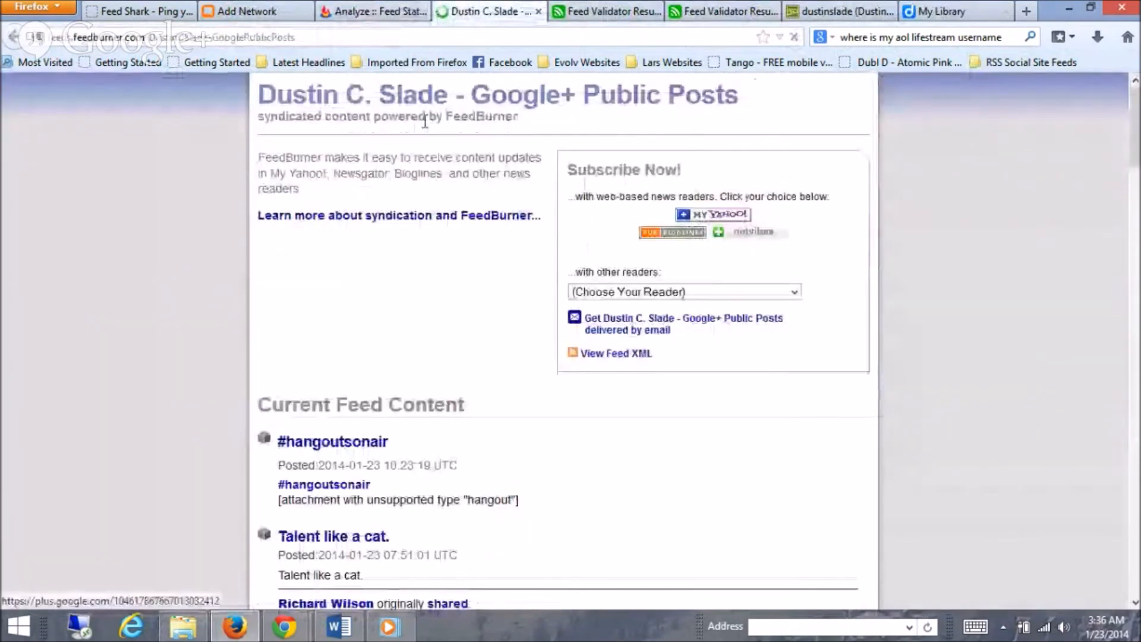
- Look through the Current Feed Content entries on the public feed page
scroll(down, 3)
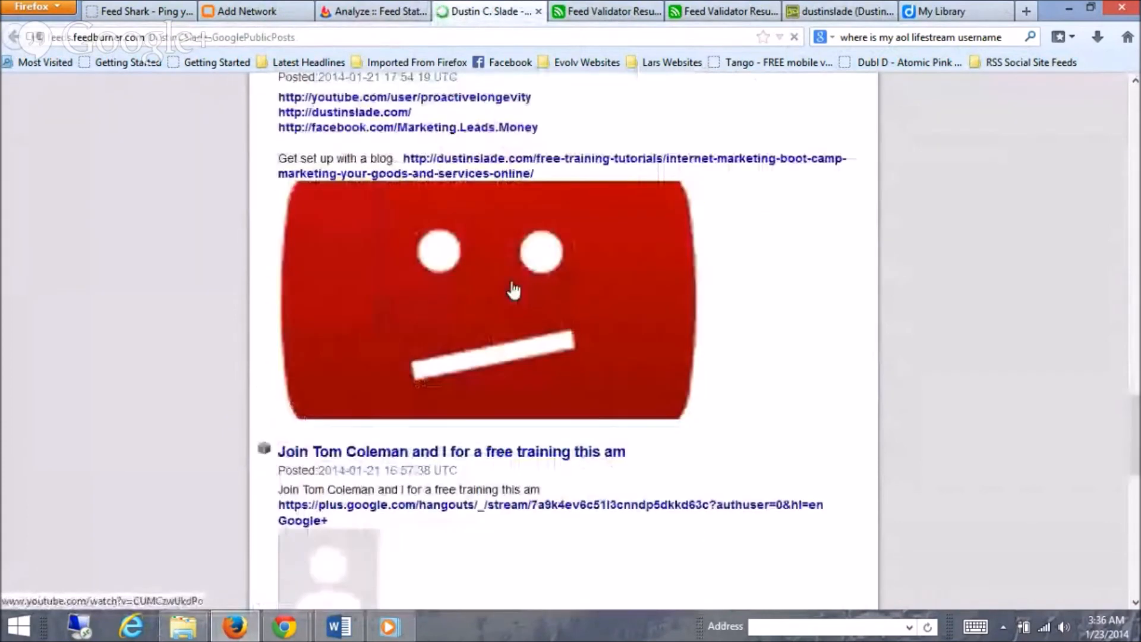
scroll(down, 3)
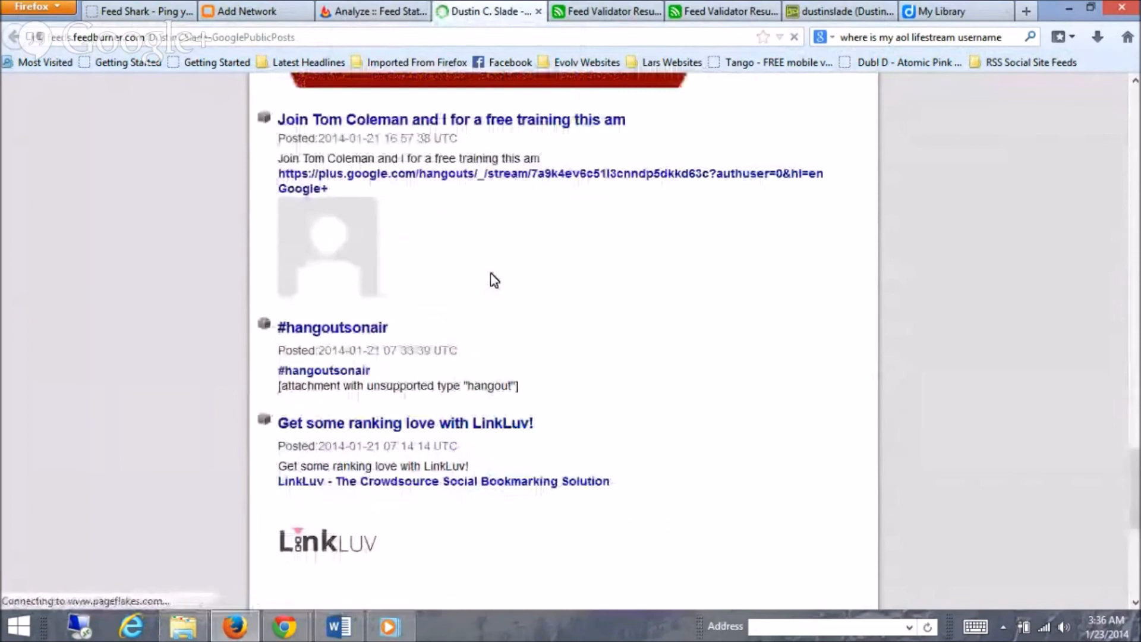
scroll(down, 3)
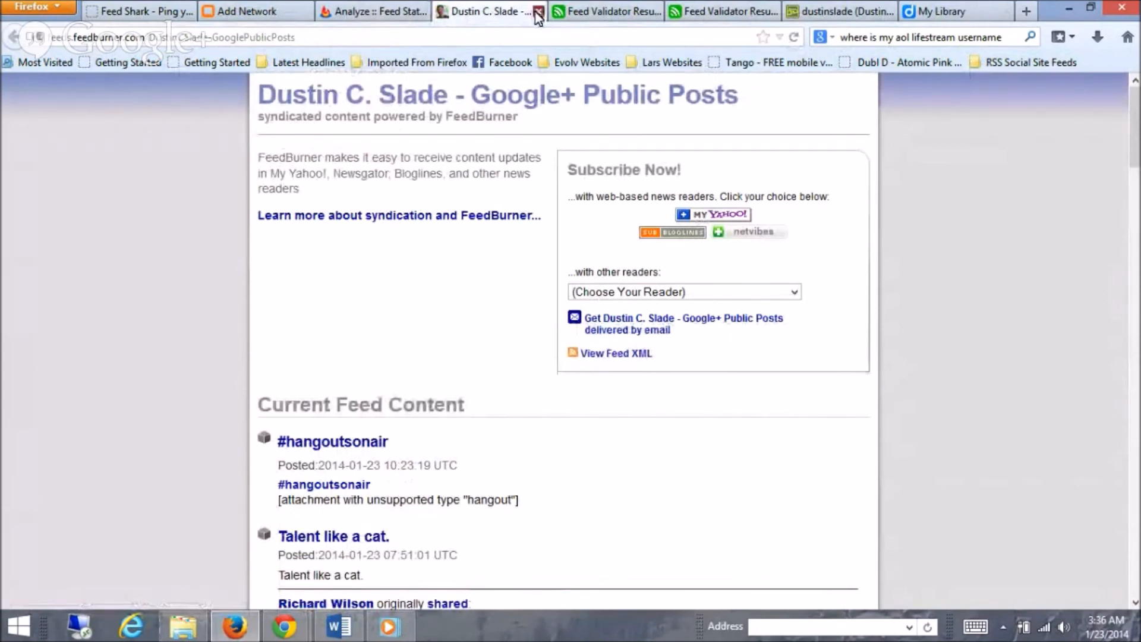
- Copy the Diigo feed URL from Feed Validator and switch to the Feed Shark pinging page
click(535, 11)
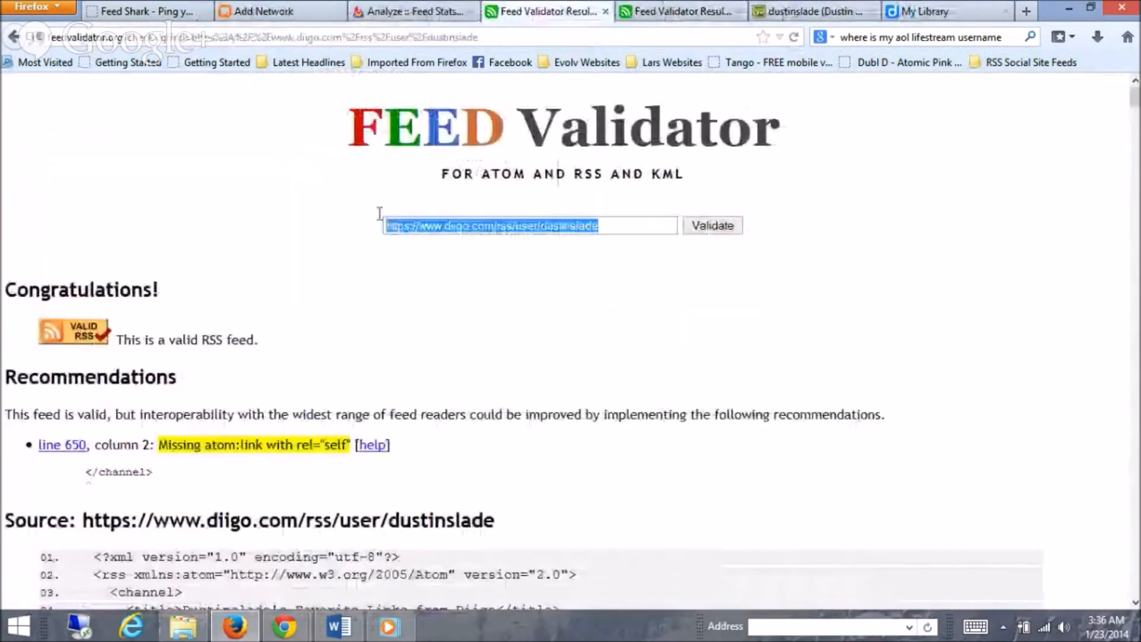
right_click(490, 224)
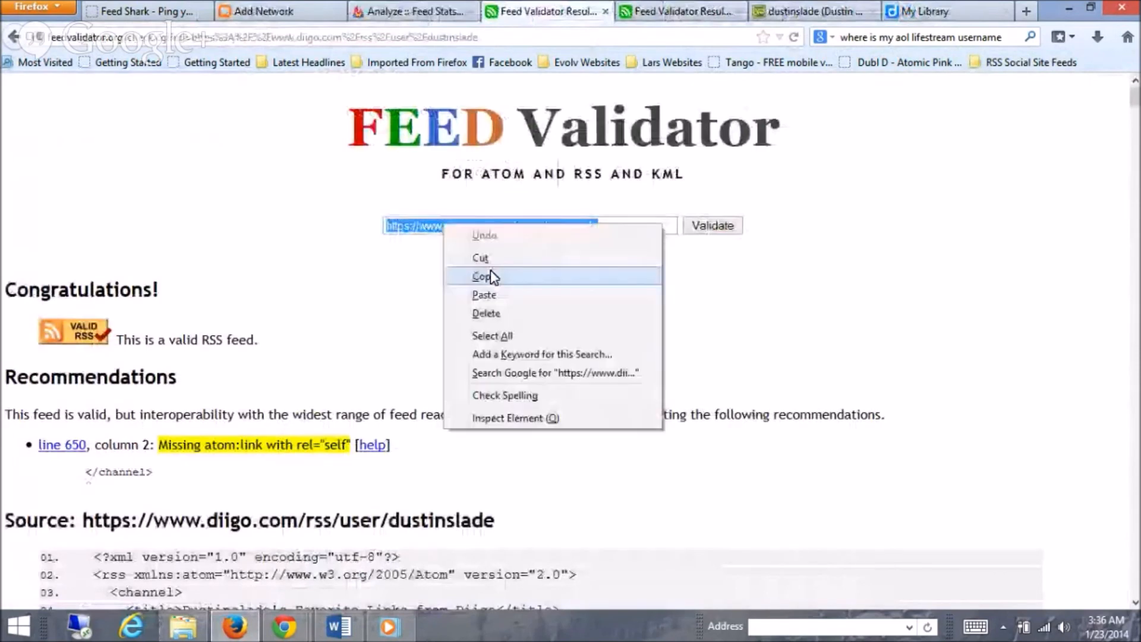
click(482, 275)
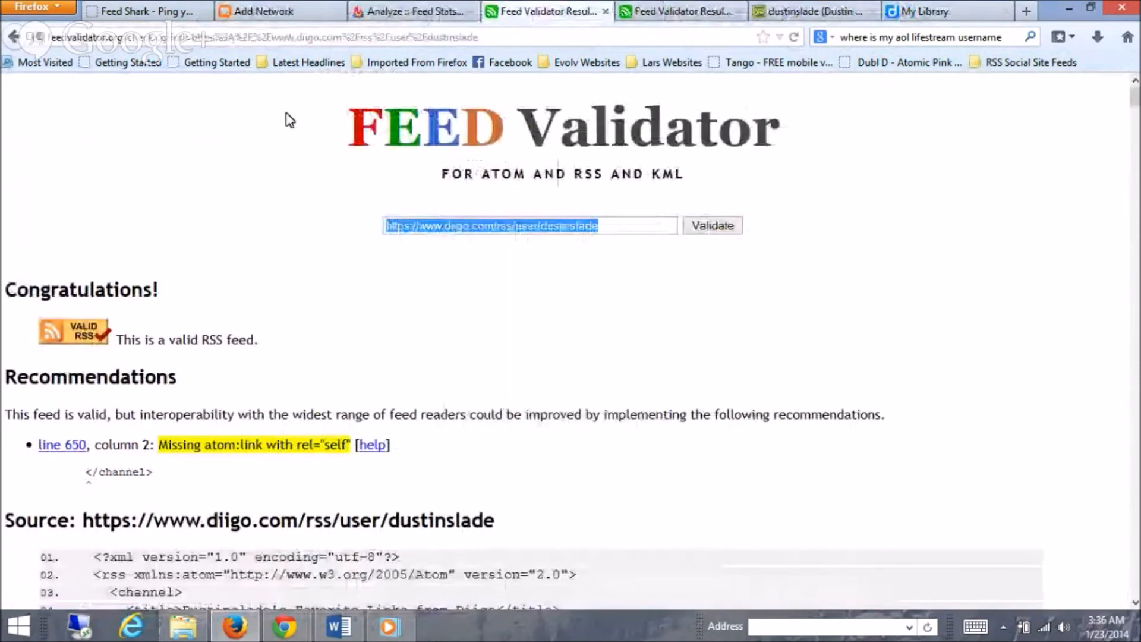
click(141, 11)
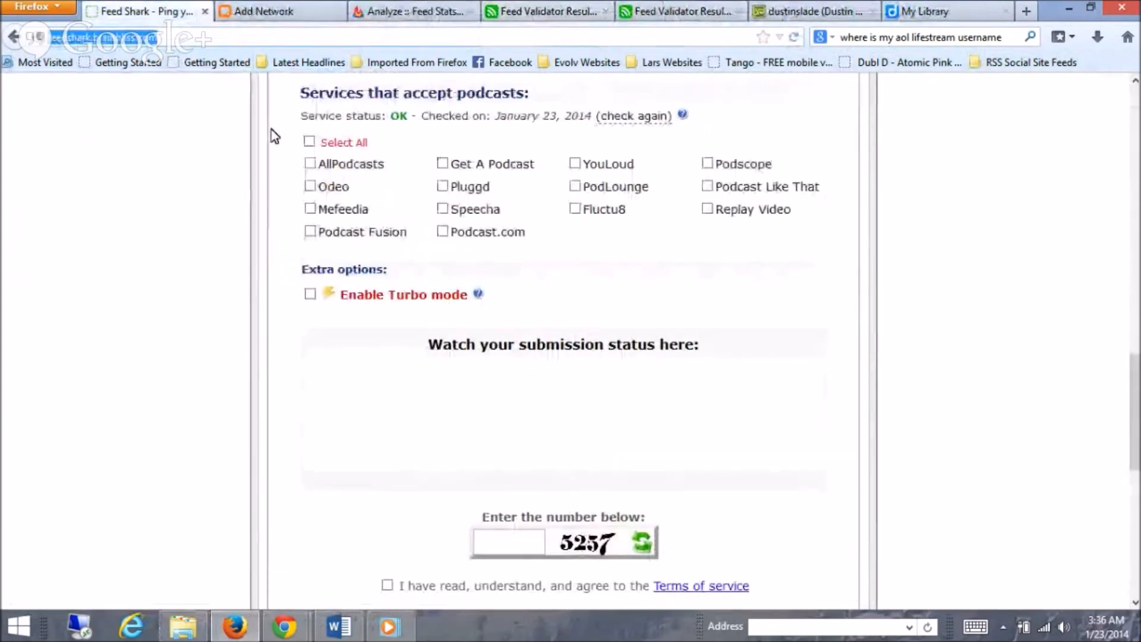
scroll(down, 3)
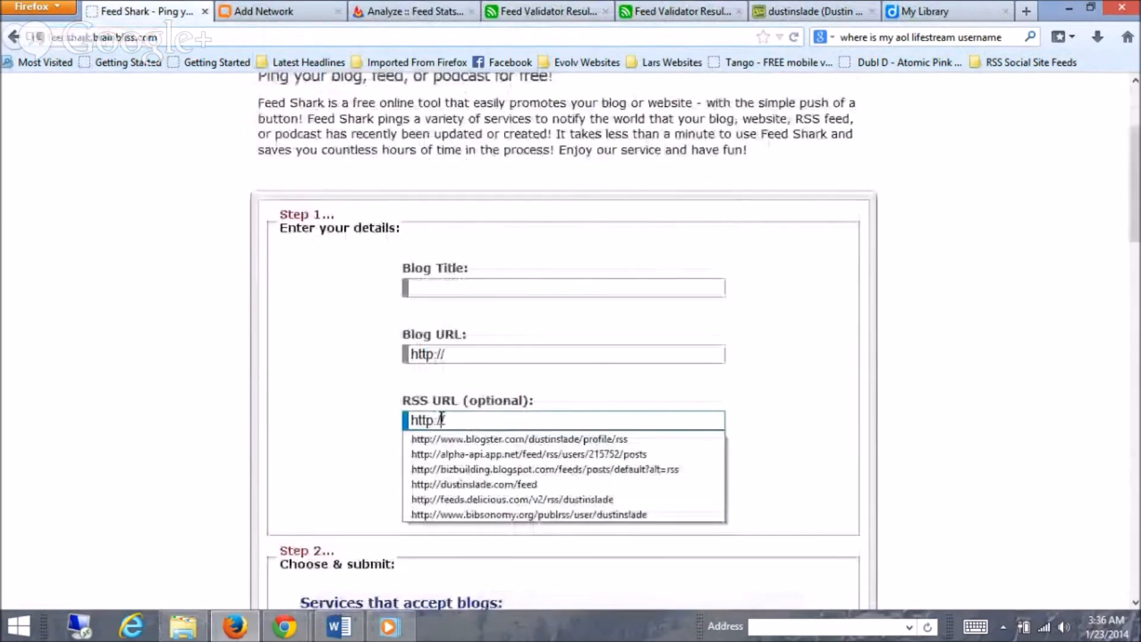
text(https://www.diigo.com/rss/user/dustinslade)
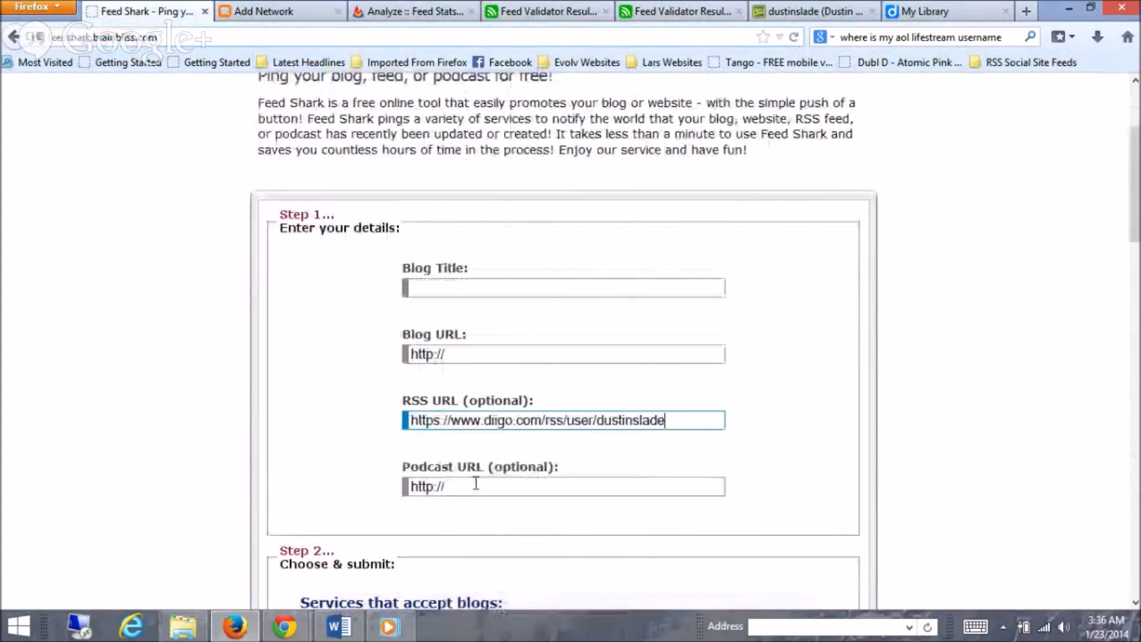
mouse_move(342, 389)
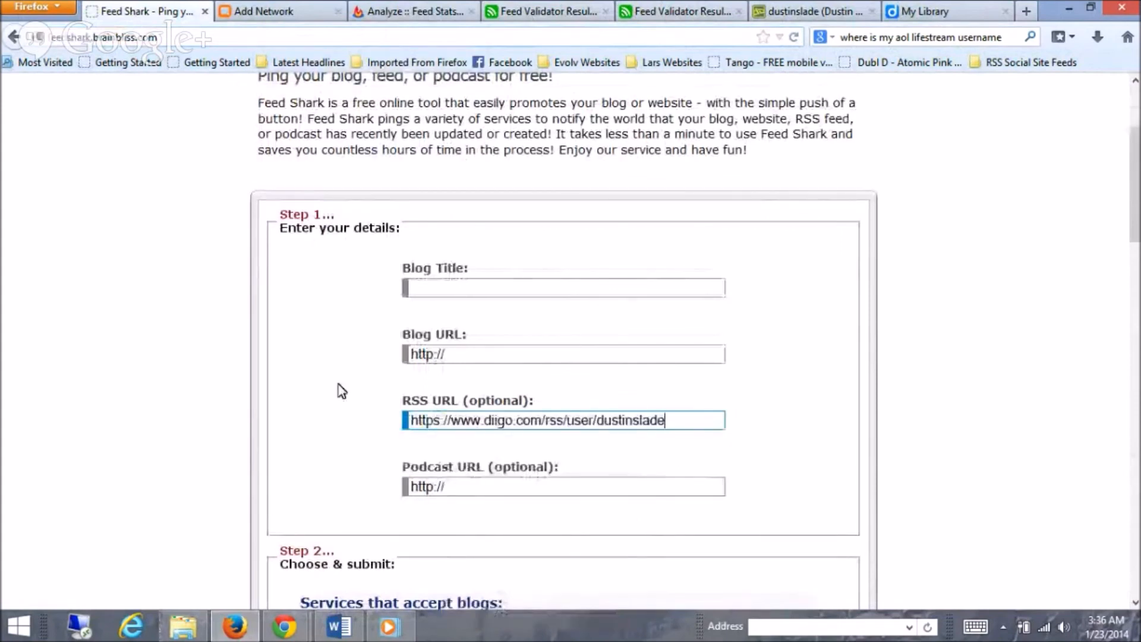
scroll(down, 3)
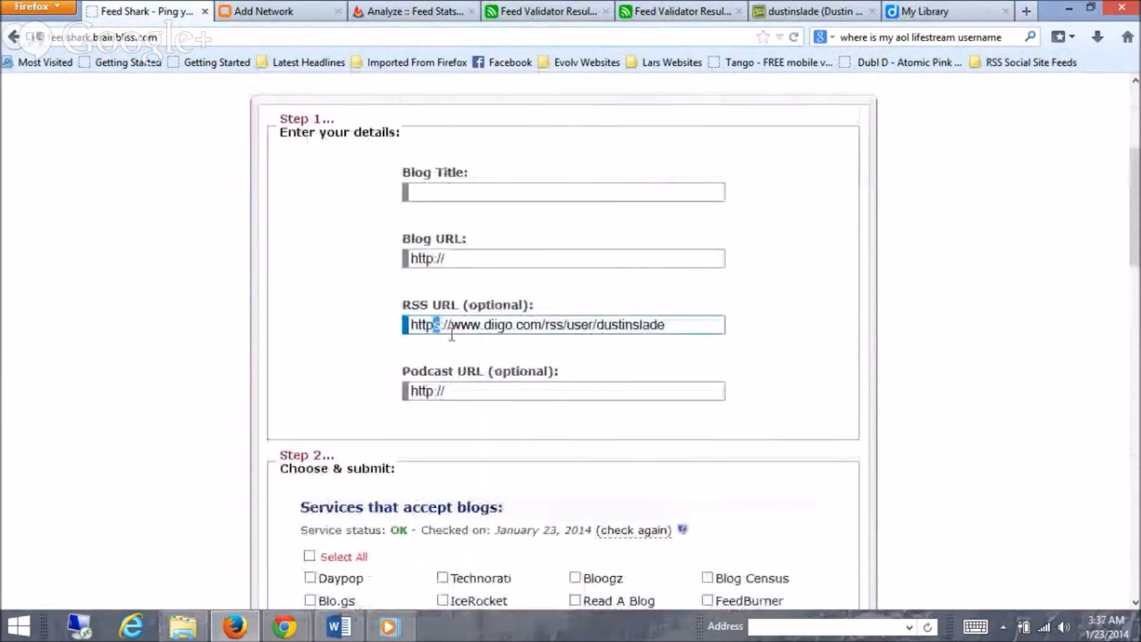
scroll(down, 3)
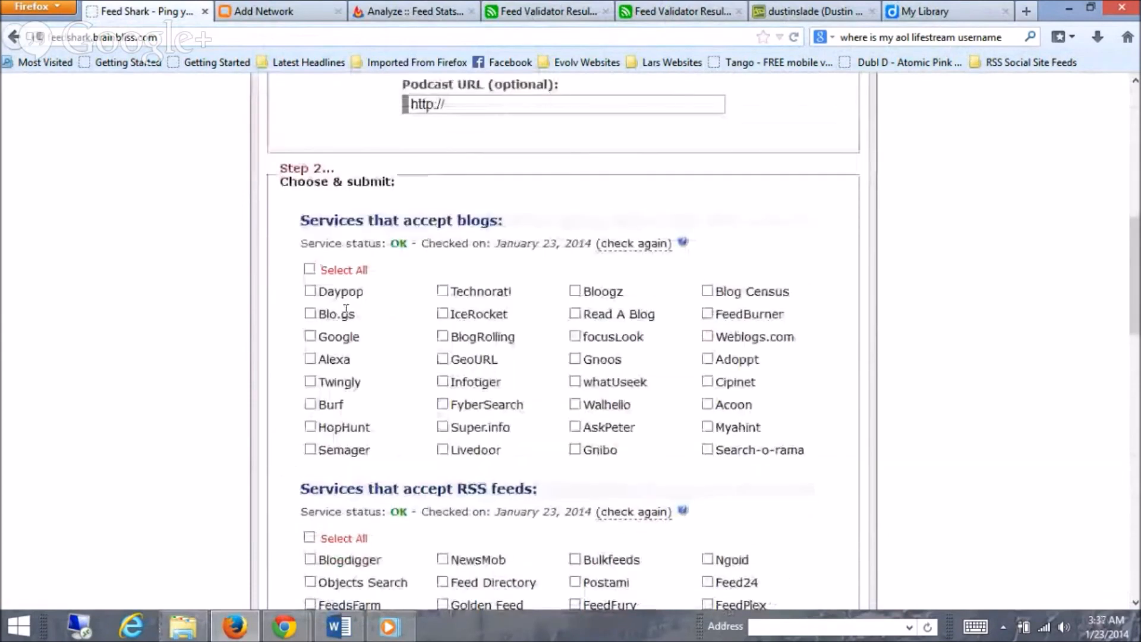
scroll(down, 3)
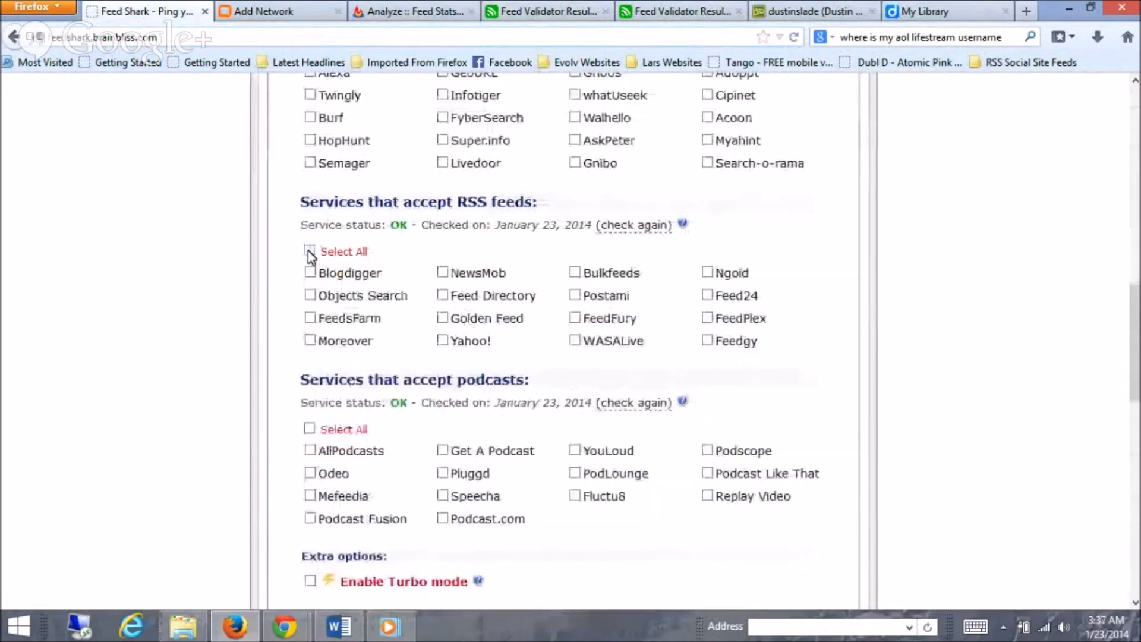
click(311, 250)
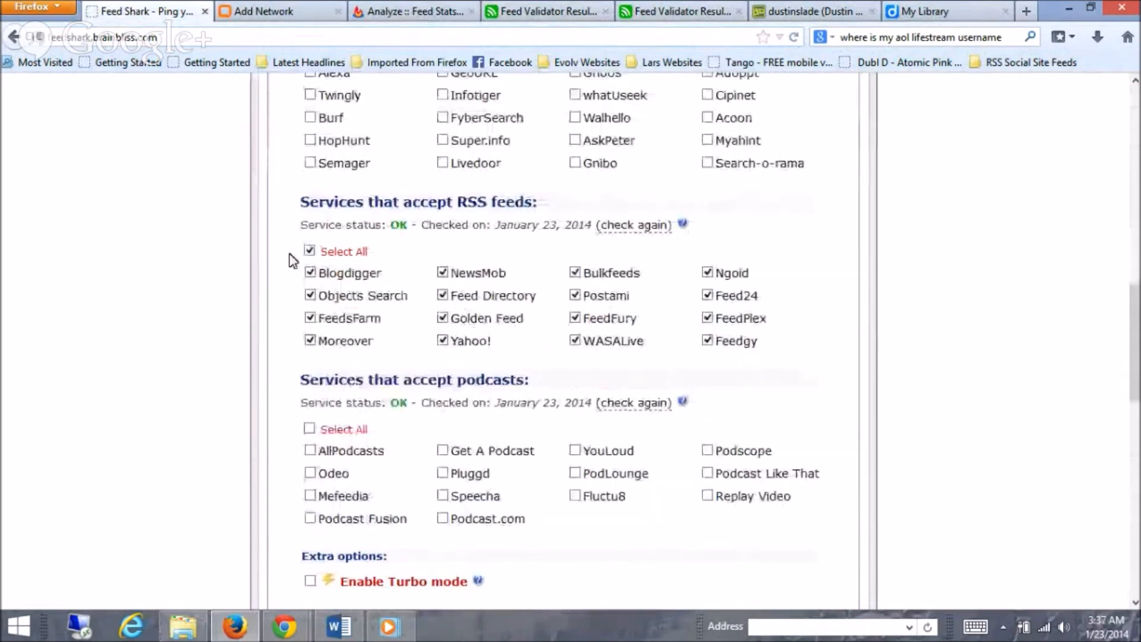
- Enter captcha 525, agree to the terms, and ping the feed until submission completes
scroll(down, 3)
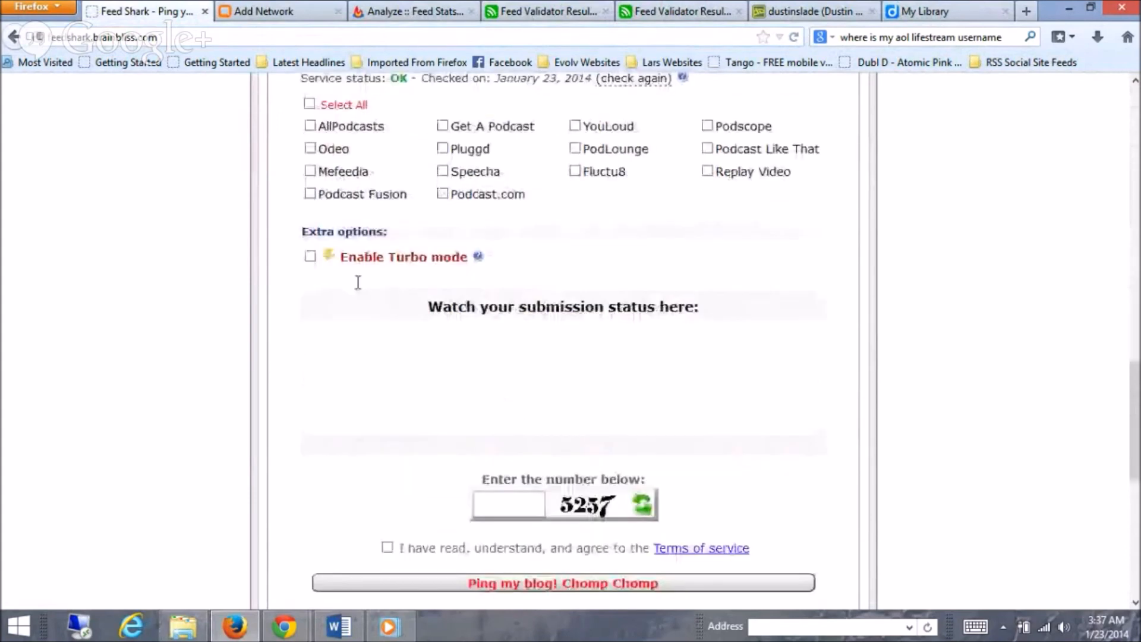
scroll(down, 3)
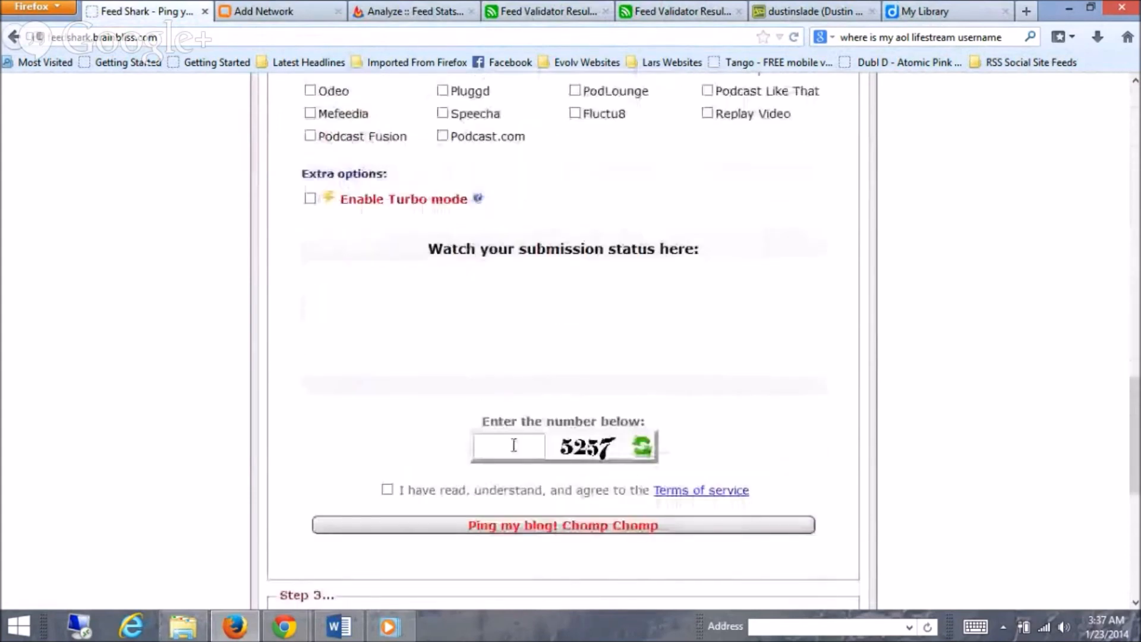
text(5257)
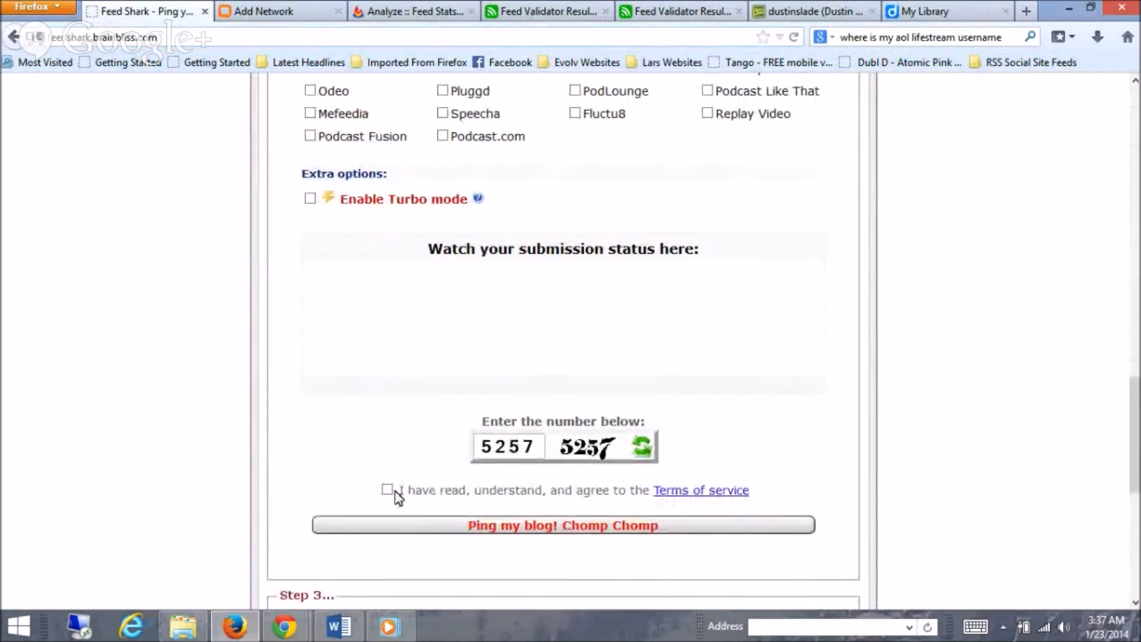
click(387, 488)
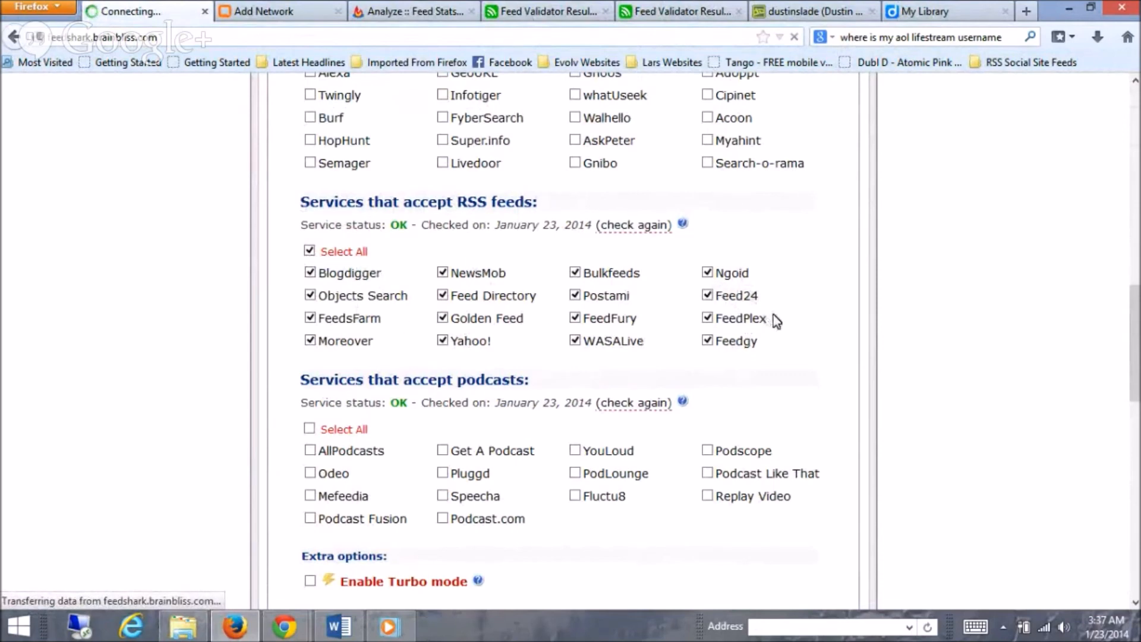
scroll(down, 3)
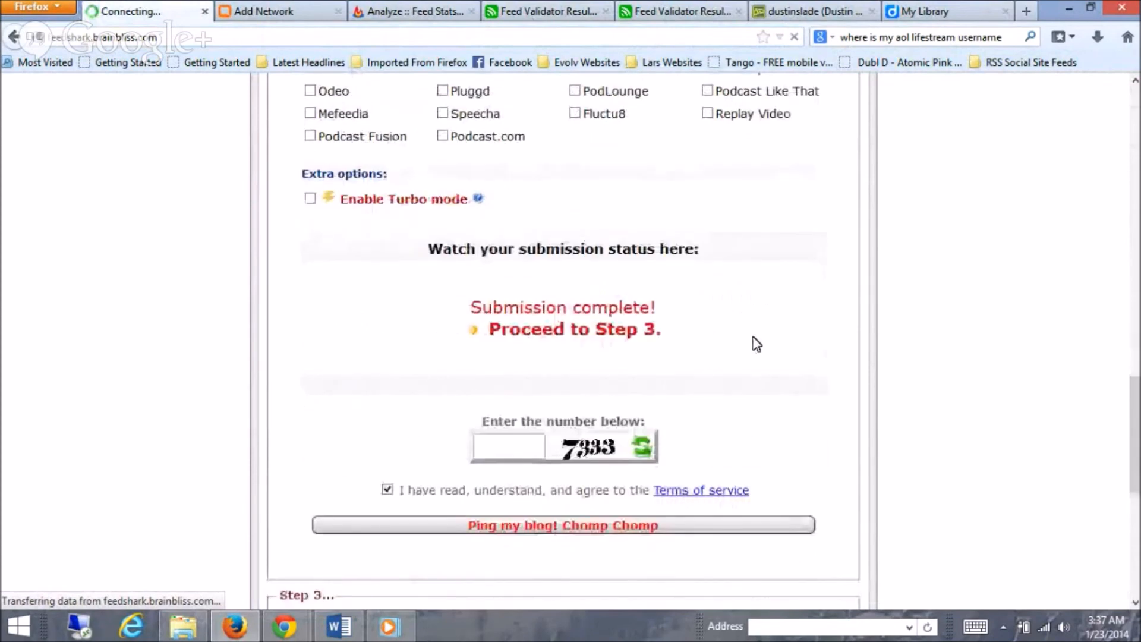
scroll(up, 3)
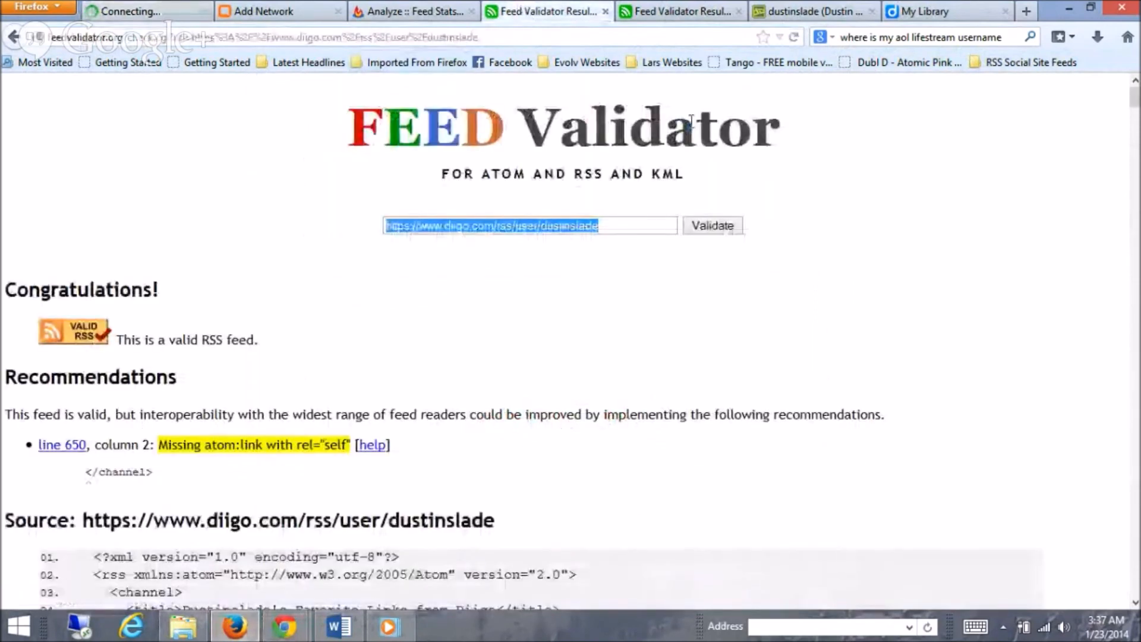
mouse_move(284, 626)
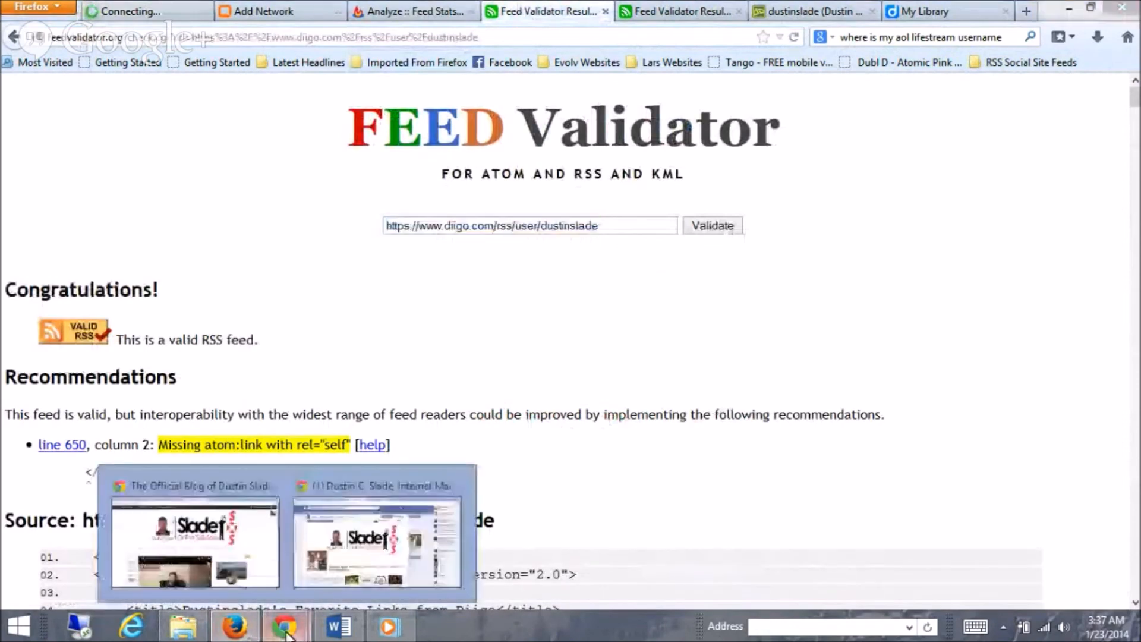